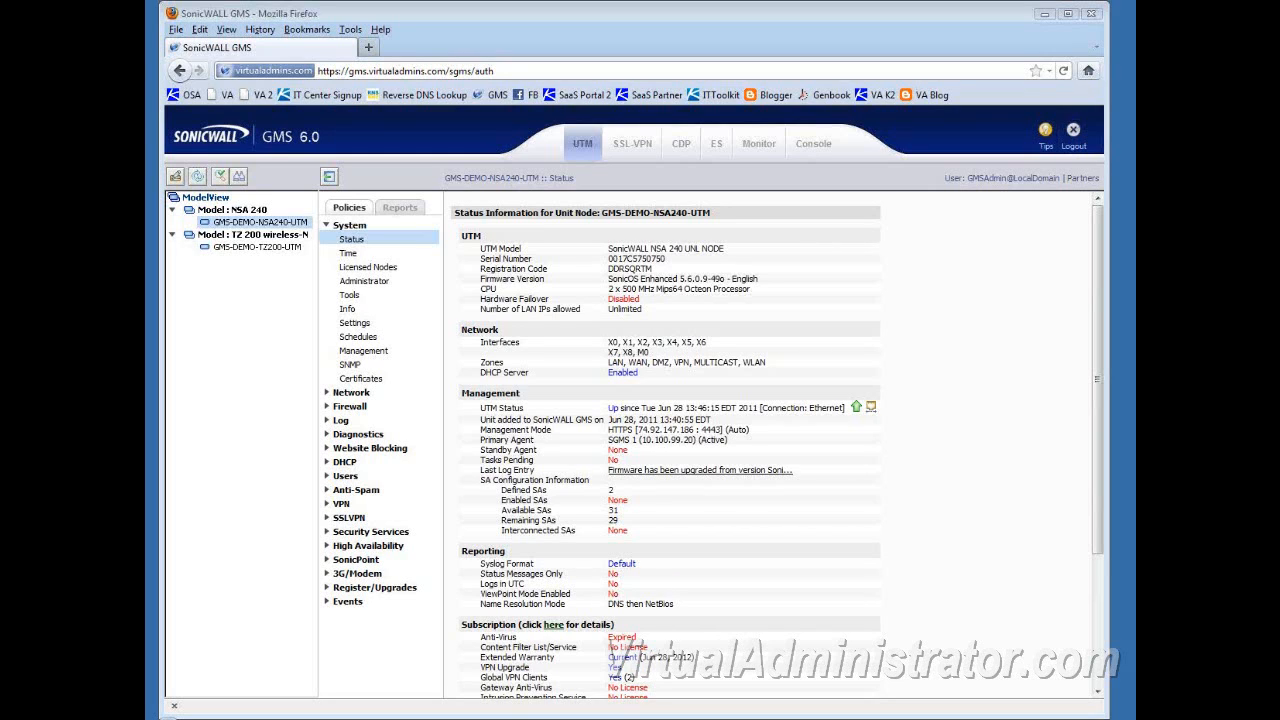
pyautogui.moveTo(1120, 396)
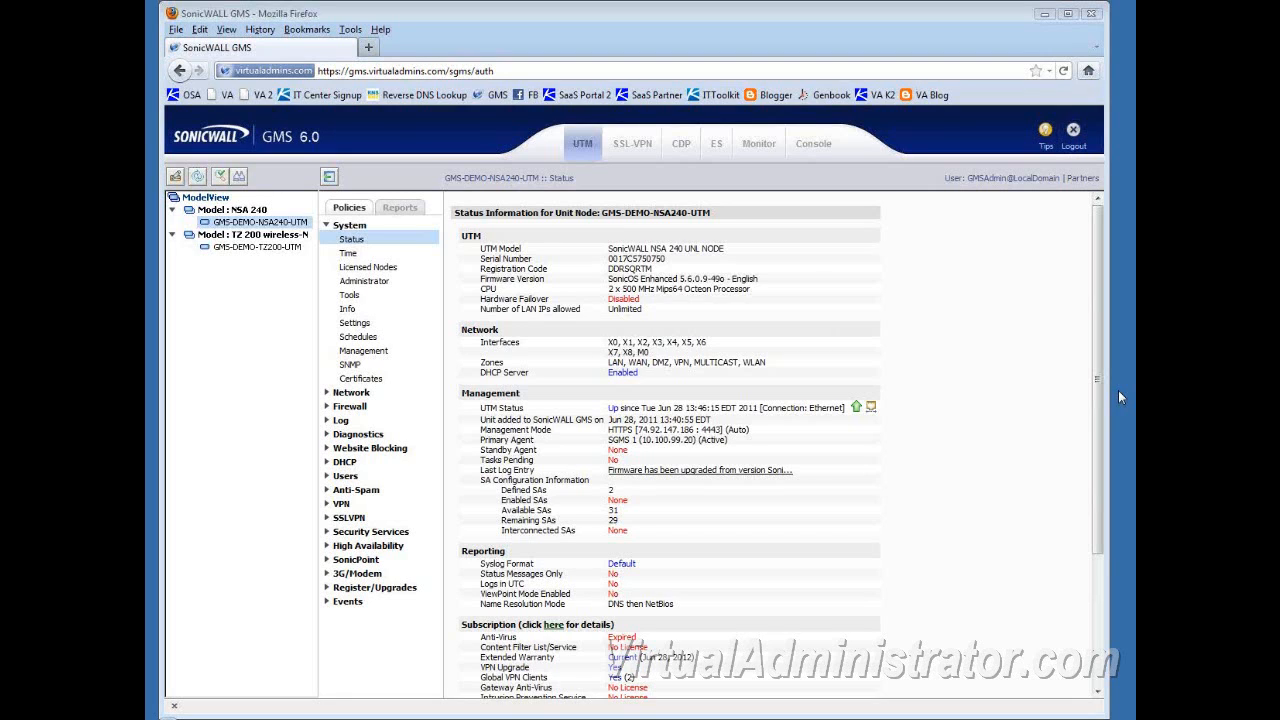
pyautogui.moveTo(952, 344)
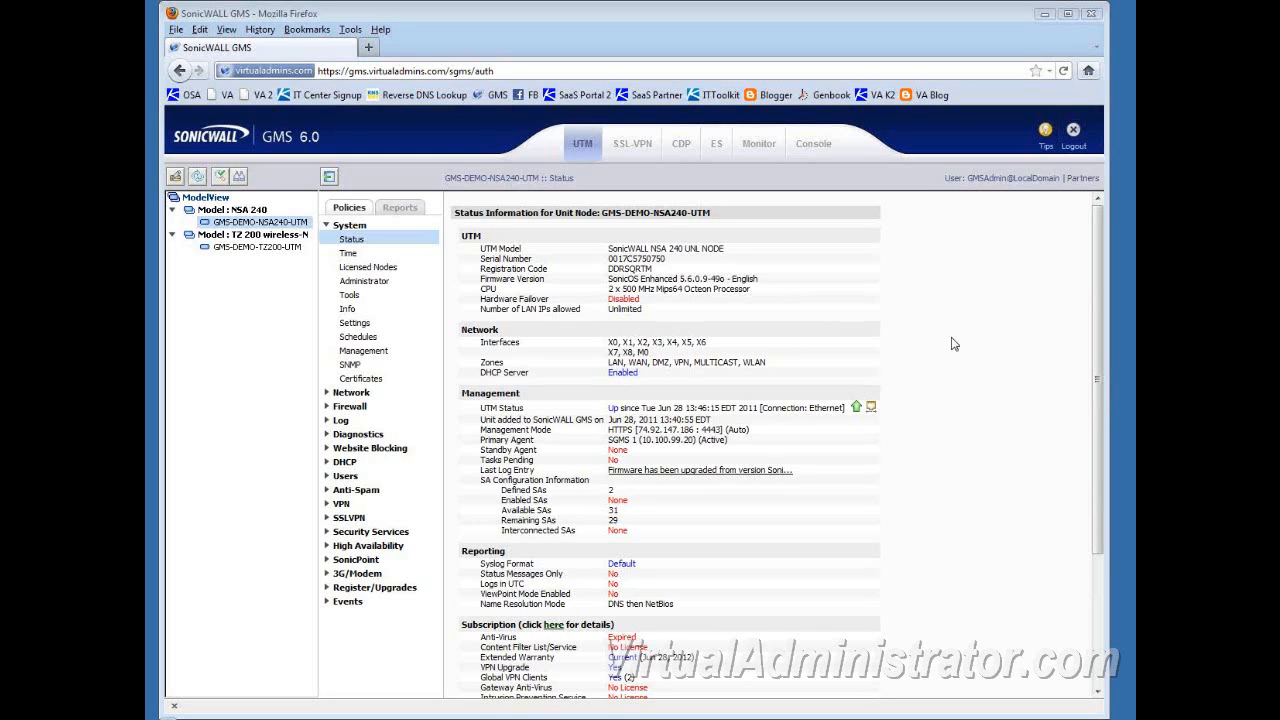
pyautogui.moveTo(584, 144)
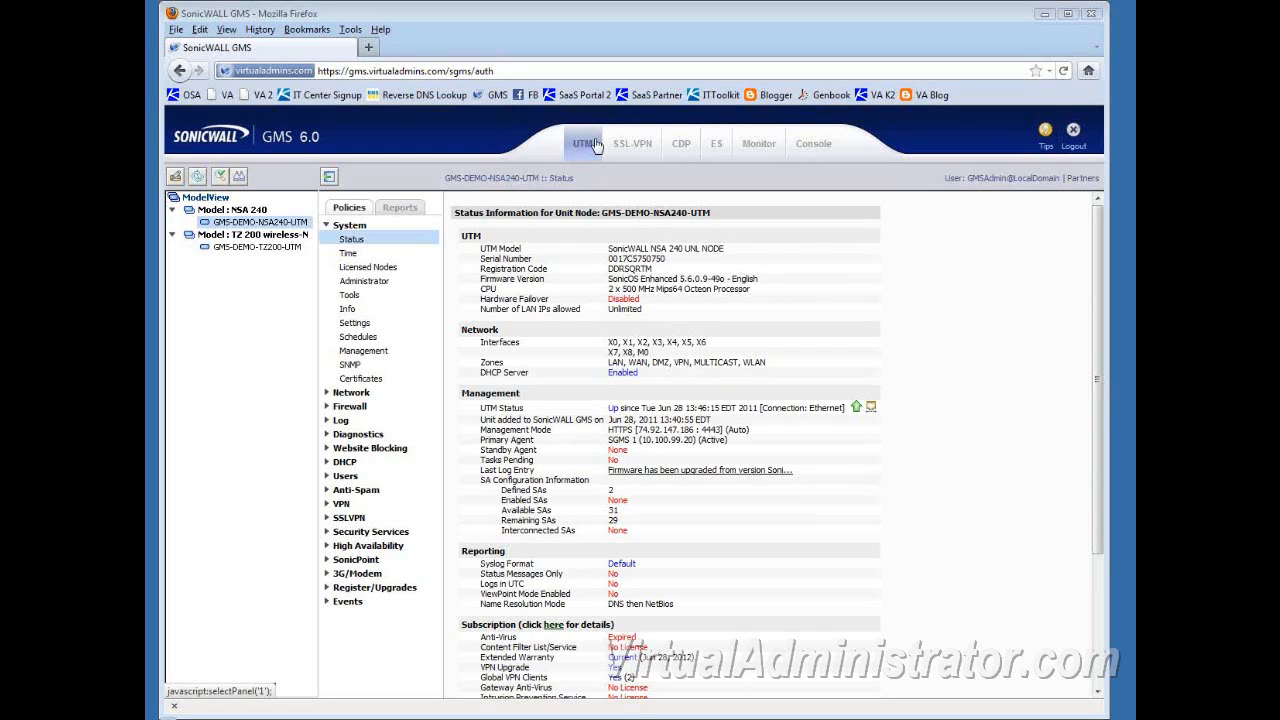
pyautogui.moveTo(582, 144)
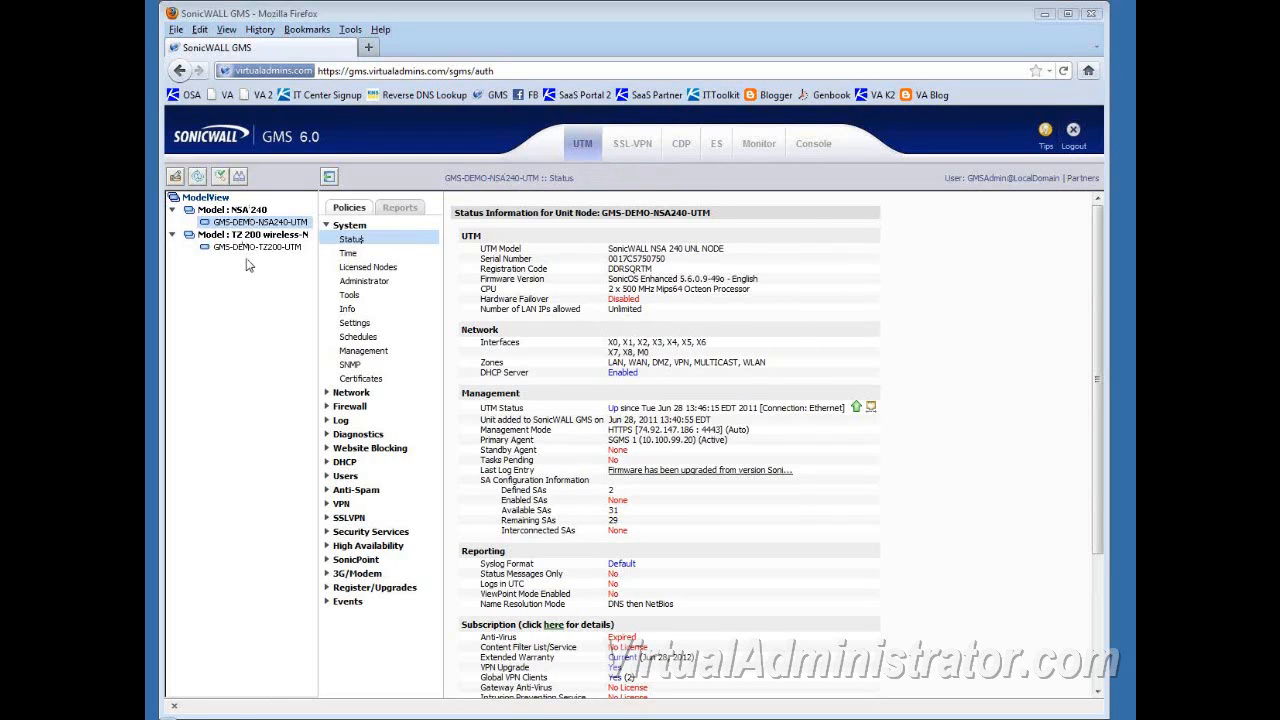
pyautogui.moveTo(236, 410)
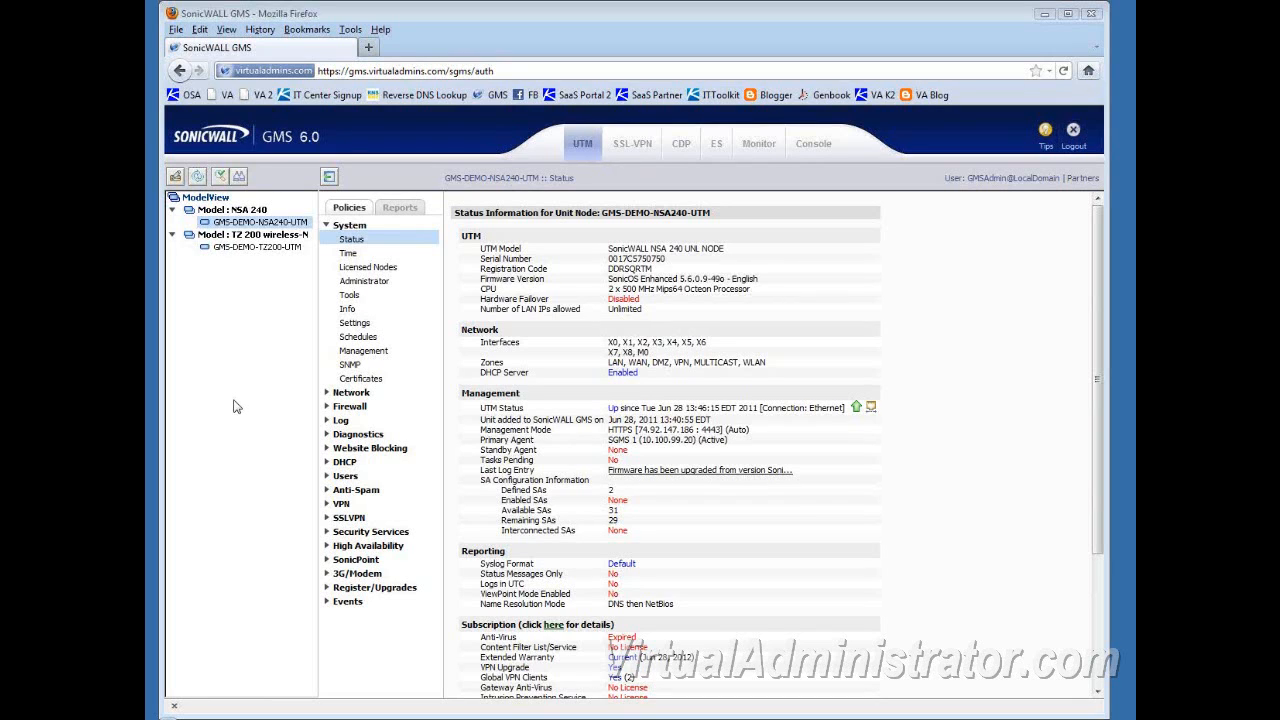
pyautogui.moveTo(252, 386)
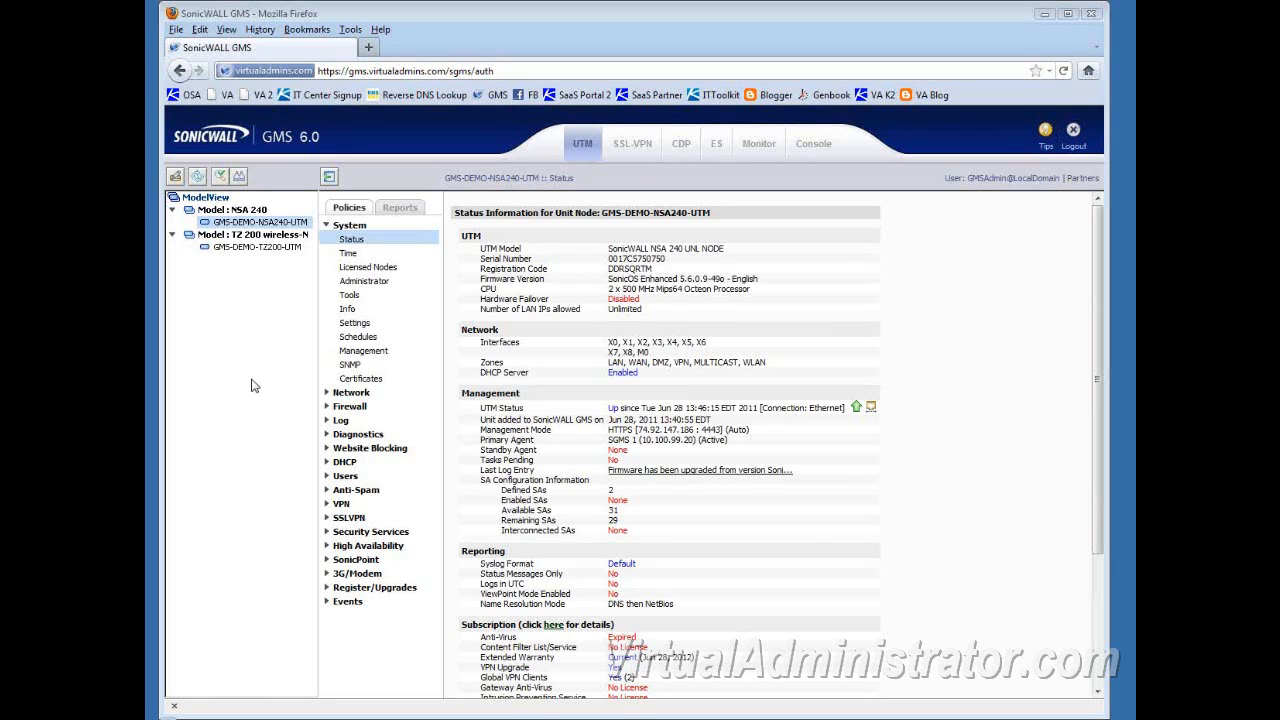
pyautogui.moveTo(204, 210)
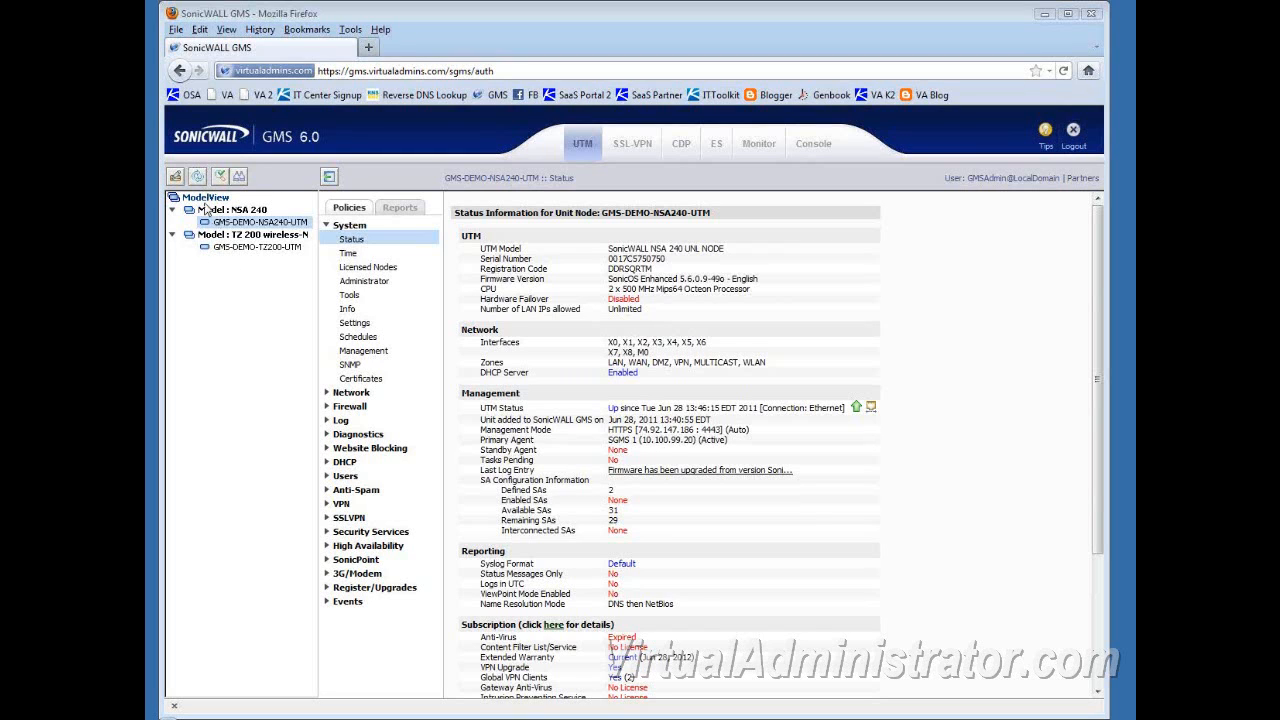
# Switch the unit tree to FirmwareView via Change View and expand the first SonicOS firmware group.
pyautogui.rightClick(204, 198)
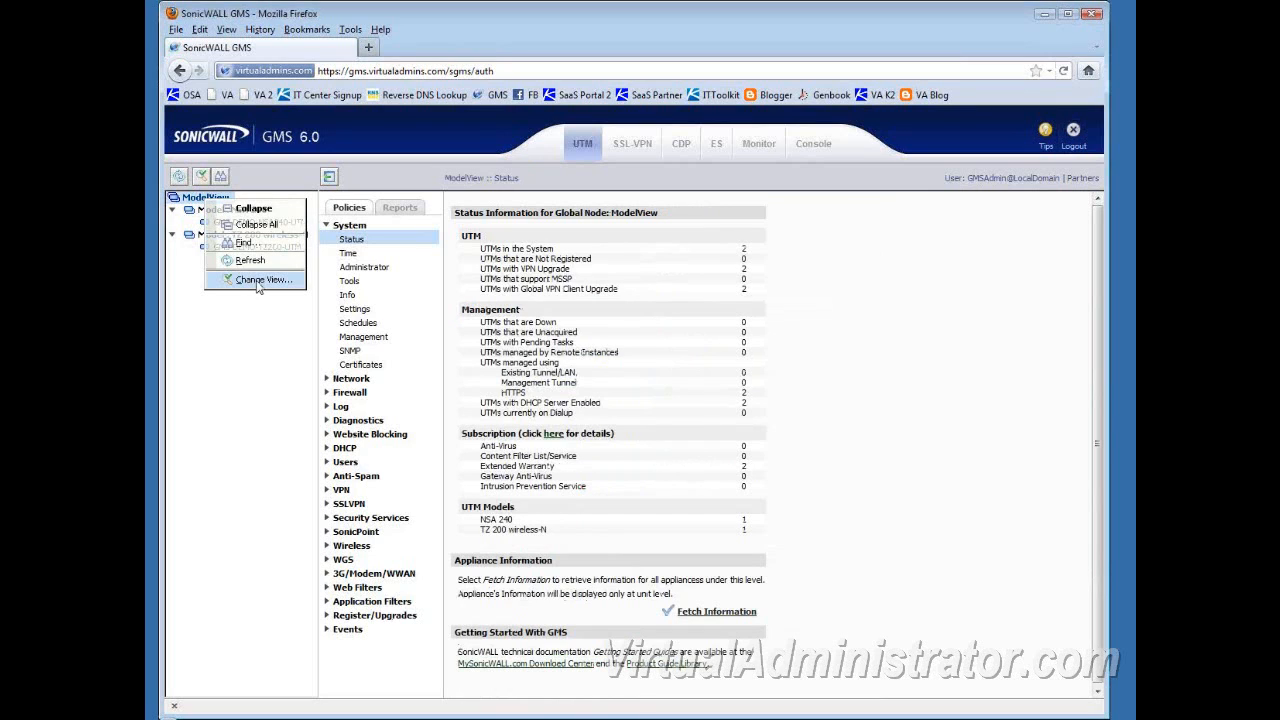
pyautogui.click(258, 280)
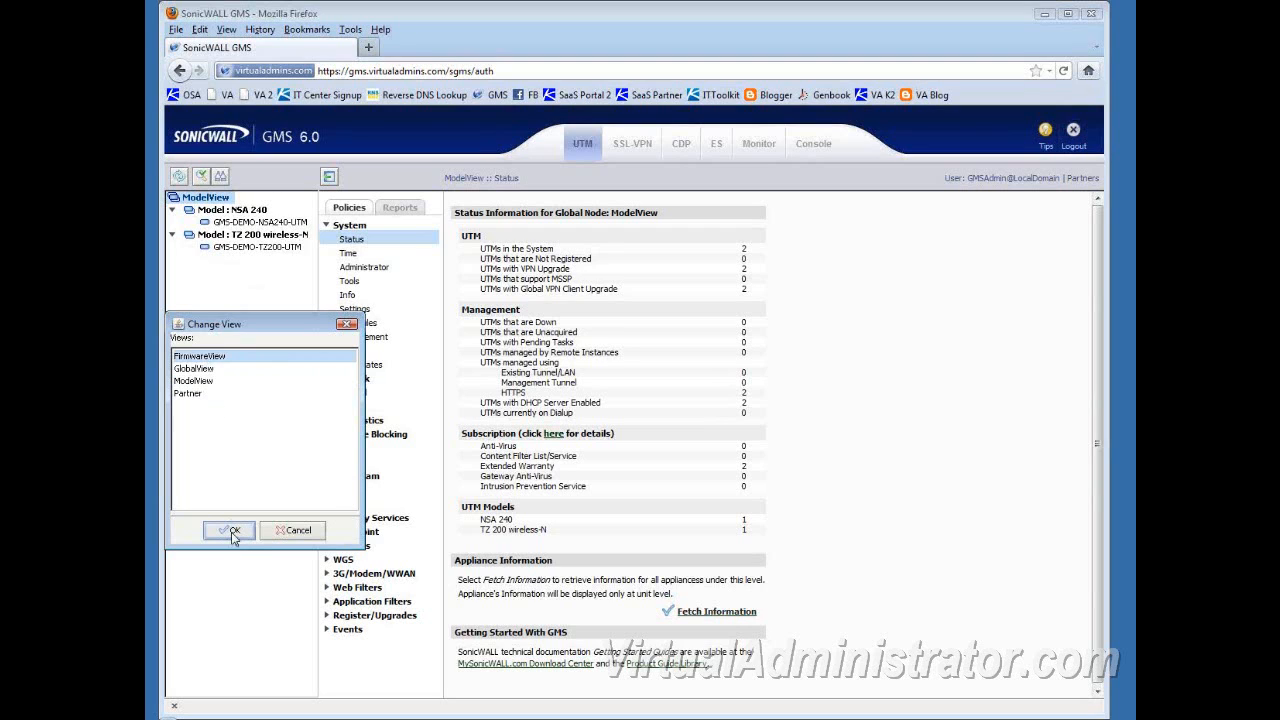
pyautogui.click(228, 530)
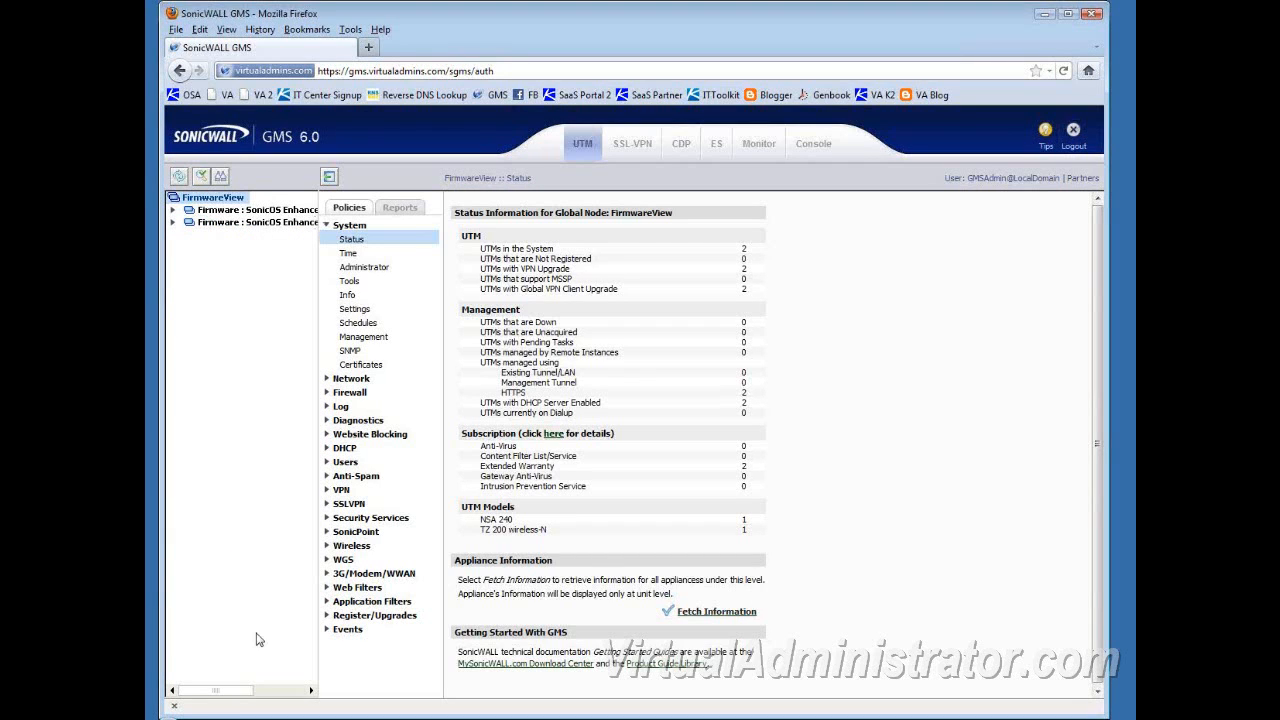
pyautogui.click(210, 198)
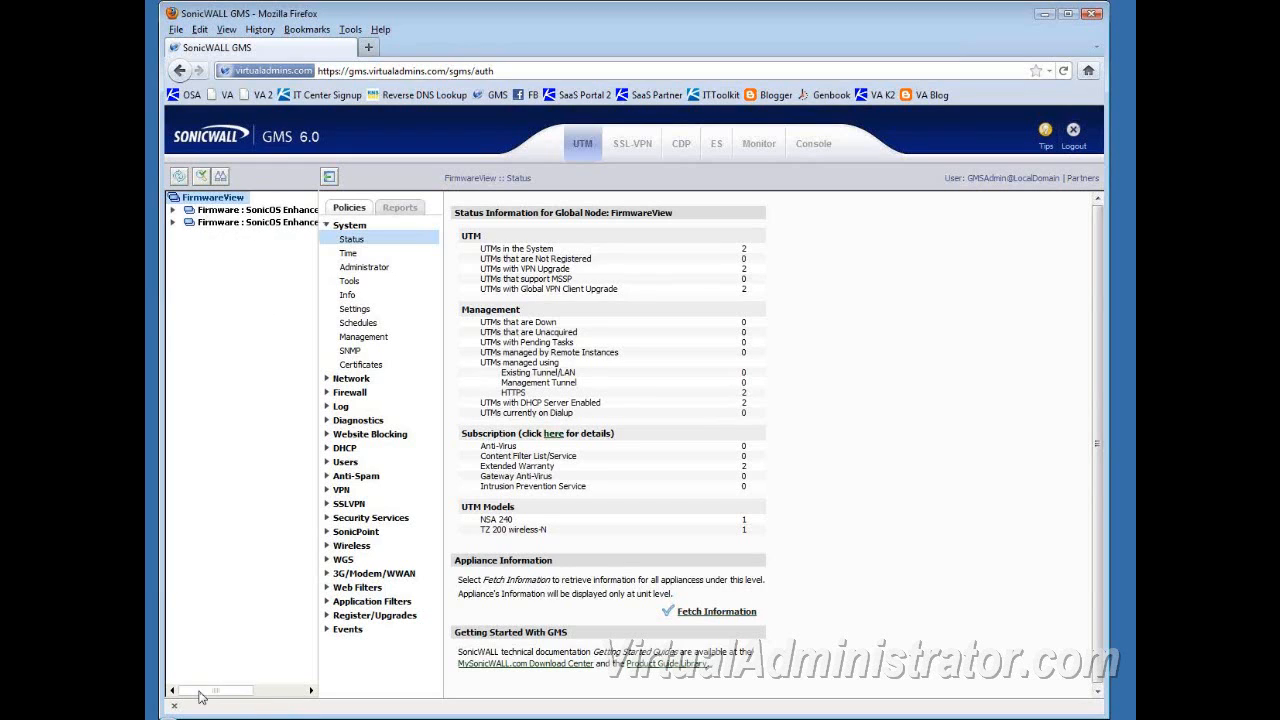
pyautogui.click(174, 210)
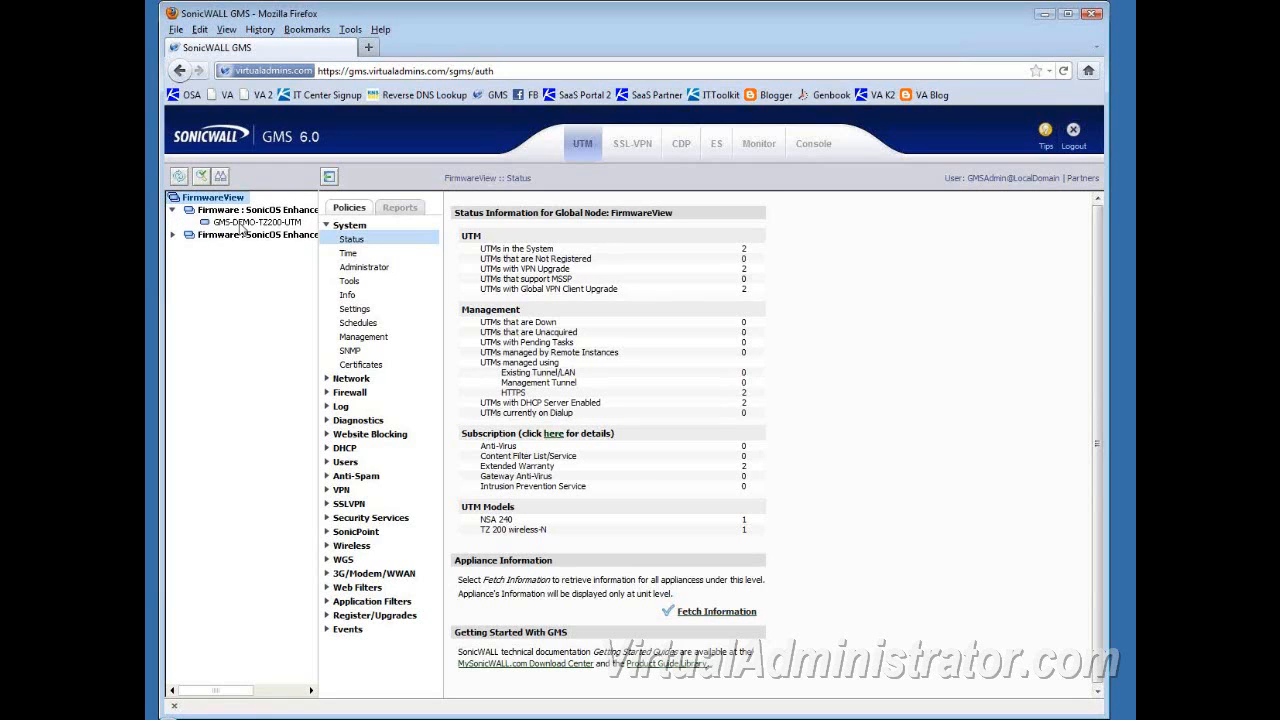
pyautogui.click(176, 234)
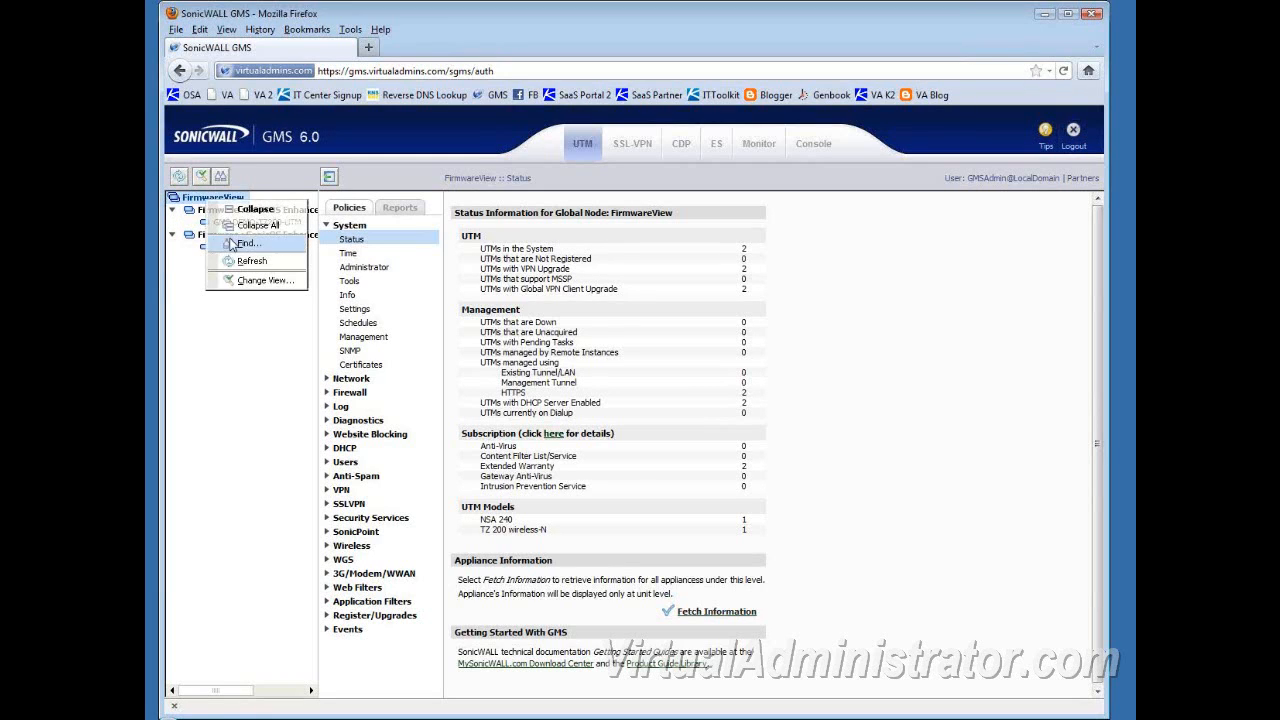
# Switch the unit tree back to ModelView via Change View.
pyautogui.click(258, 280)
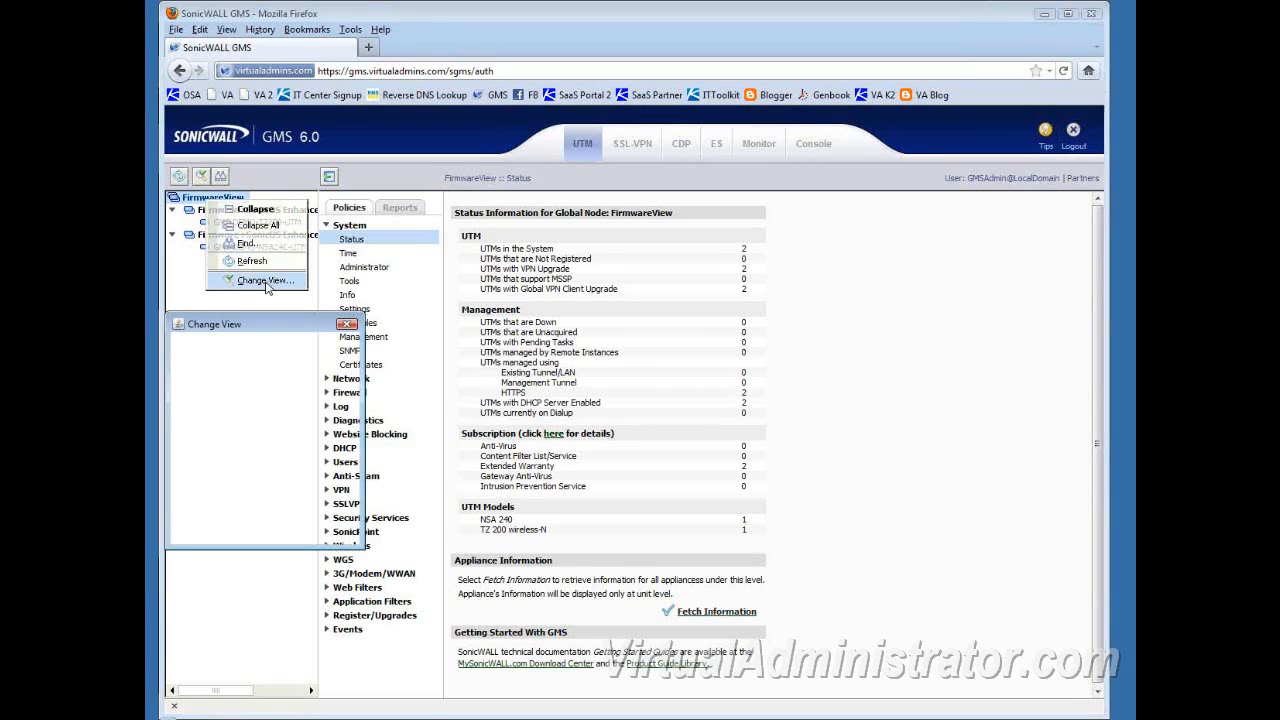
pyautogui.click(264, 280)
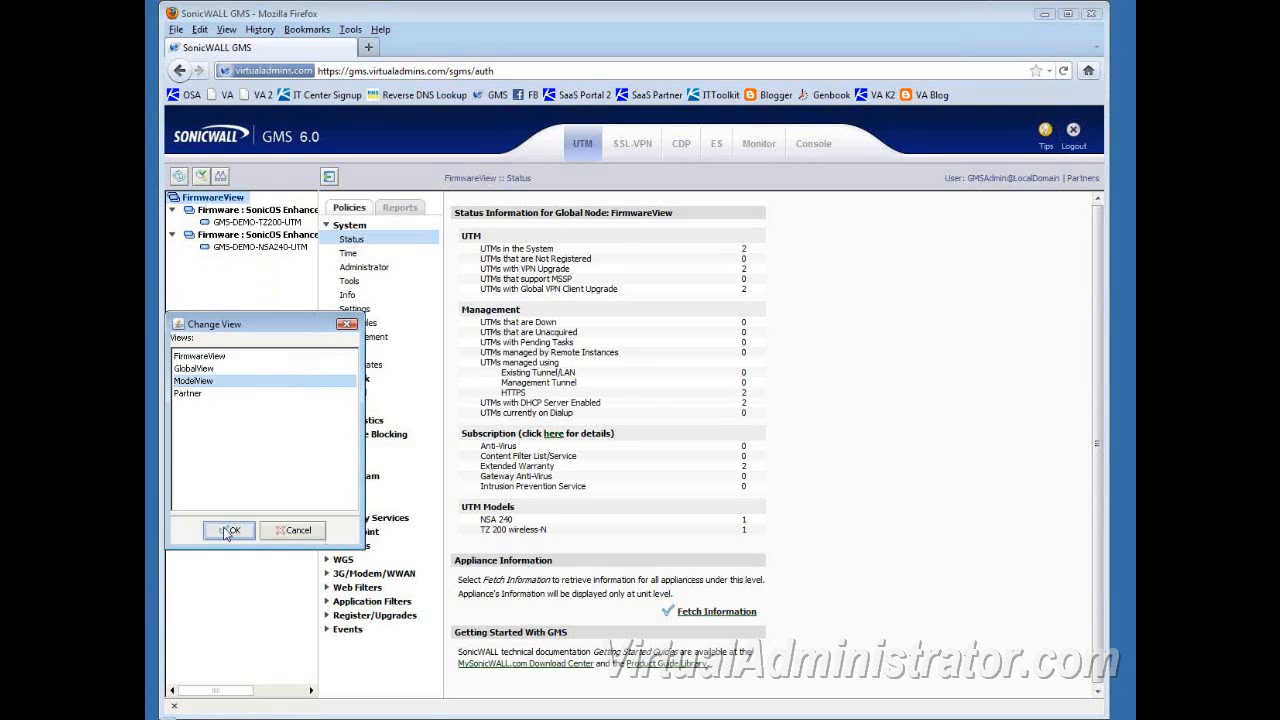
pyautogui.click(228, 530)
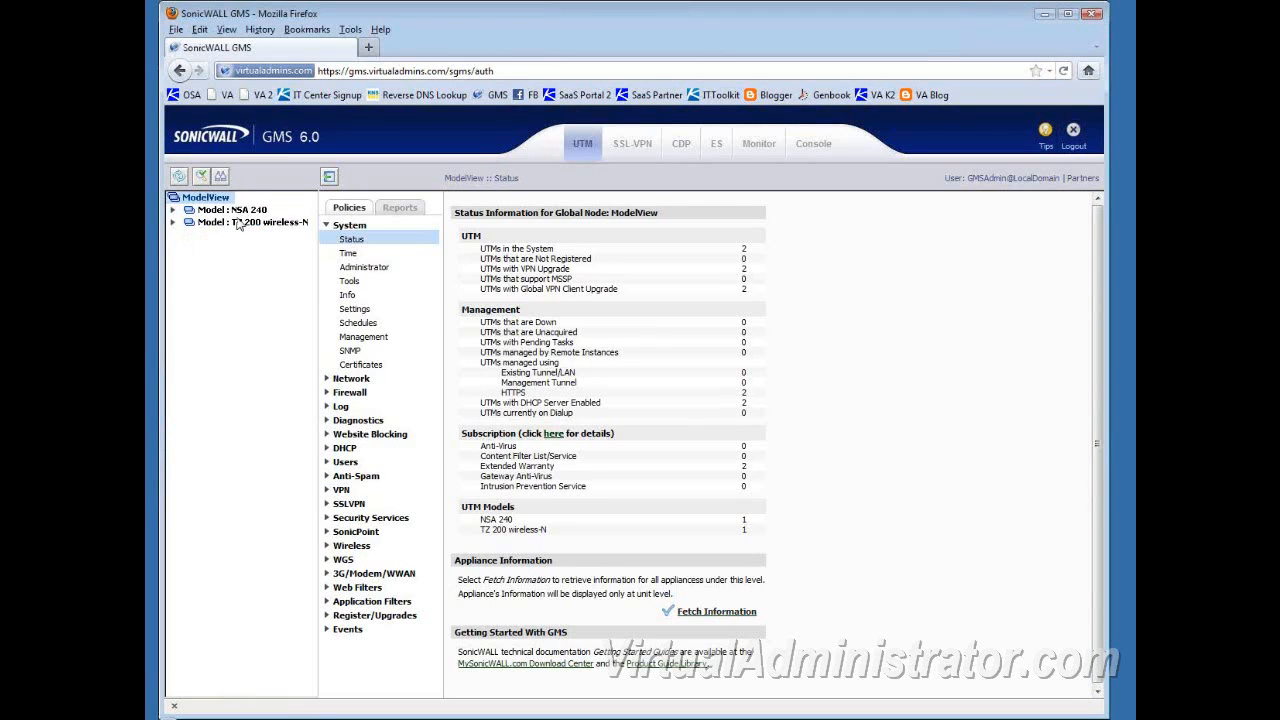
# Expand Model : NSA 240, select its firewall unit and show its System Status page.
pyautogui.click(232, 210)
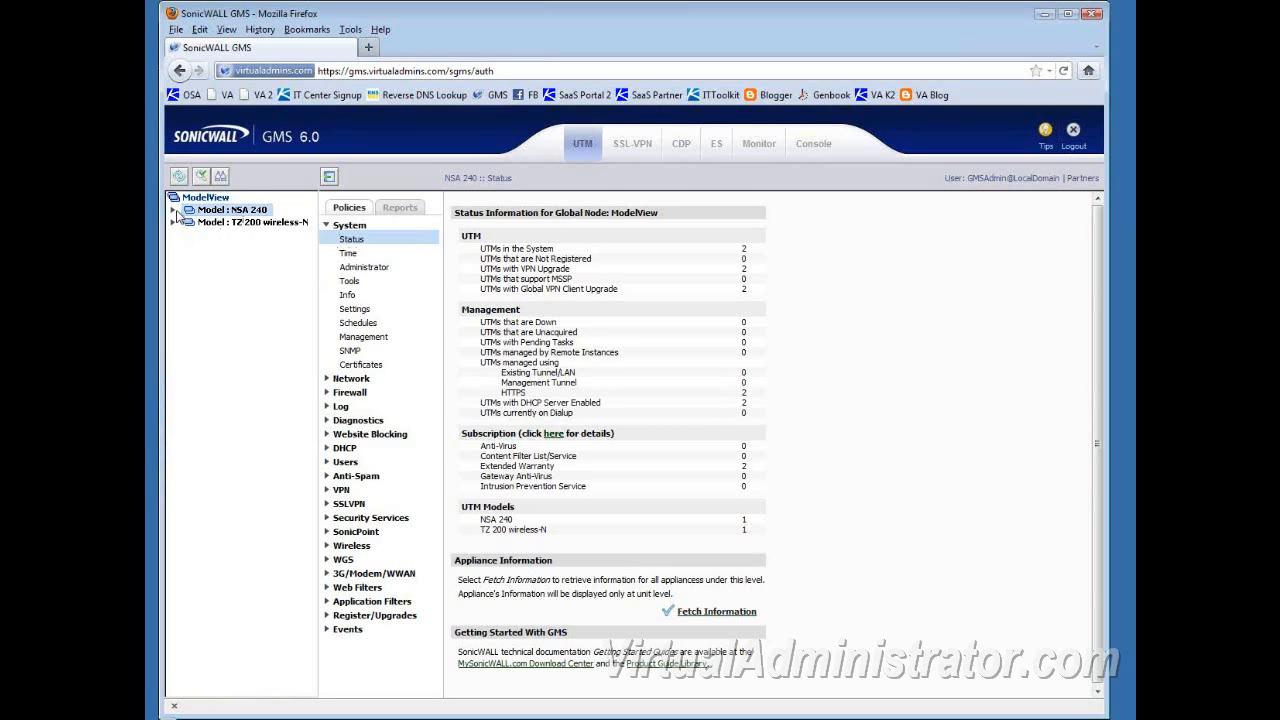
pyautogui.click(172, 210)
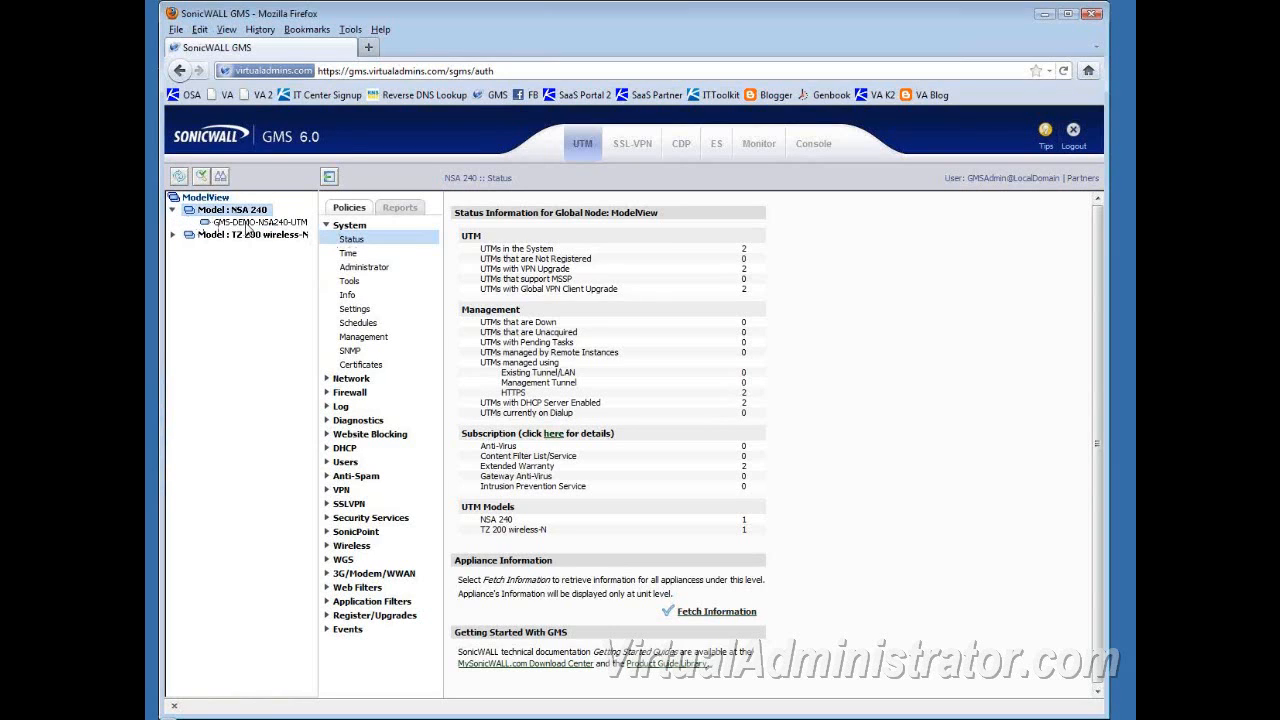
pyautogui.click(256, 222)
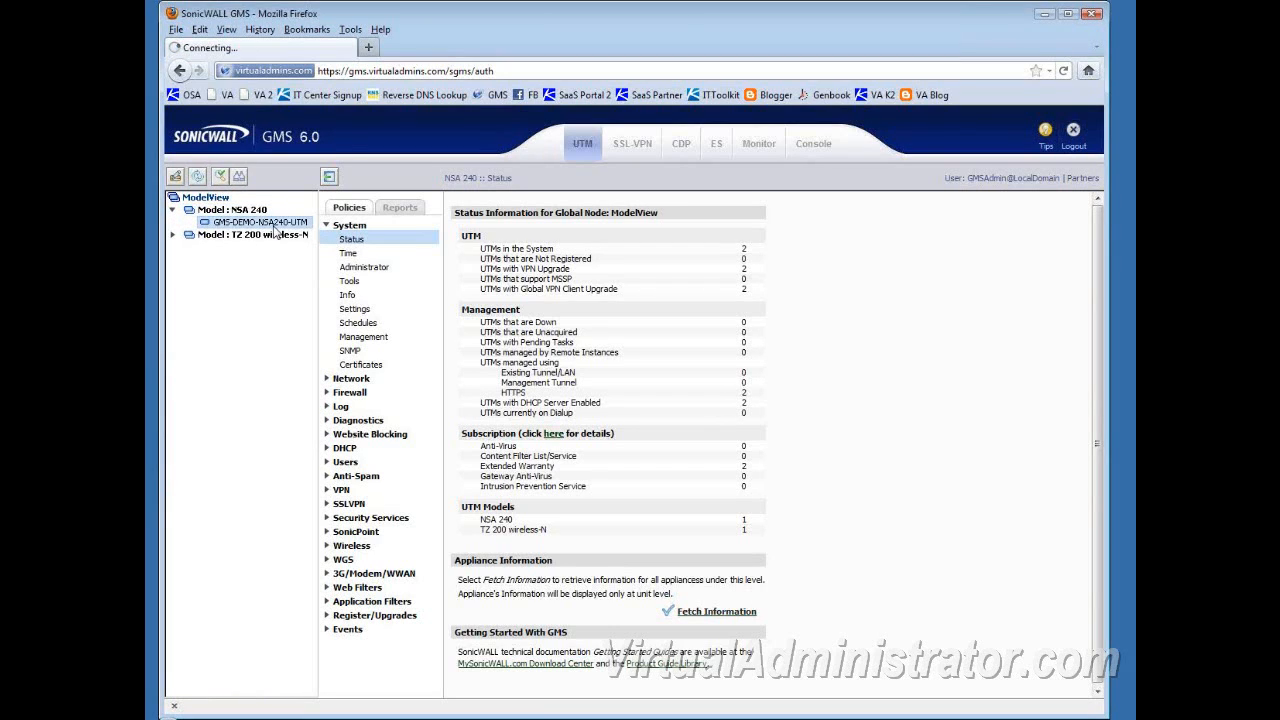
pyautogui.click(256, 222)
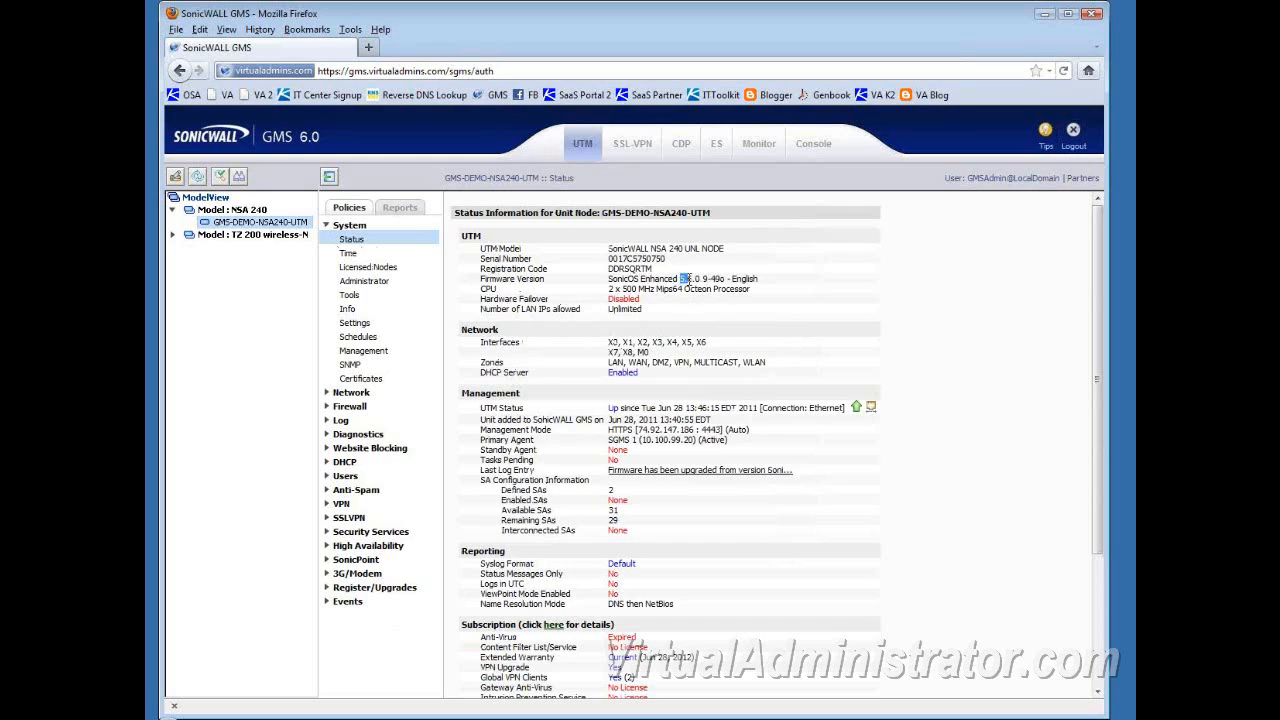
pyautogui.doubleClick(704, 280)
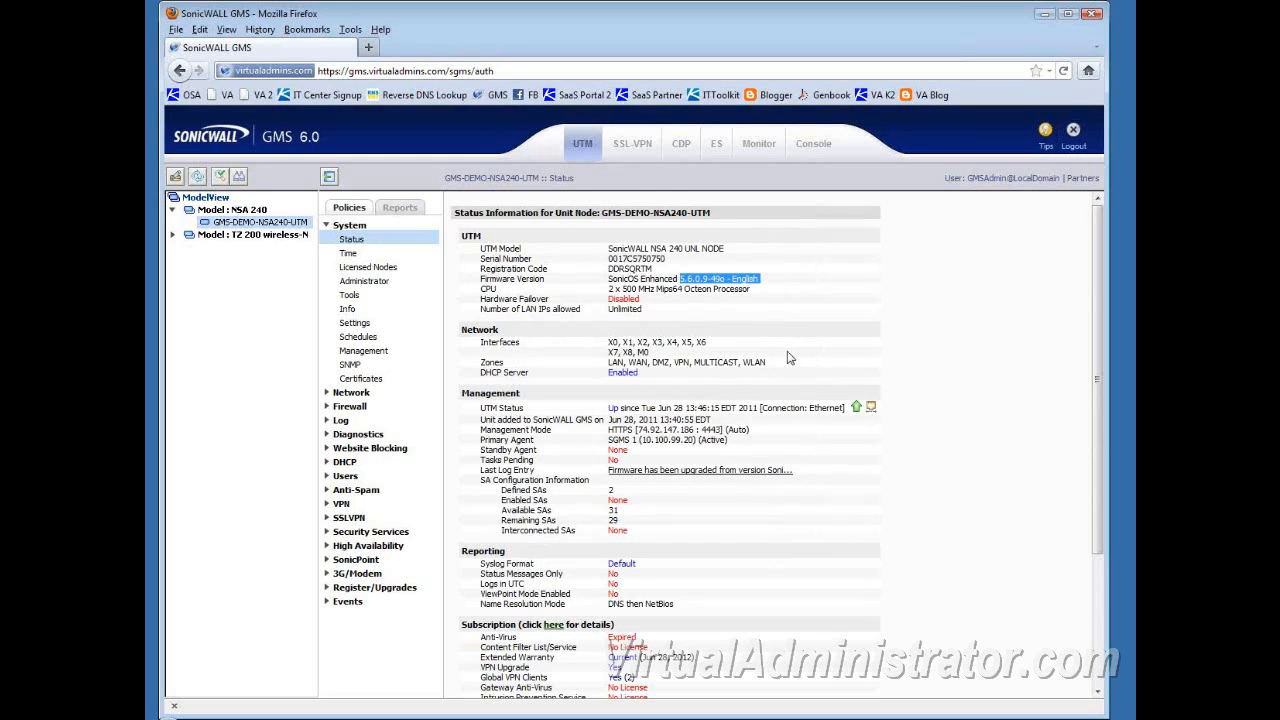
pyautogui.moveTo(938, 462)
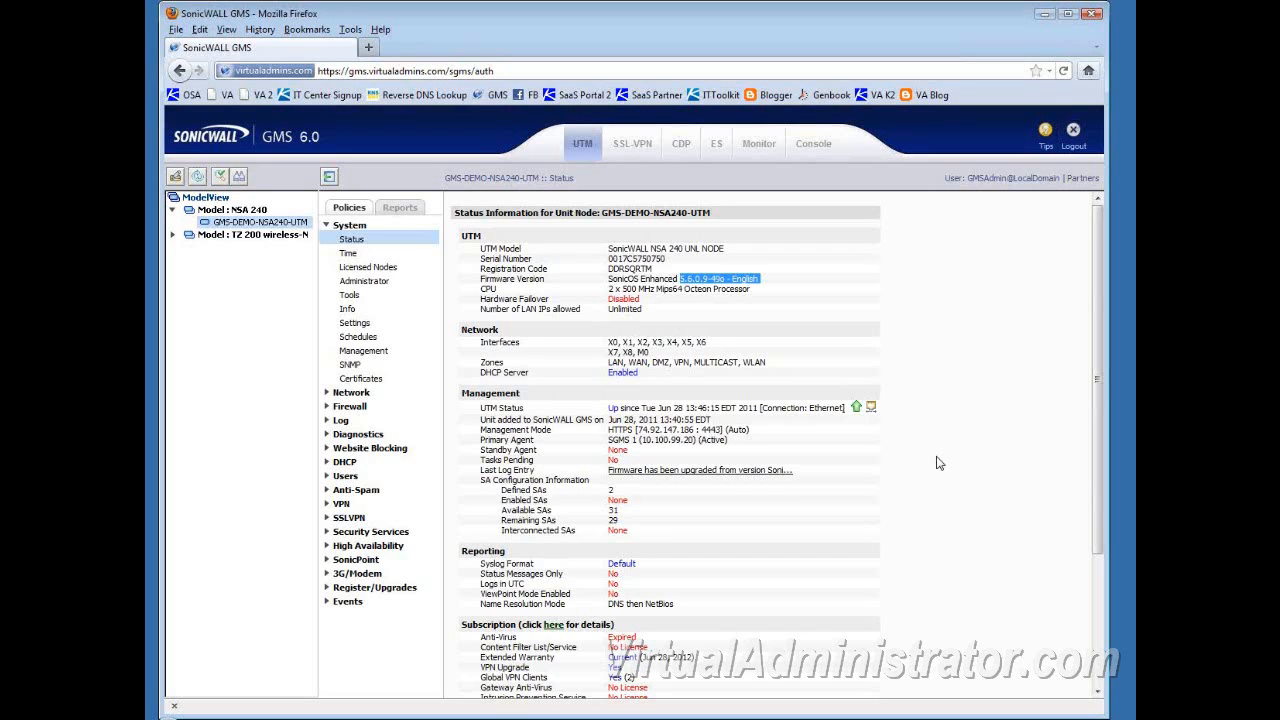
pyautogui.moveTo(402, 316)
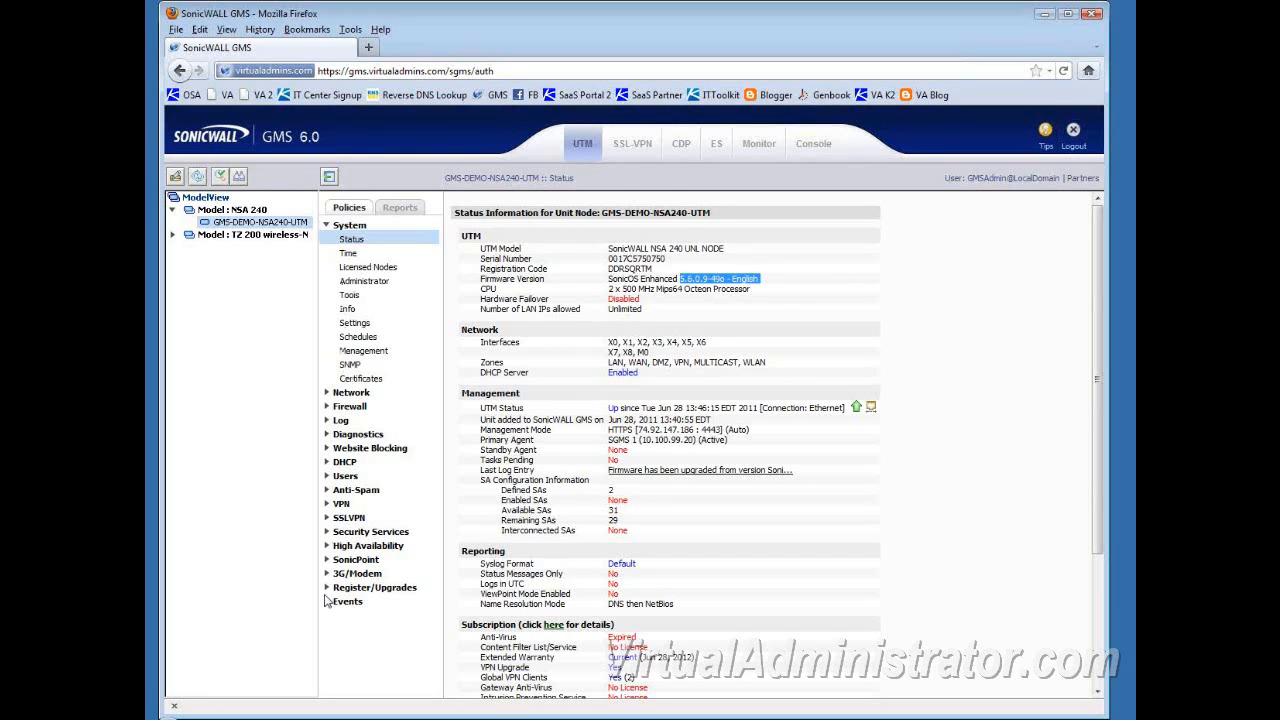
pyautogui.moveTo(334, 596)
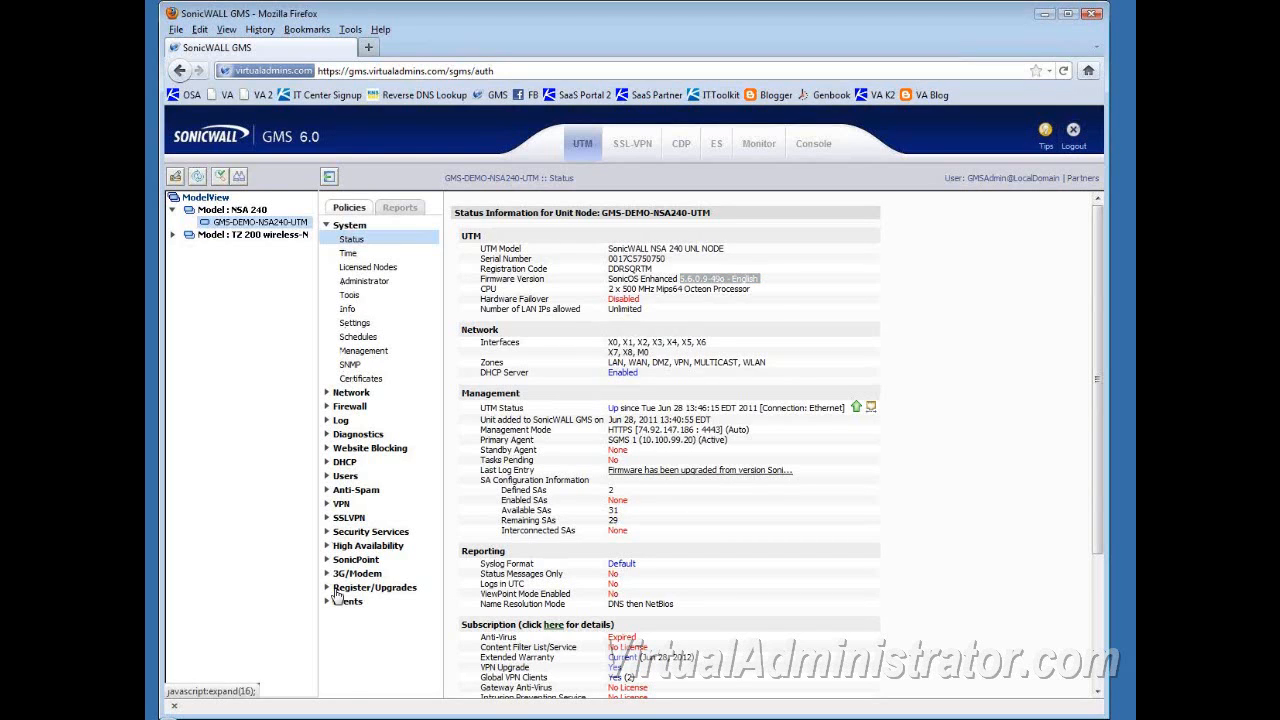
# Reload Register/Upgrades > Firmware Upgrade for the NSA 240, then expand the System policy section.
pyautogui.click(376, 588)
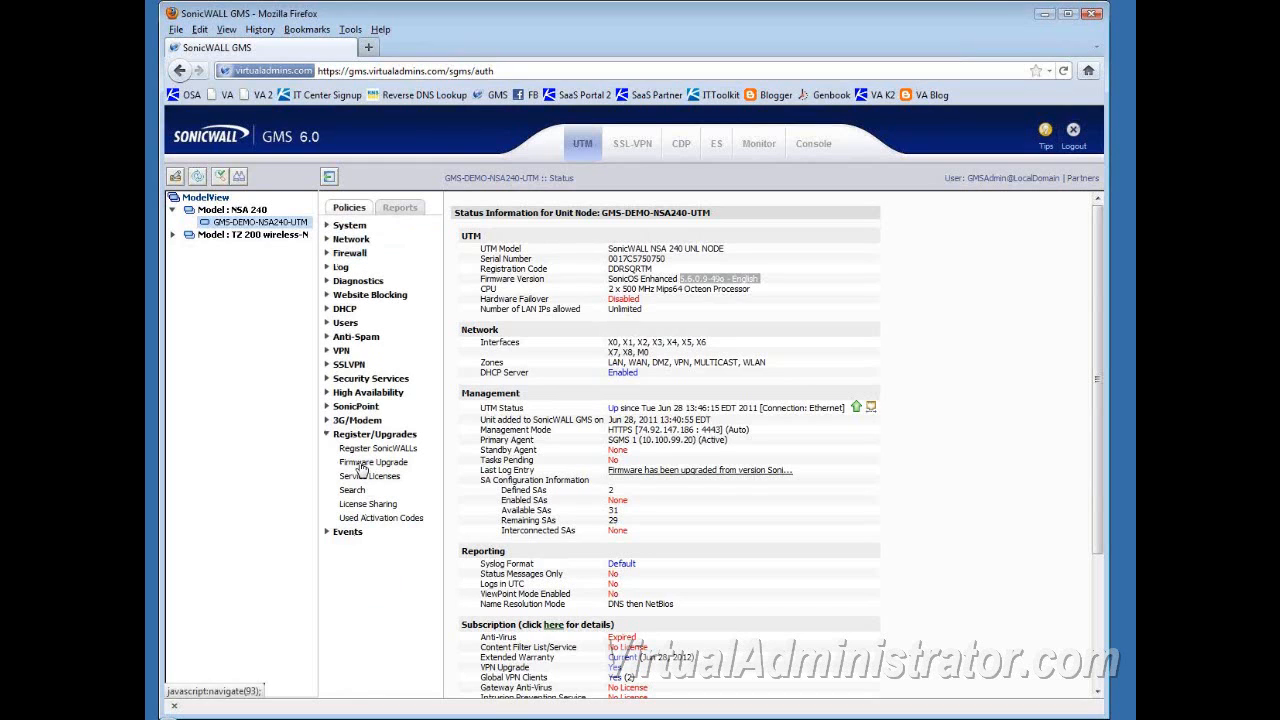
pyautogui.click(372, 462)
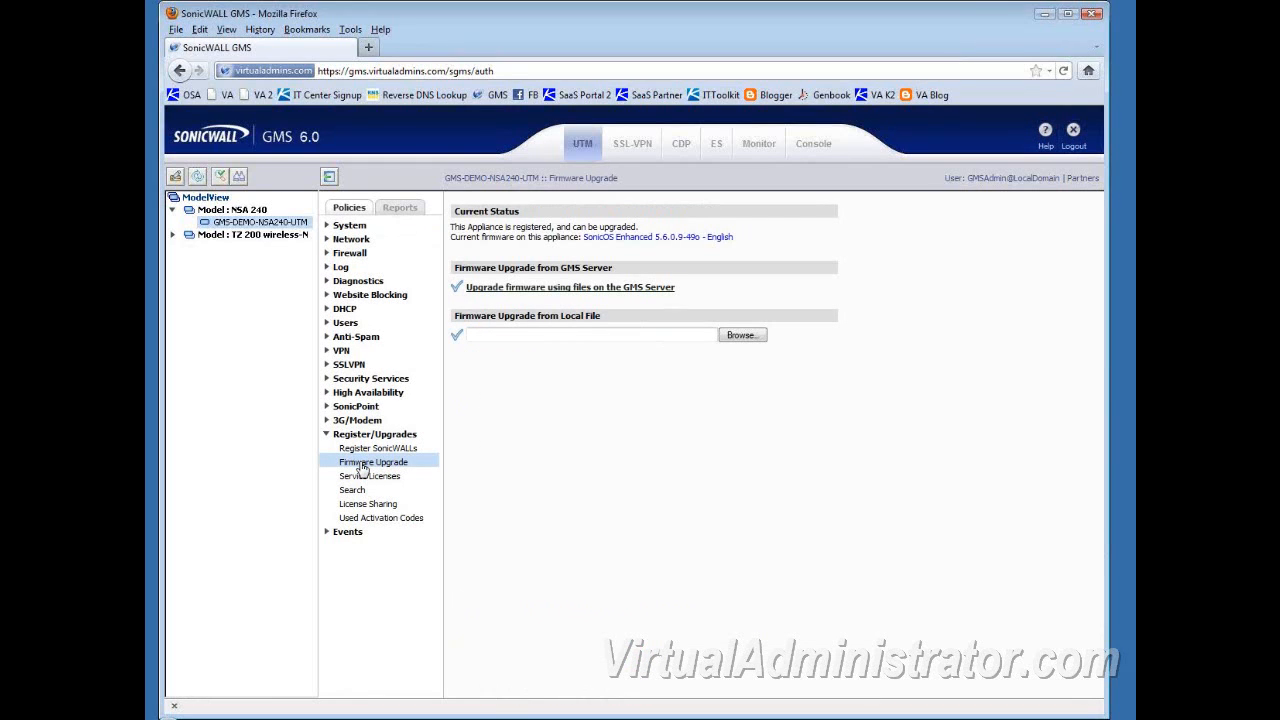
pyautogui.moveTo(1128, 470)
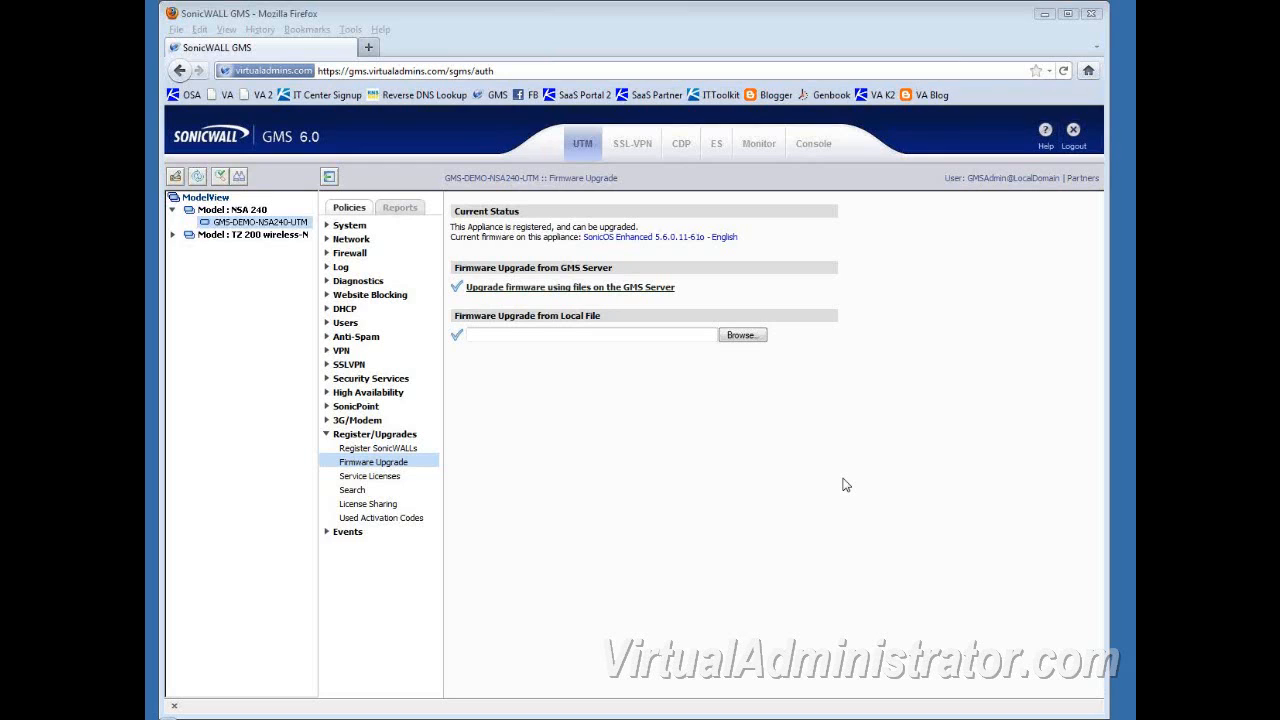
pyautogui.moveTo(832, 482)
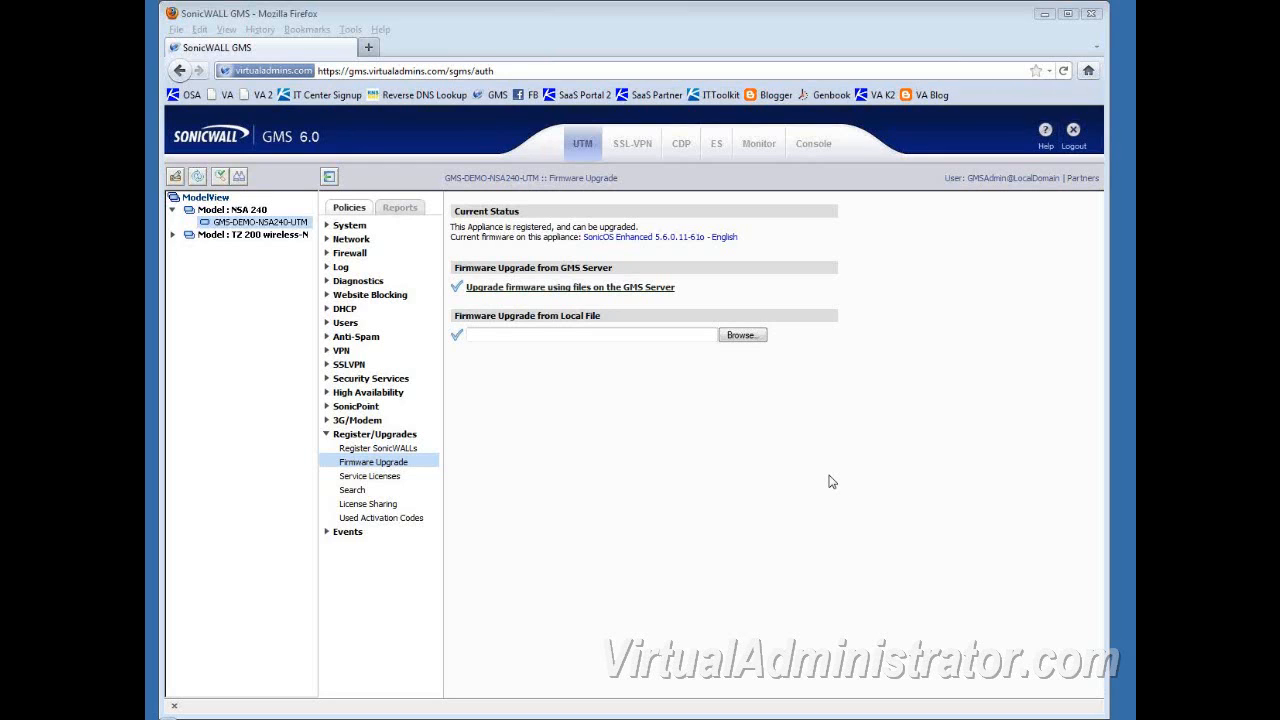
pyautogui.moveTo(416, 352)
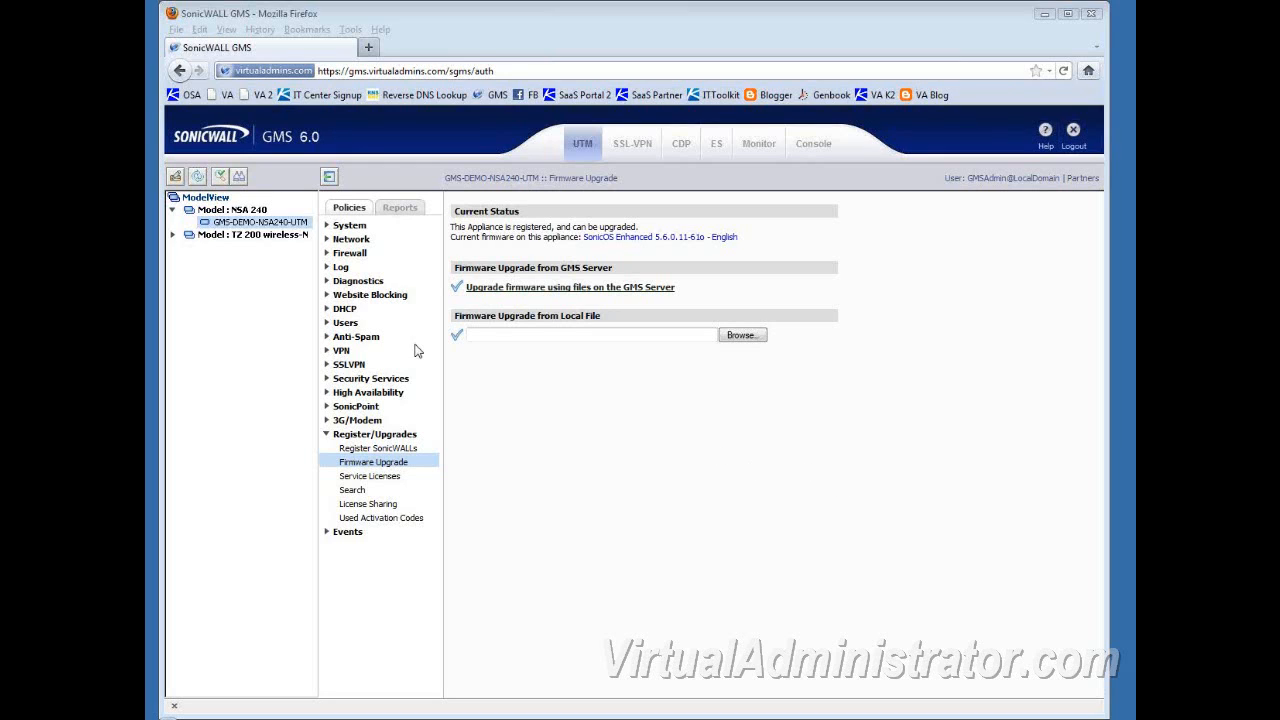
pyautogui.click(348, 224)
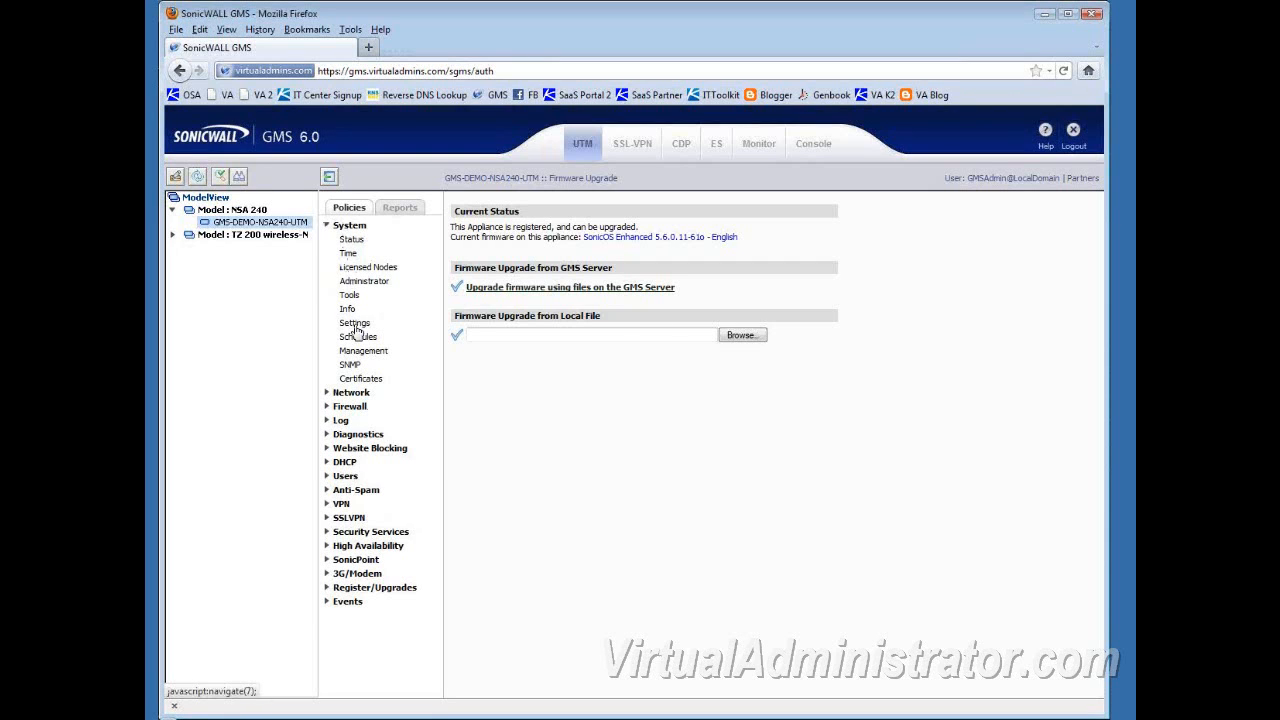
# Load System > Settings to review the NSA 240's Saved Settings list.
pyautogui.click(356, 324)
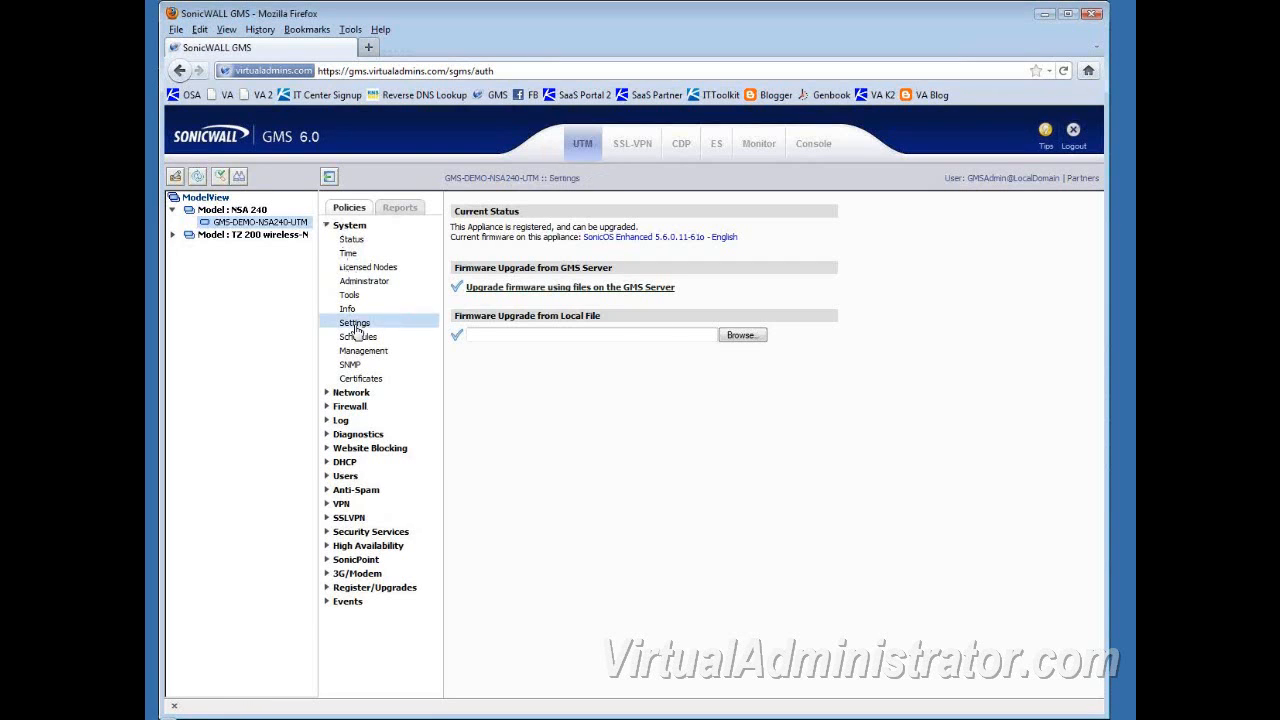
pyautogui.click(354, 322)
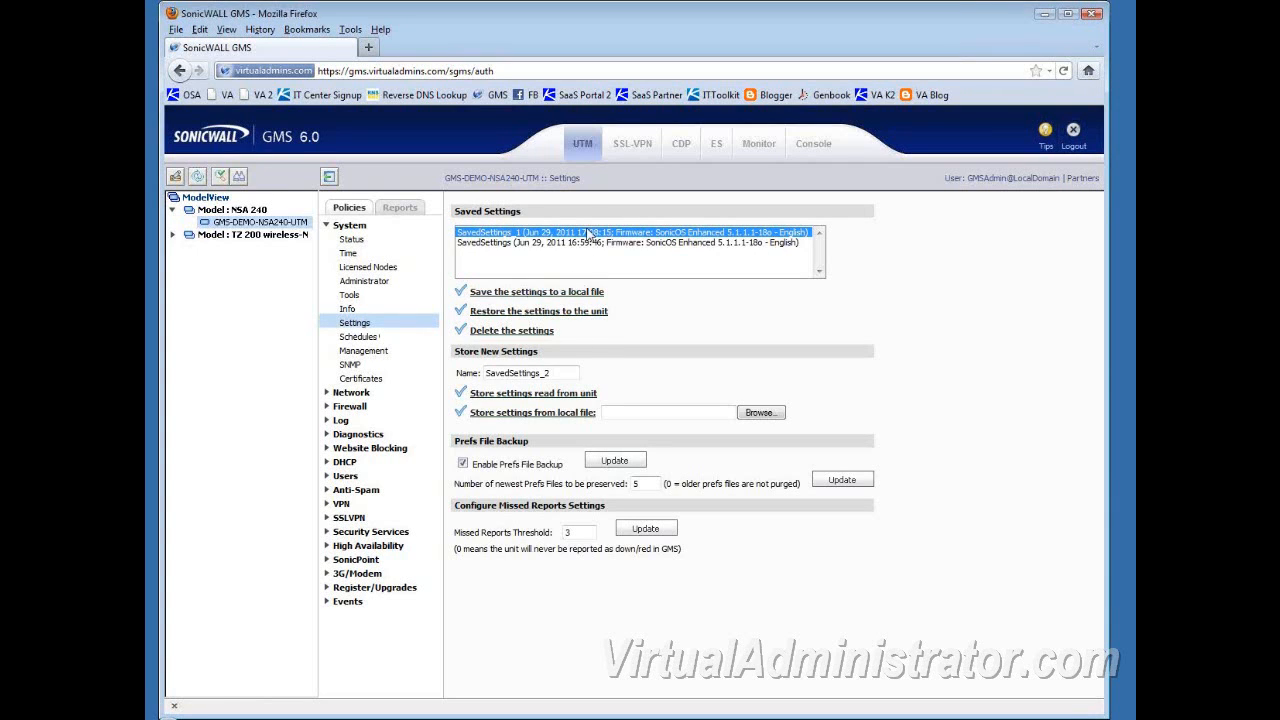
pyautogui.moveTo(598, 272)
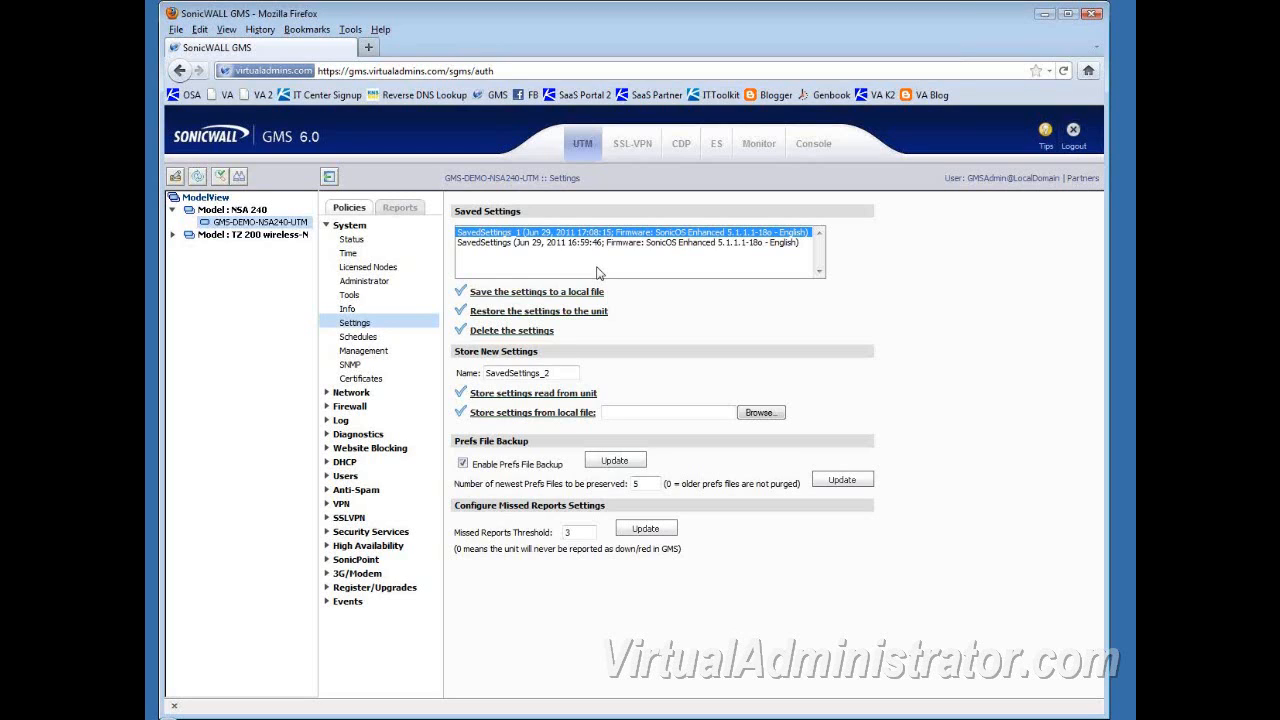
pyautogui.moveTo(584, 268)
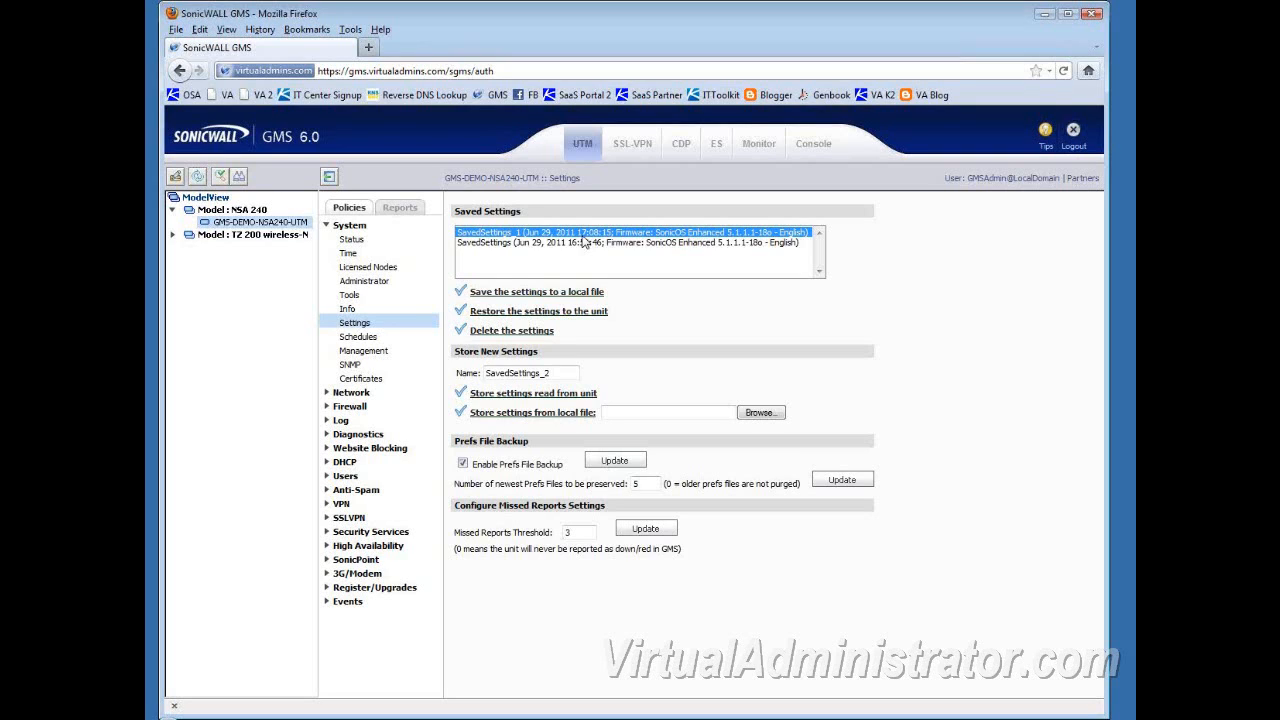
pyautogui.moveTo(378, 404)
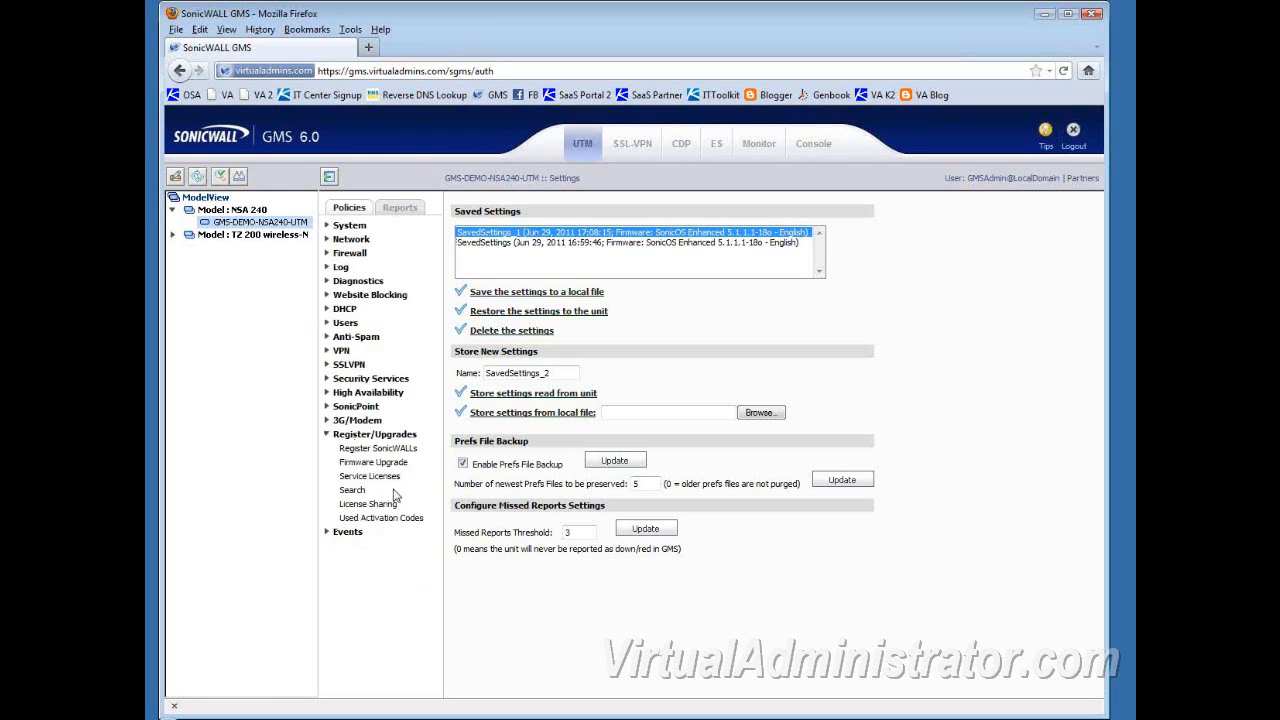
# Return to the NSA 240's Firmware Upgrade page under Register/Upgrades.
pyautogui.click(372, 462)
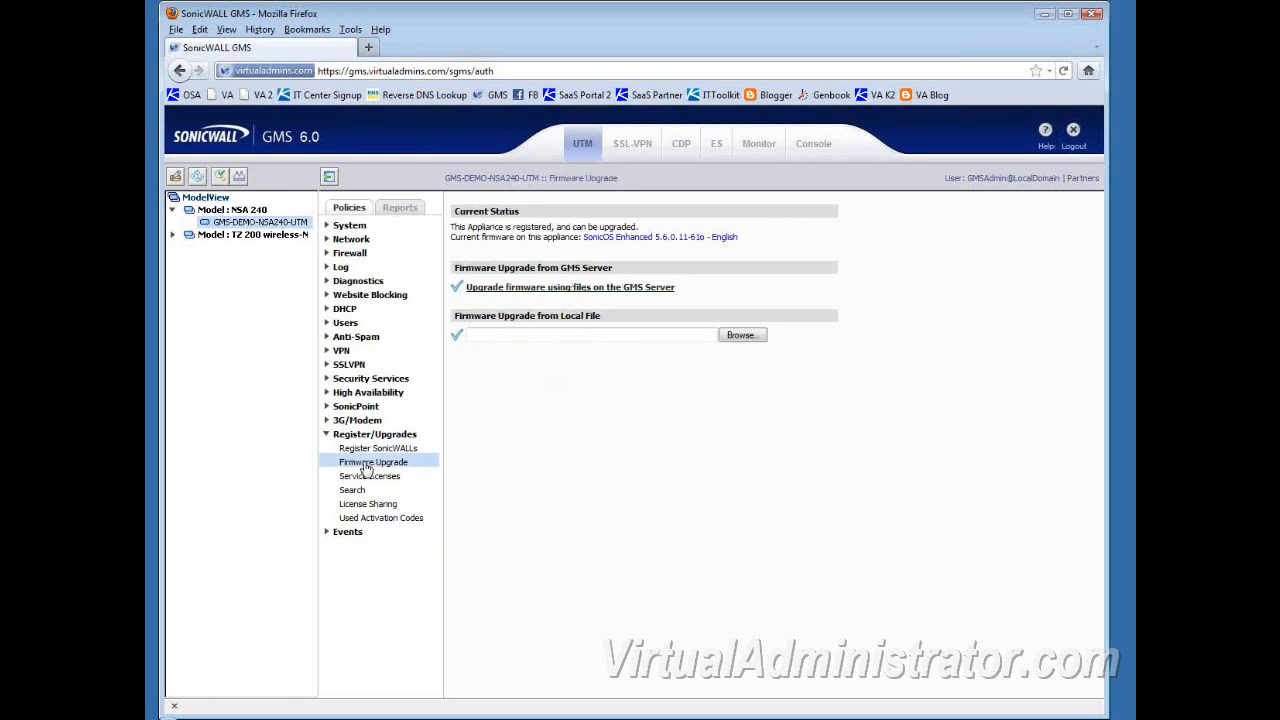
pyautogui.moveTo(536, 464)
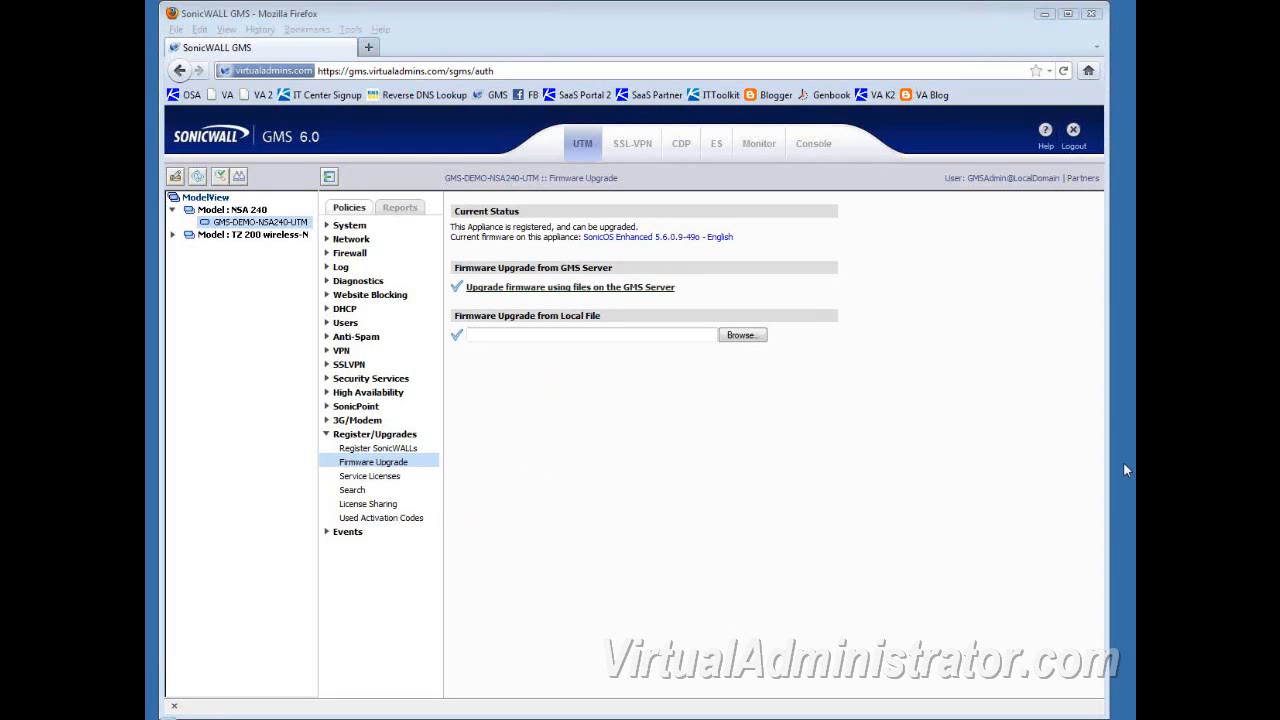
pyautogui.moveTo(468, 308)
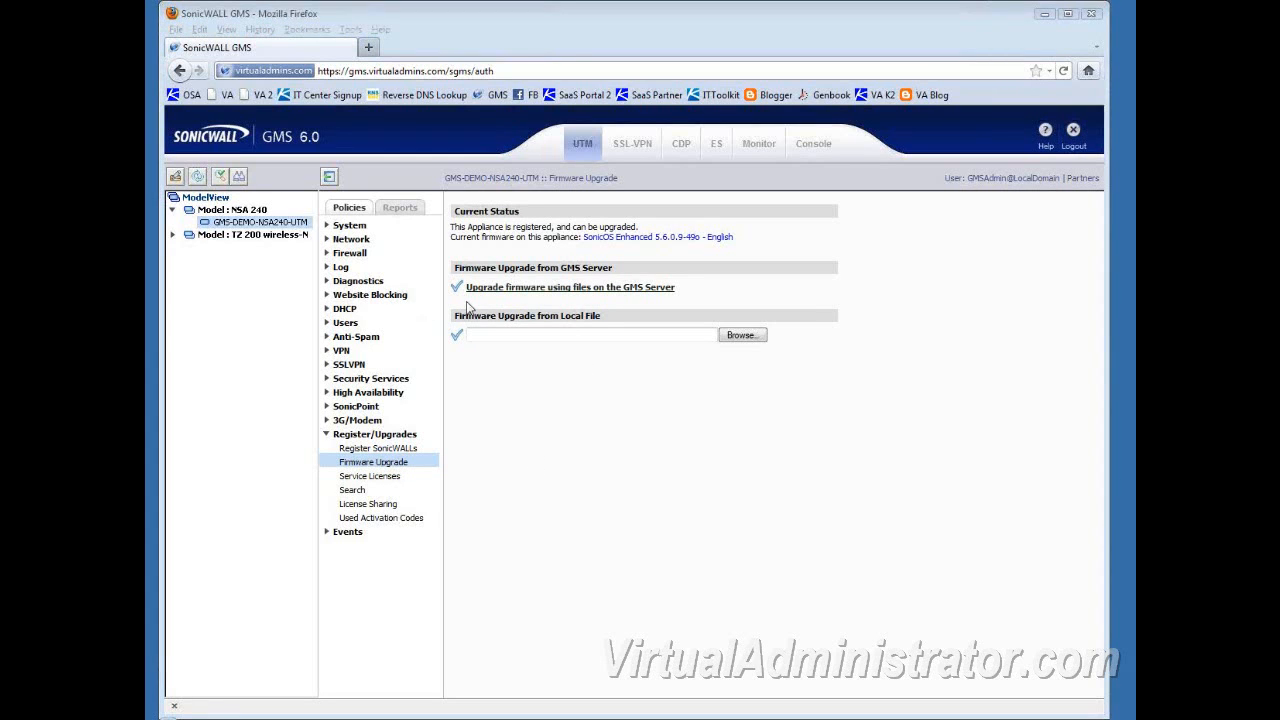
pyautogui.moveTo(480, 290)
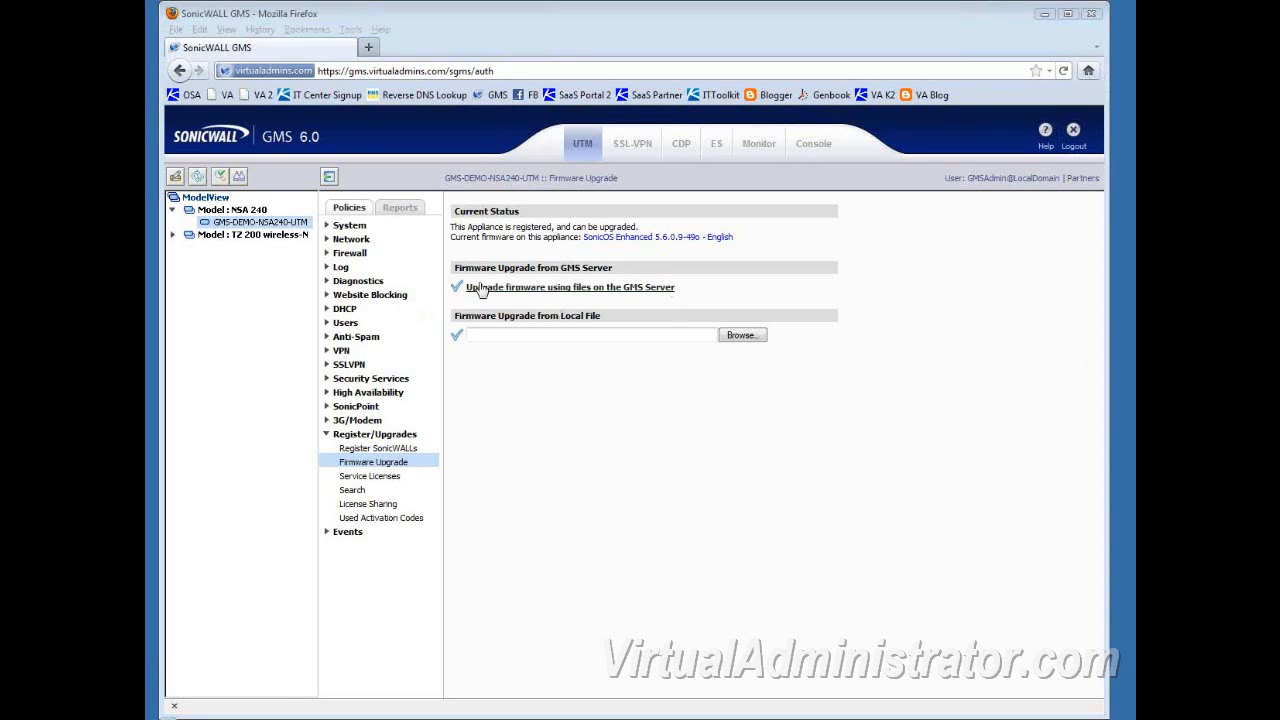
pyautogui.moveTo(520, 300)
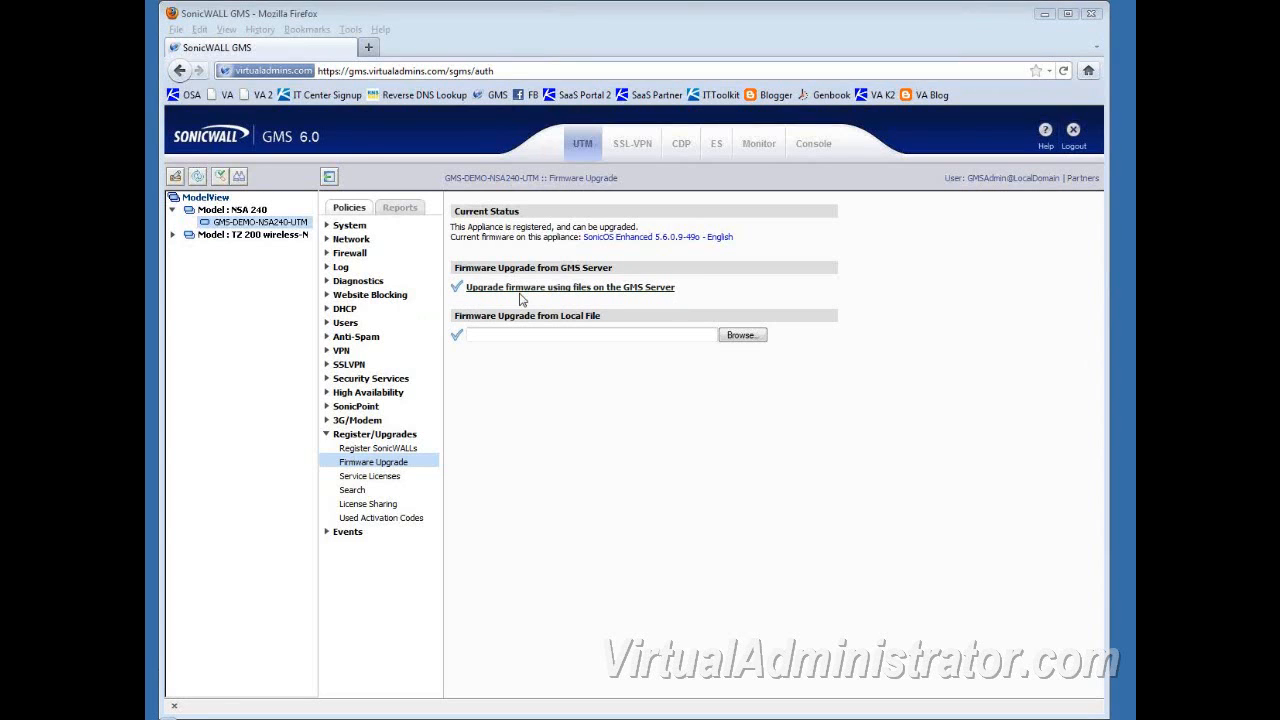
pyautogui.moveTo(590, 304)
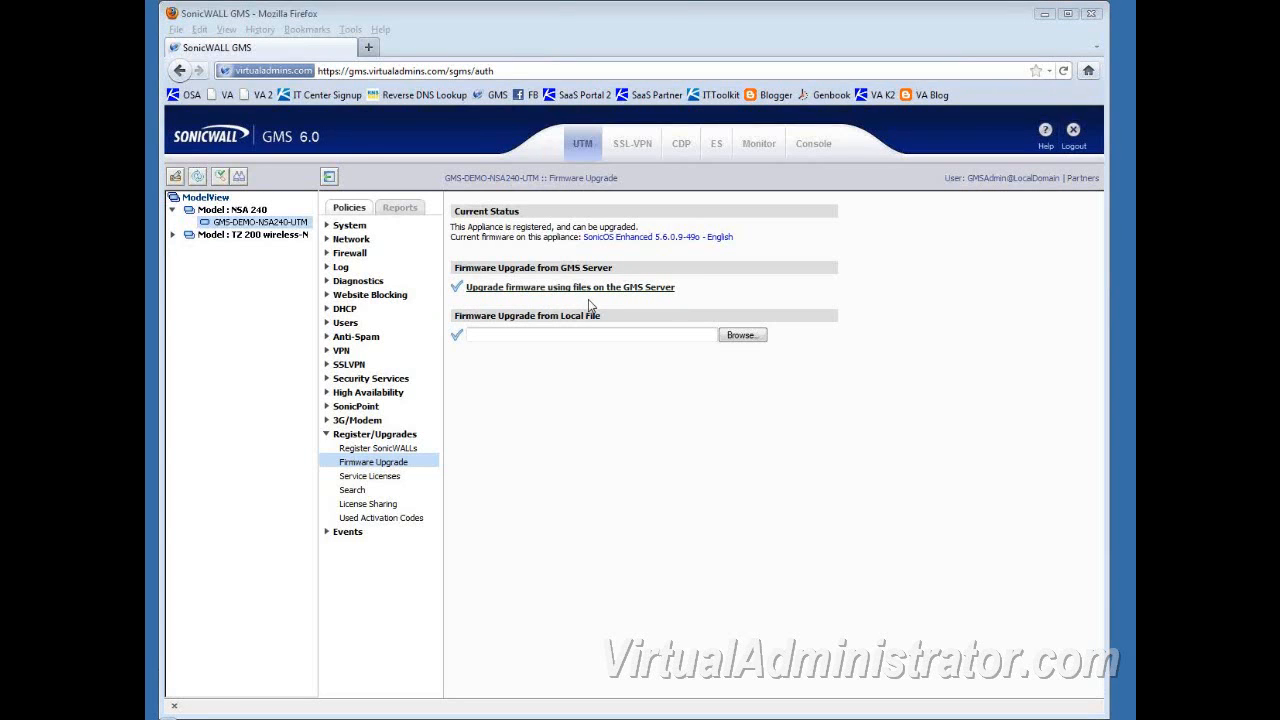
pyautogui.moveTo(680, 304)
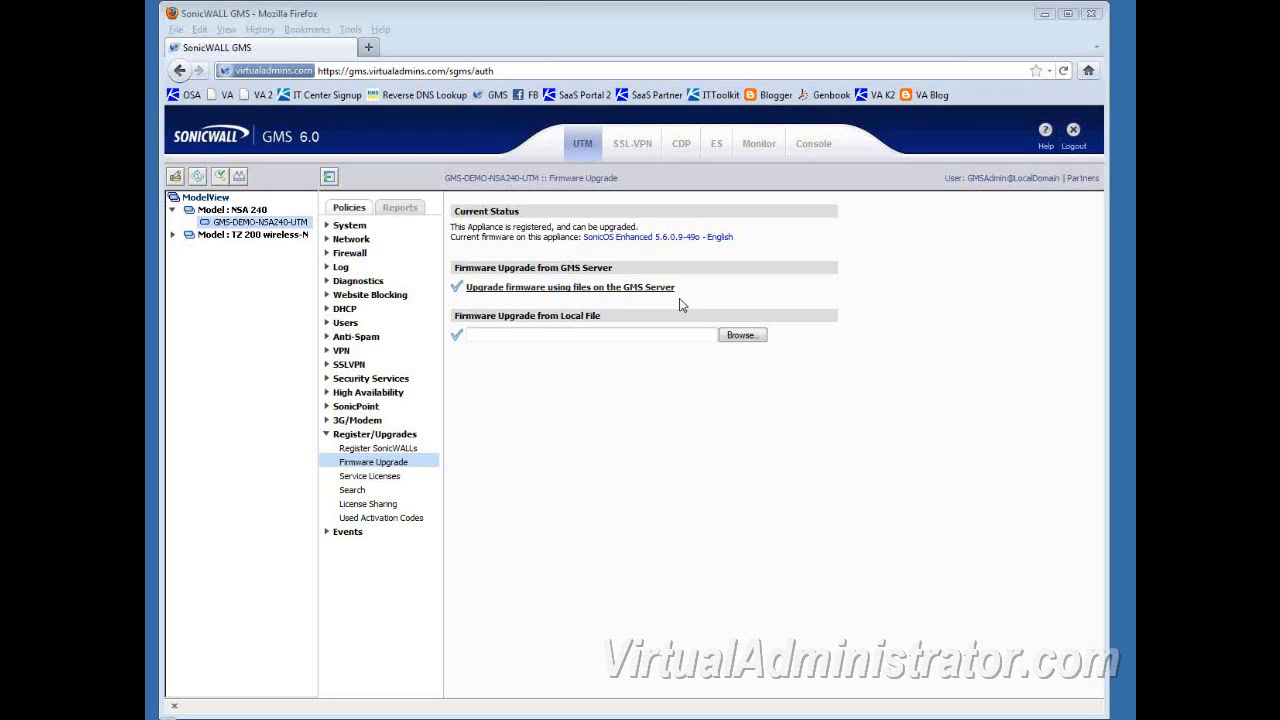
pyautogui.moveTo(598, 298)
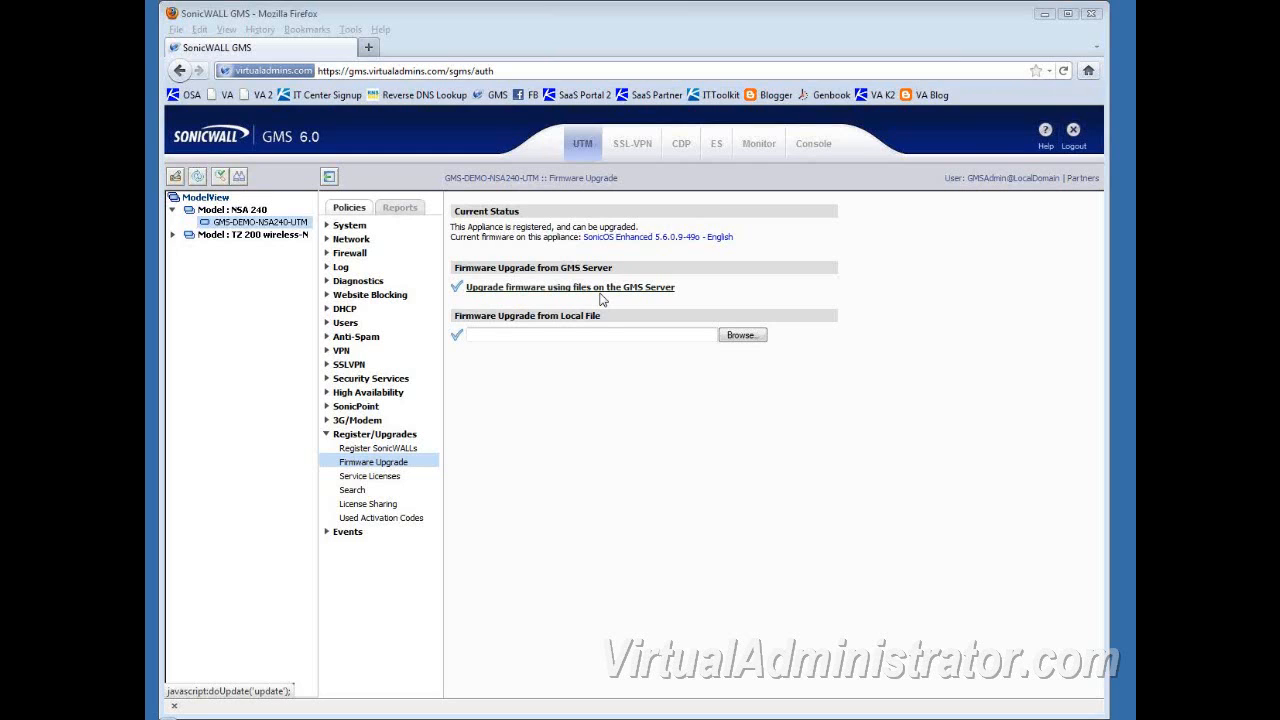
pyautogui.moveTo(664, 248)
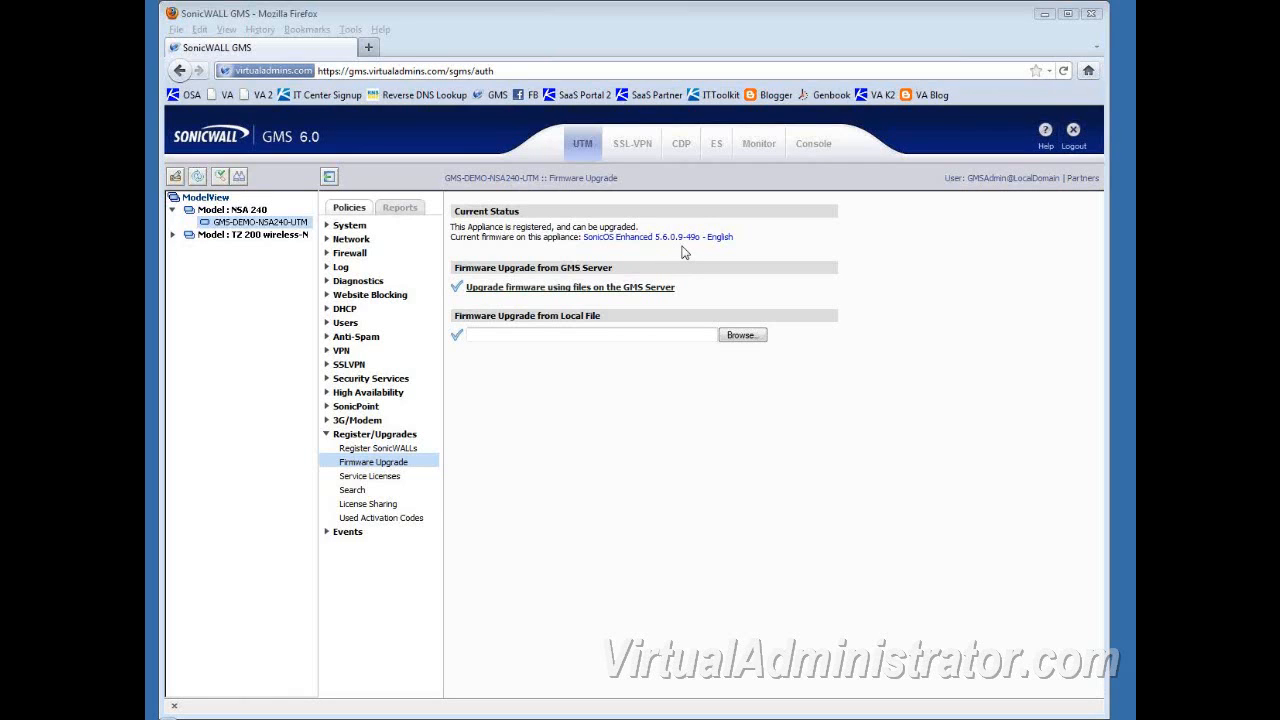
pyautogui.moveTo(518, 332)
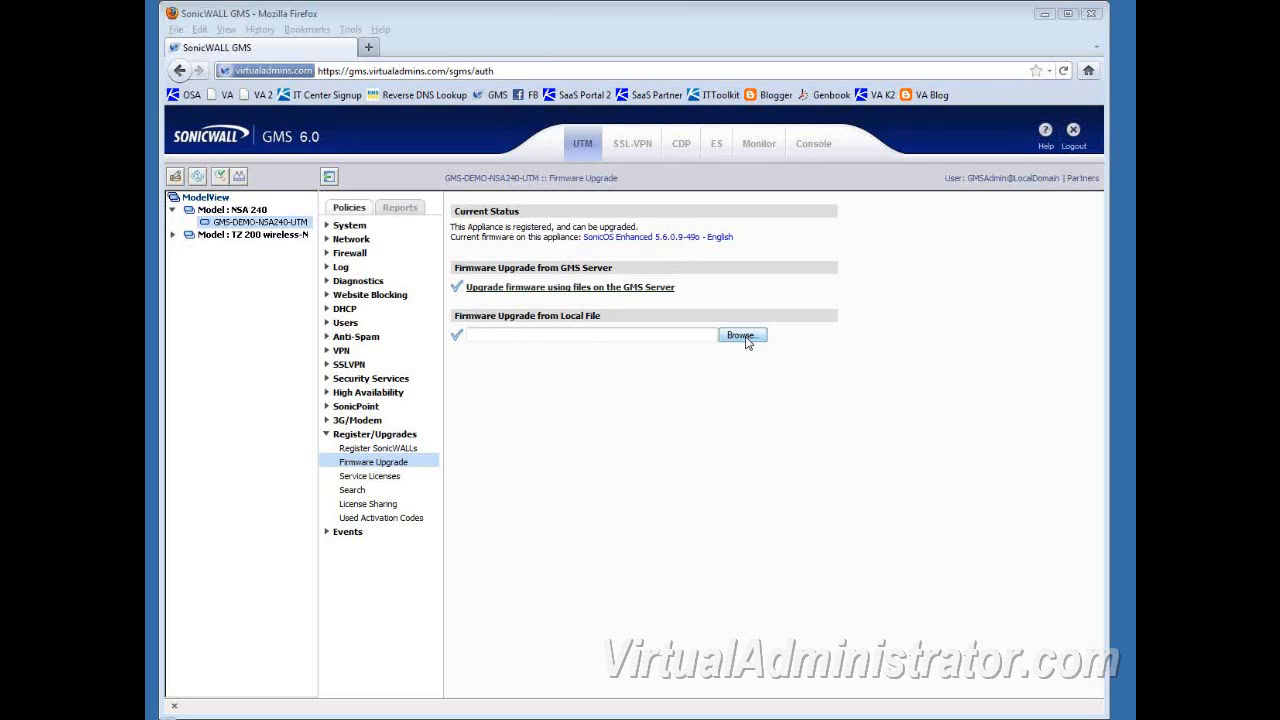
# Browse to Downloads\SonicWall\NSA240 and select the 5.6.0.10 .sig firmware file for local upload.
pyautogui.click(740, 336)
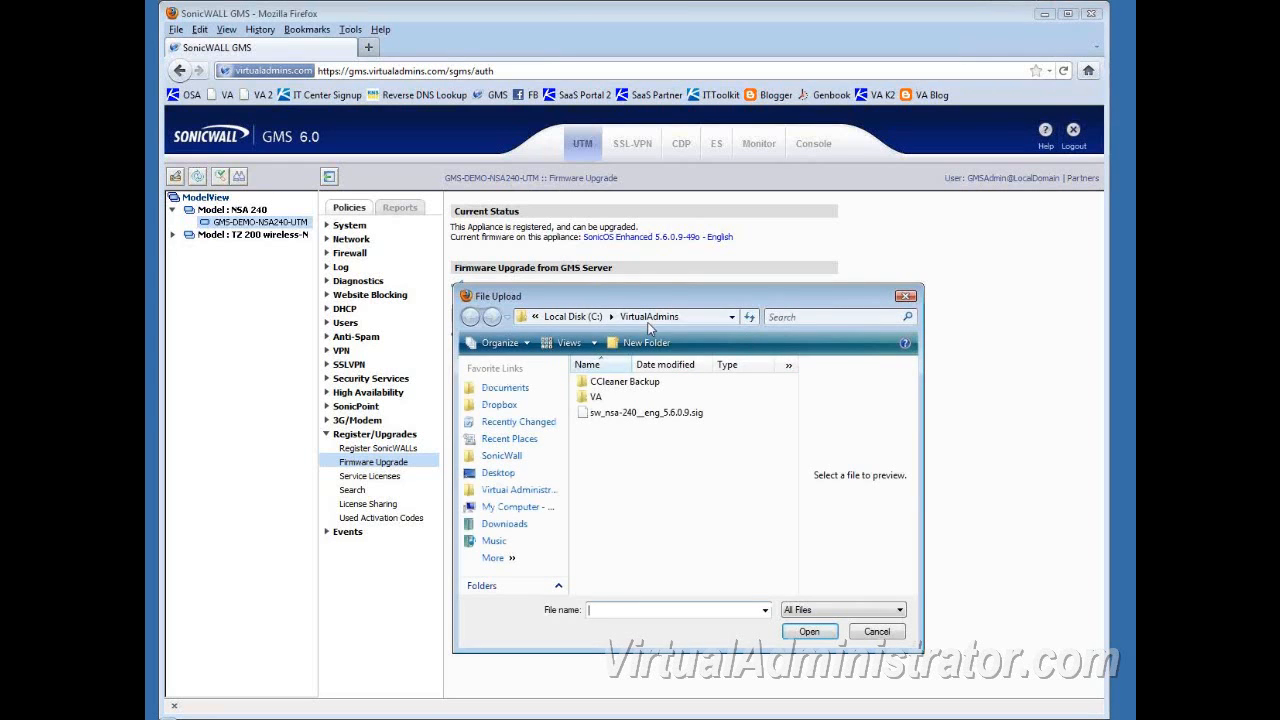
pyautogui.moveTo(662, 476)
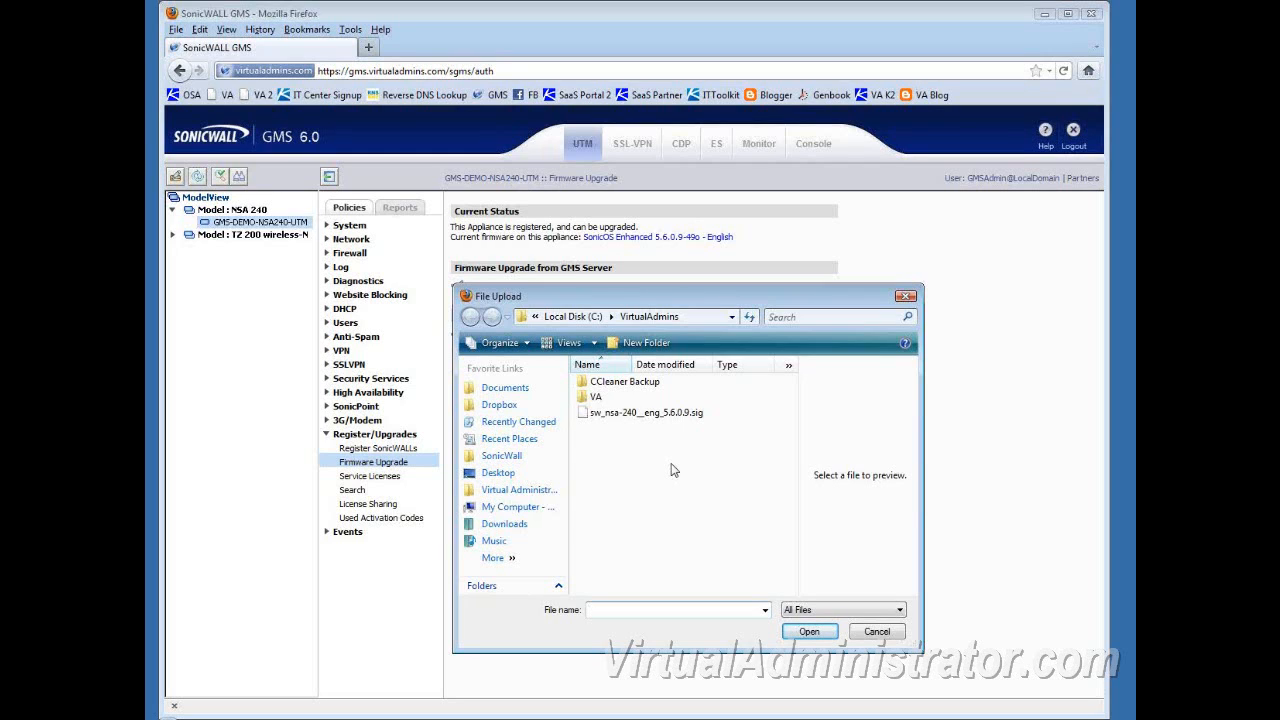
pyautogui.click(644, 412)
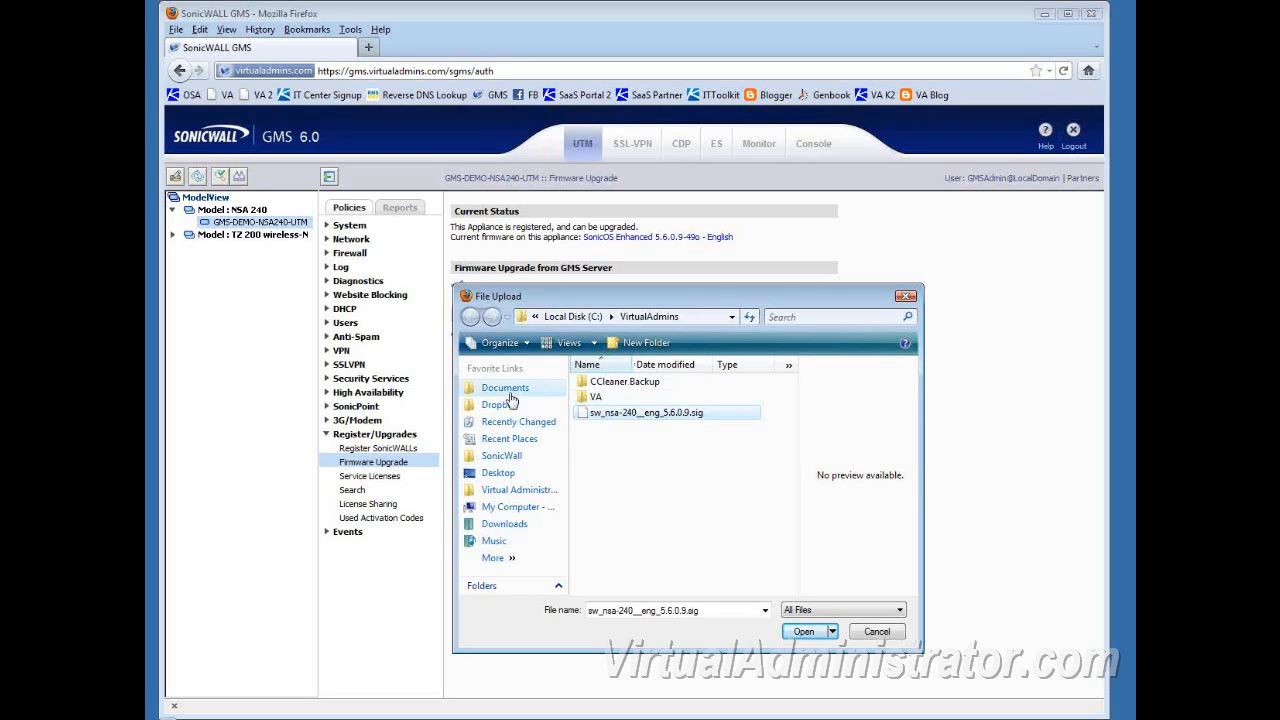
pyautogui.moveTo(496, 472)
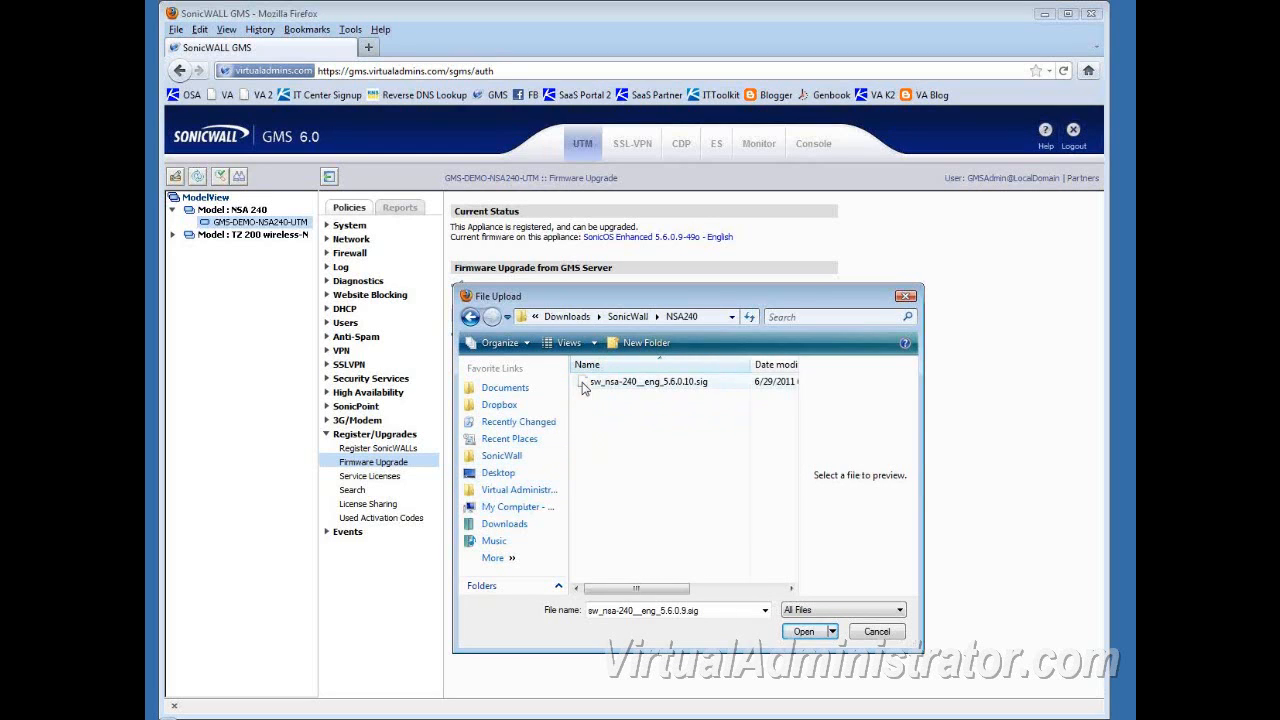
pyautogui.moveTo(650, 384)
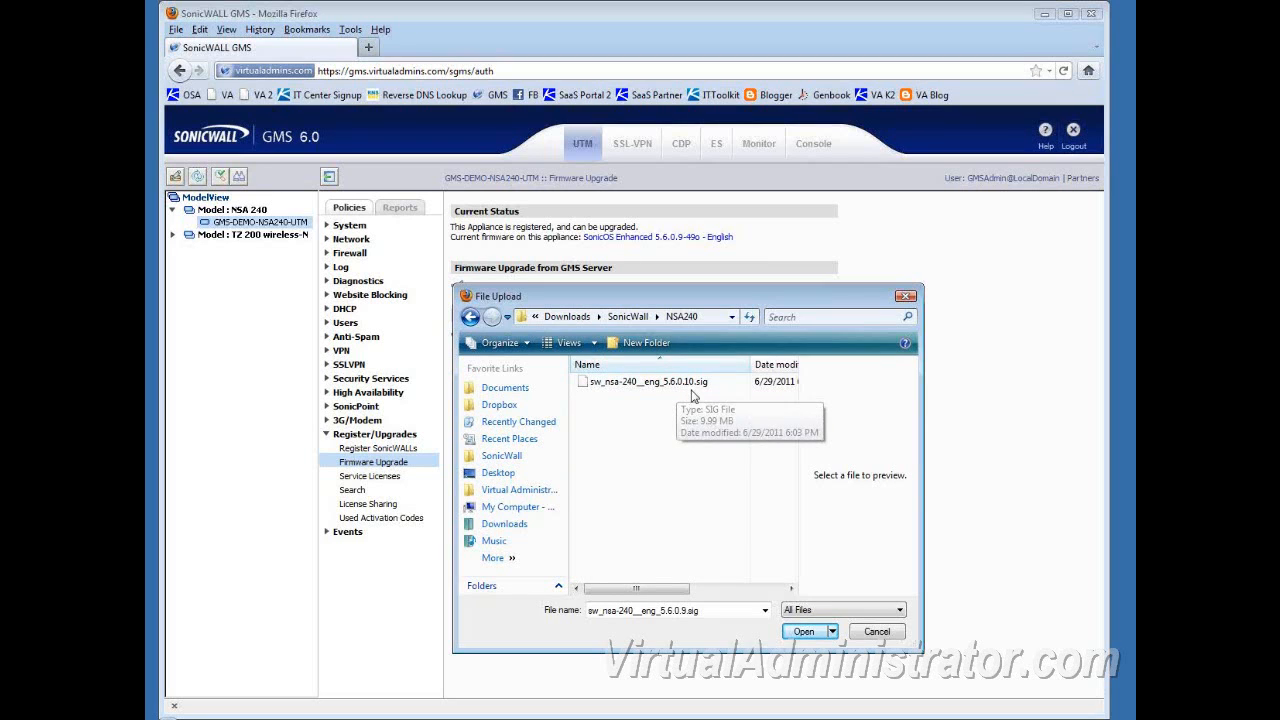
pyautogui.click(650, 380)
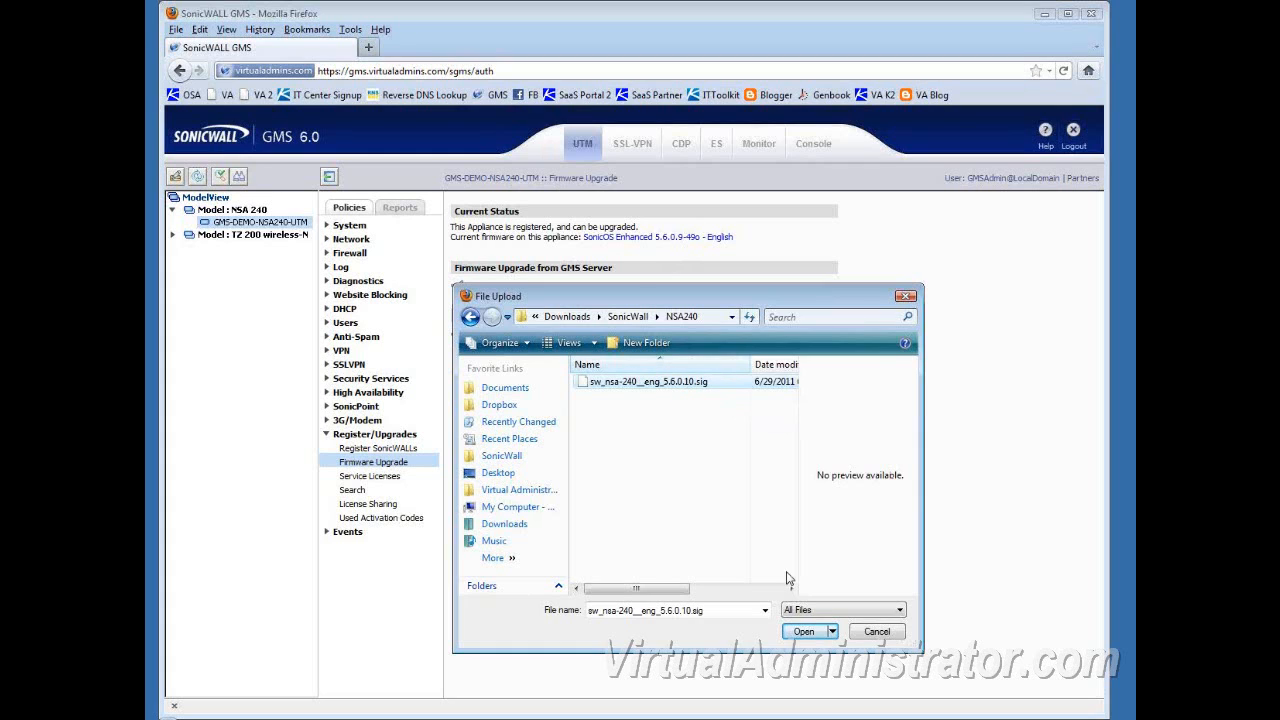
pyautogui.click(804, 632)
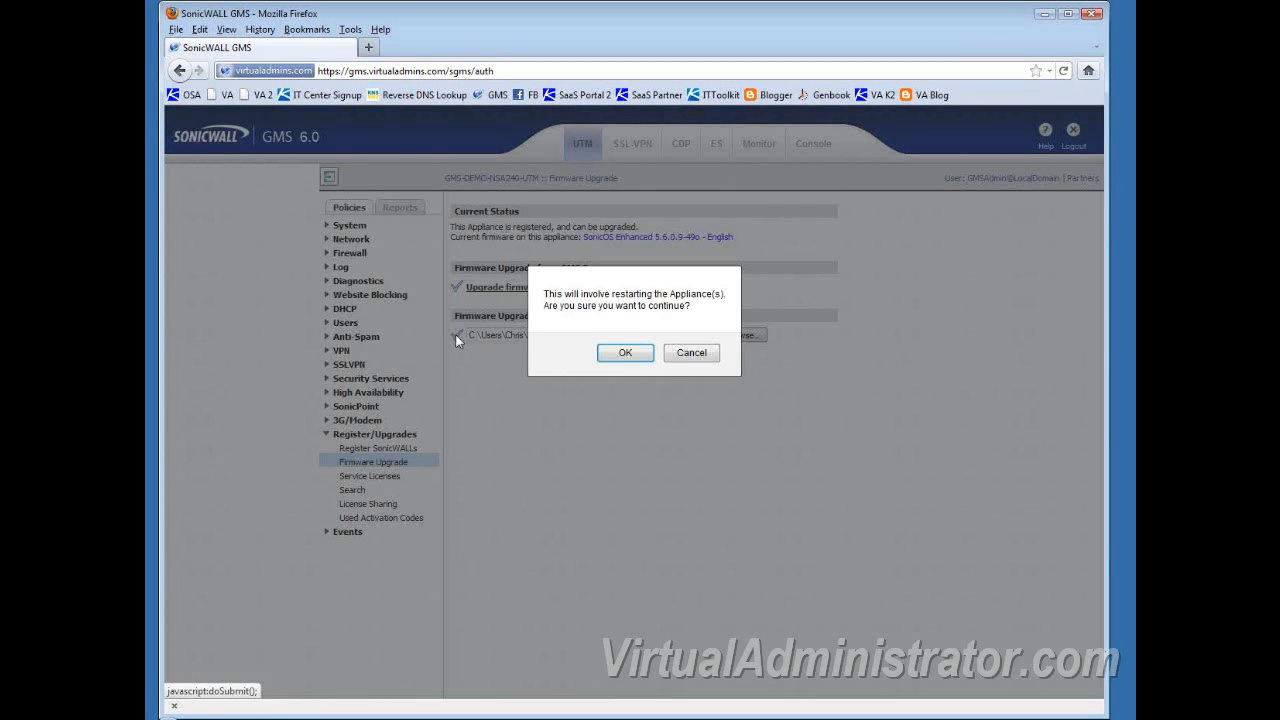
pyautogui.moveTo(662, 432)
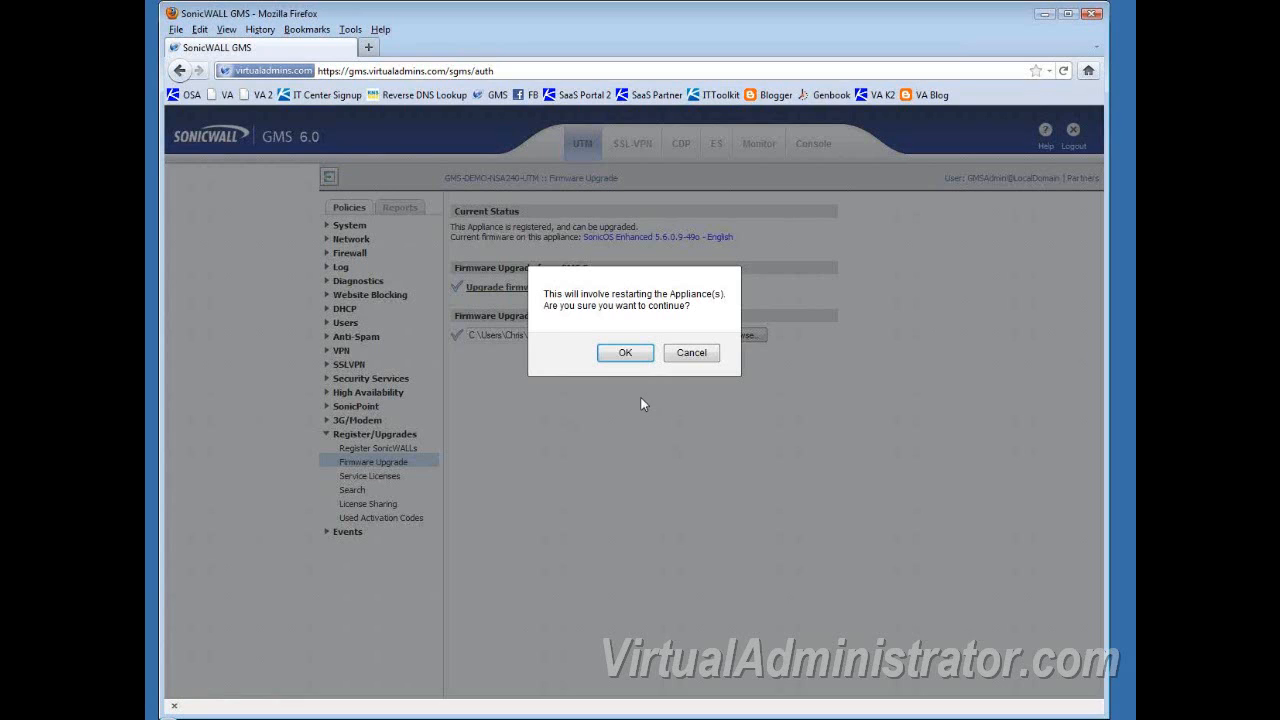
# Accept the appliance restart warning and the firmware export compliance statement.
pyautogui.click(624, 352)
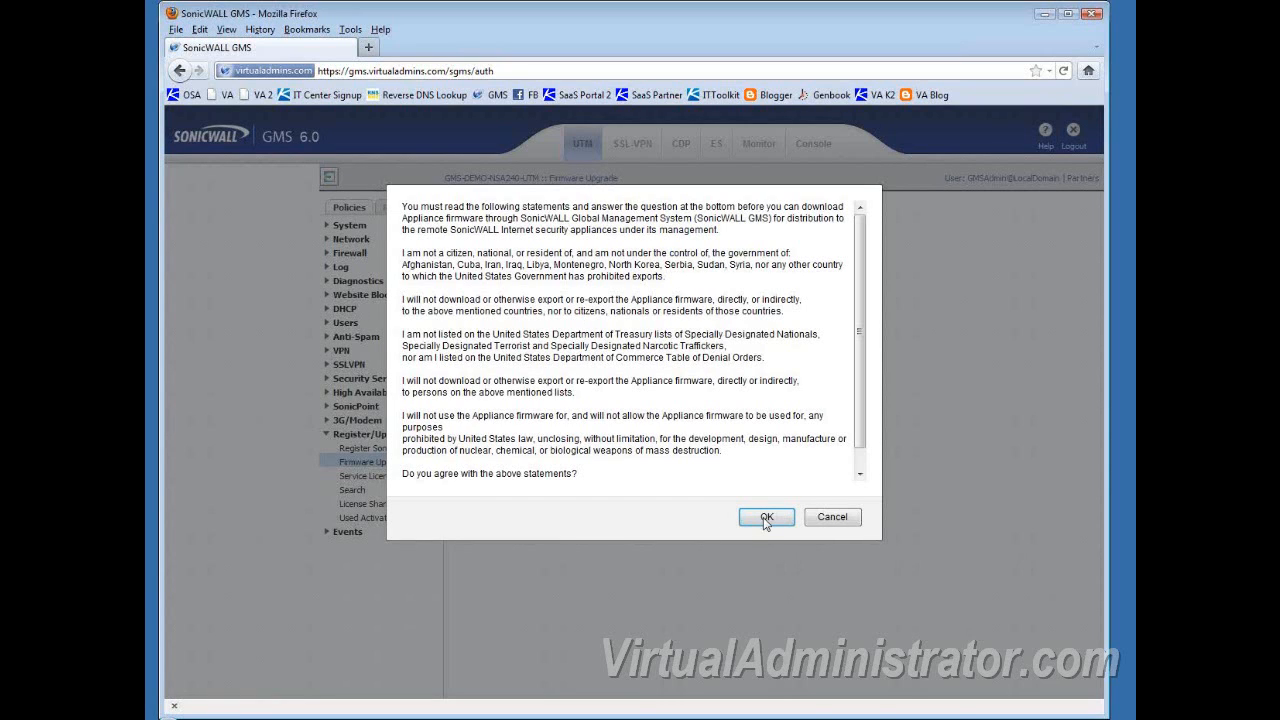
pyautogui.click(766, 516)
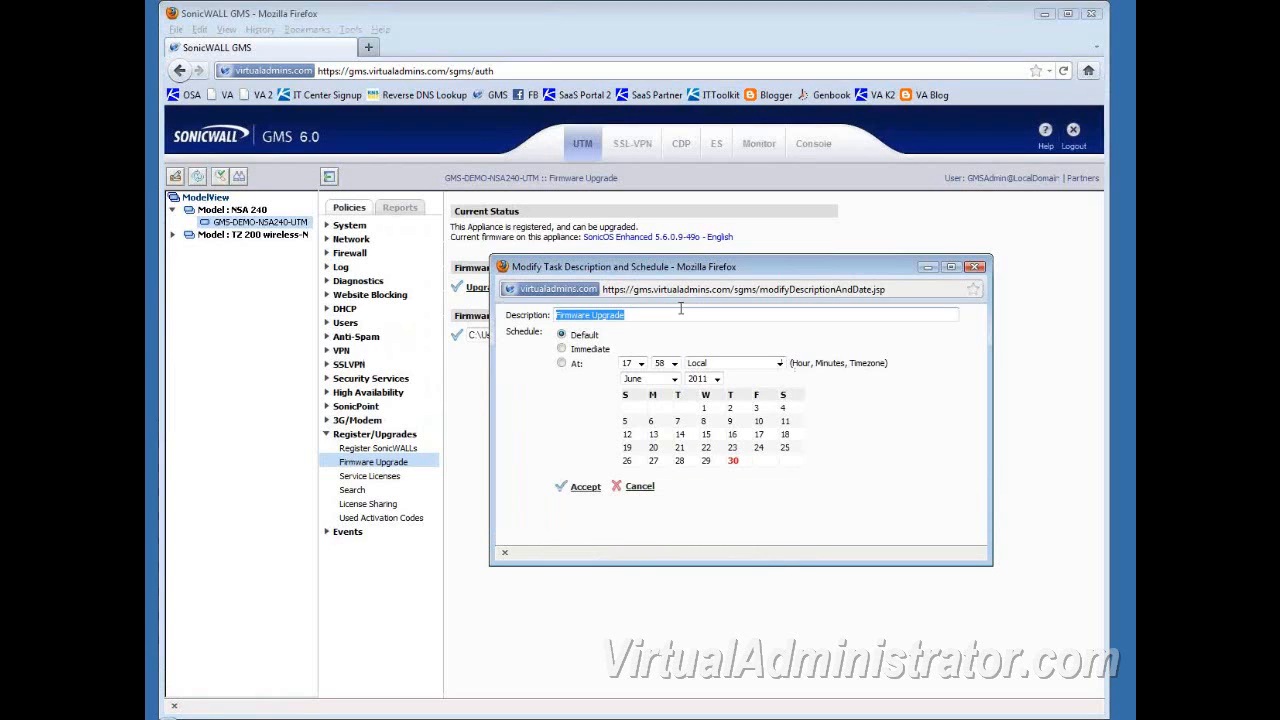
pyautogui.moveTo(812, 520)
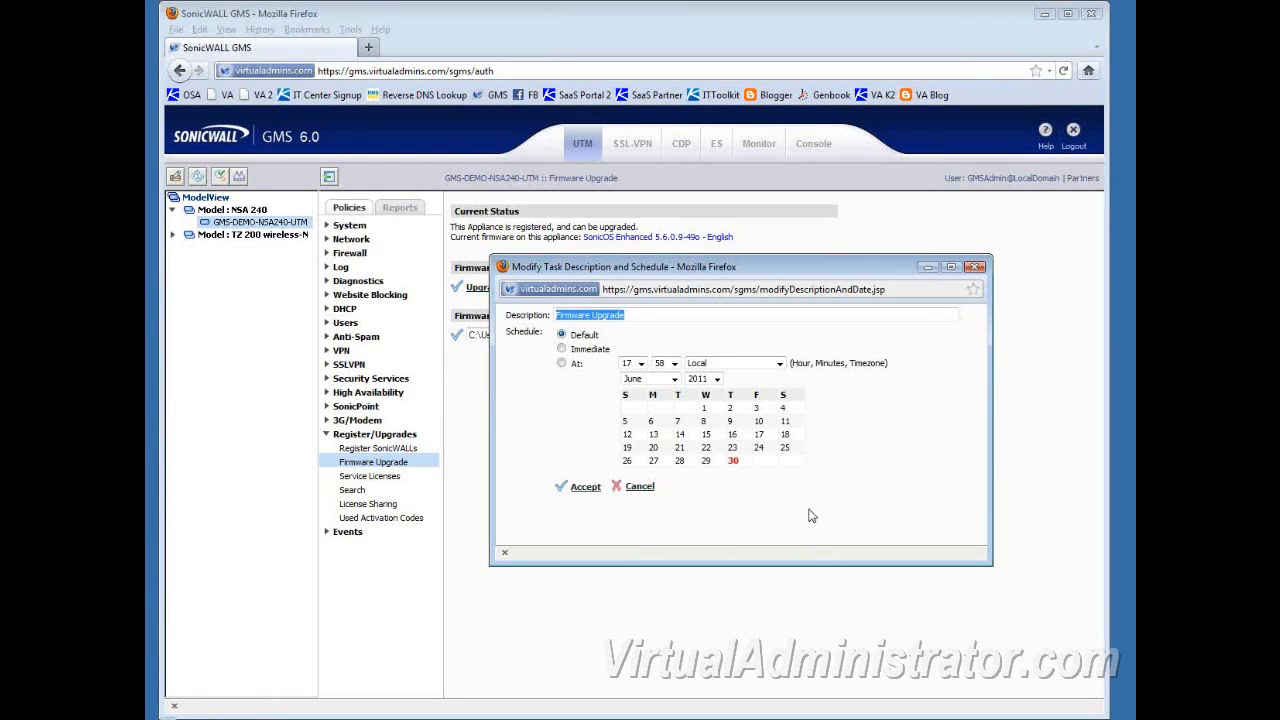
# Set the Firmware Upgrade task to Immediate and accept the schedule.
pyautogui.click(562, 348)
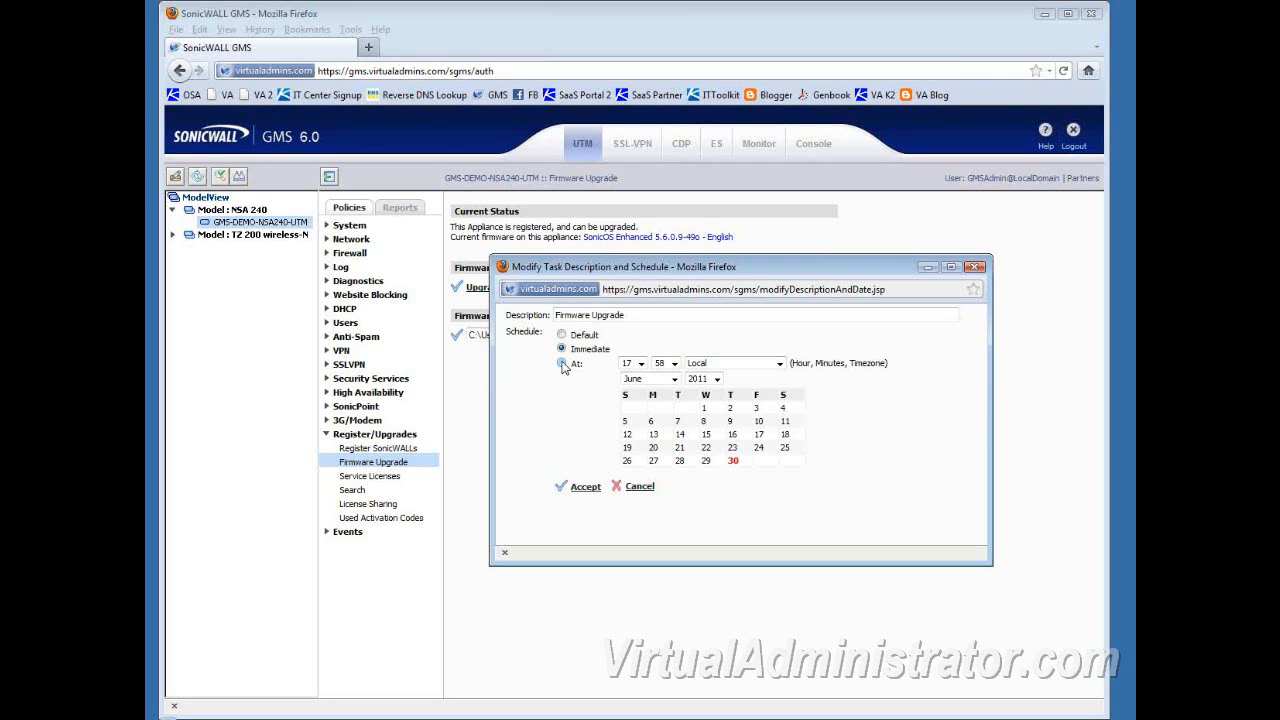
pyautogui.click(562, 348)
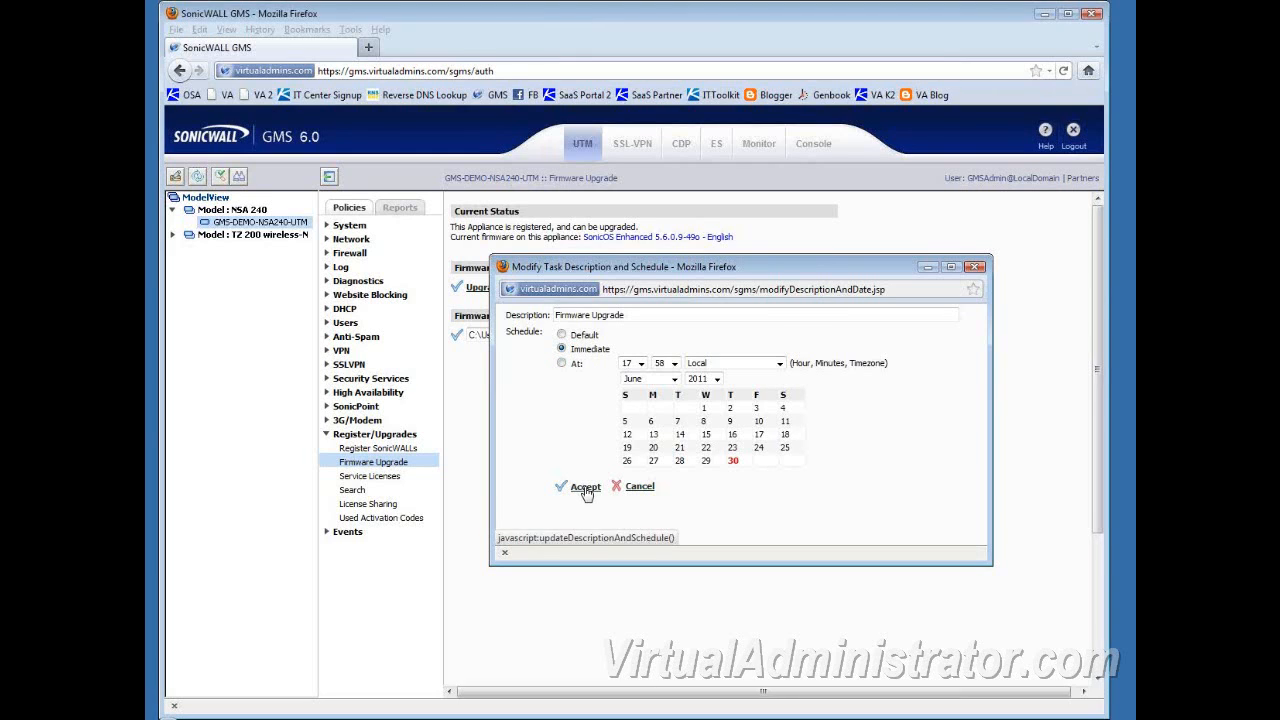
pyautogui.click(584, 488)
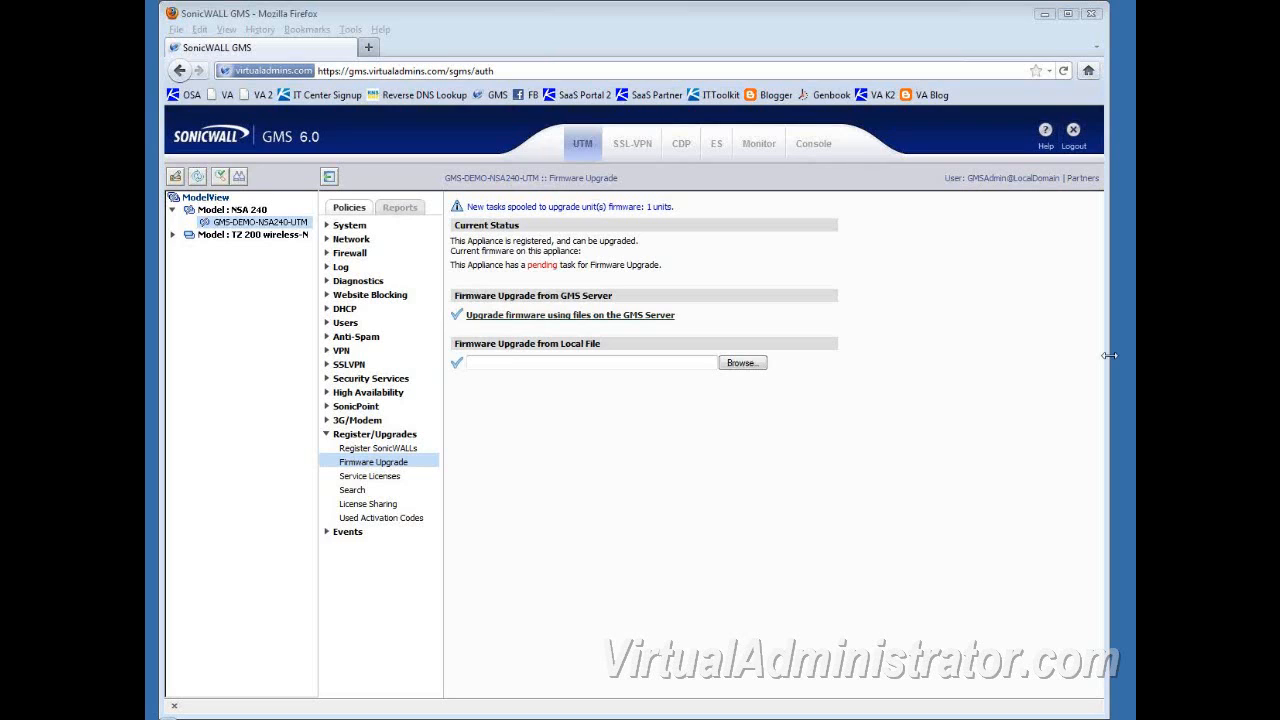
pyautogui.moveTo(516, 224)
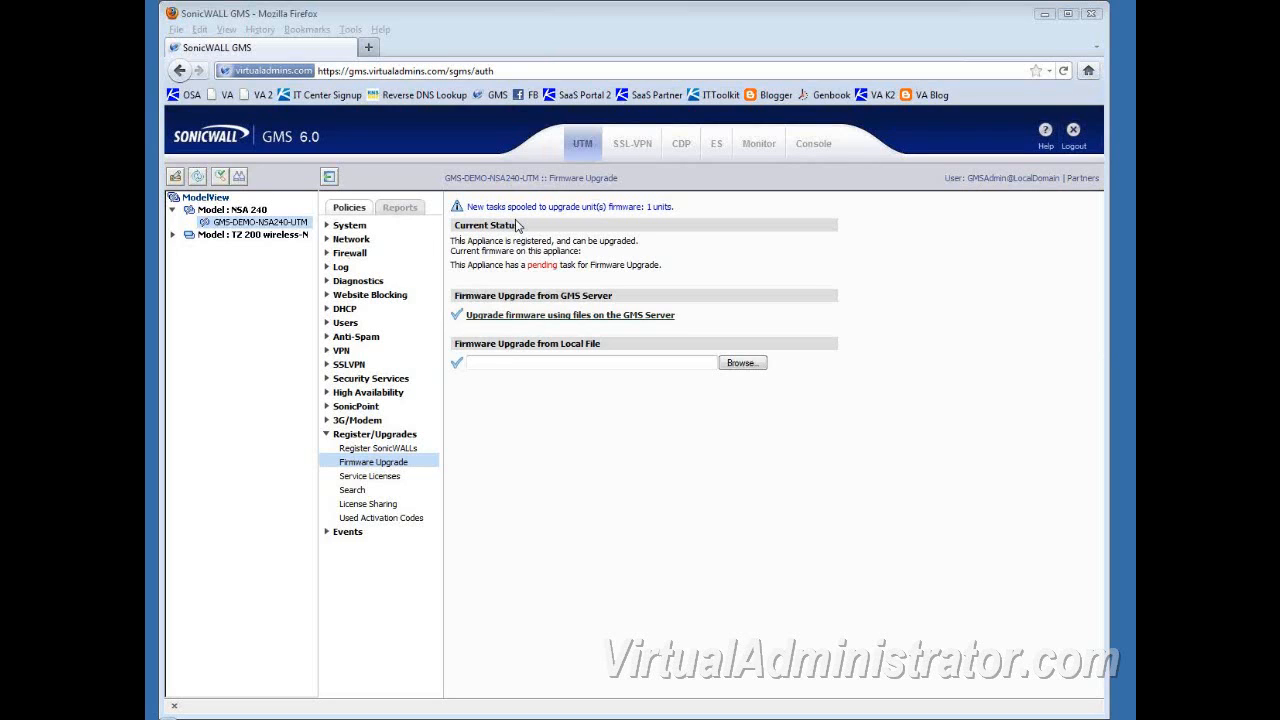
pyautogui.moveTo(636, 356)
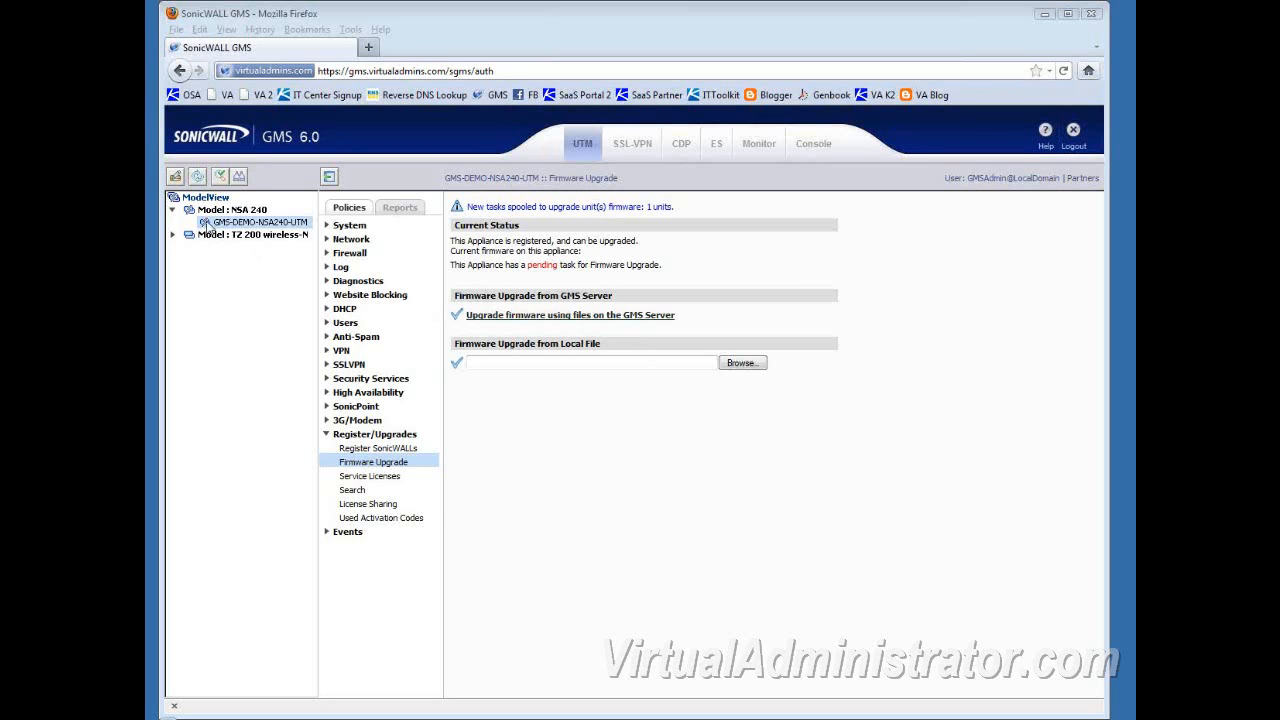
pyautogui.moveTo(252, 220)
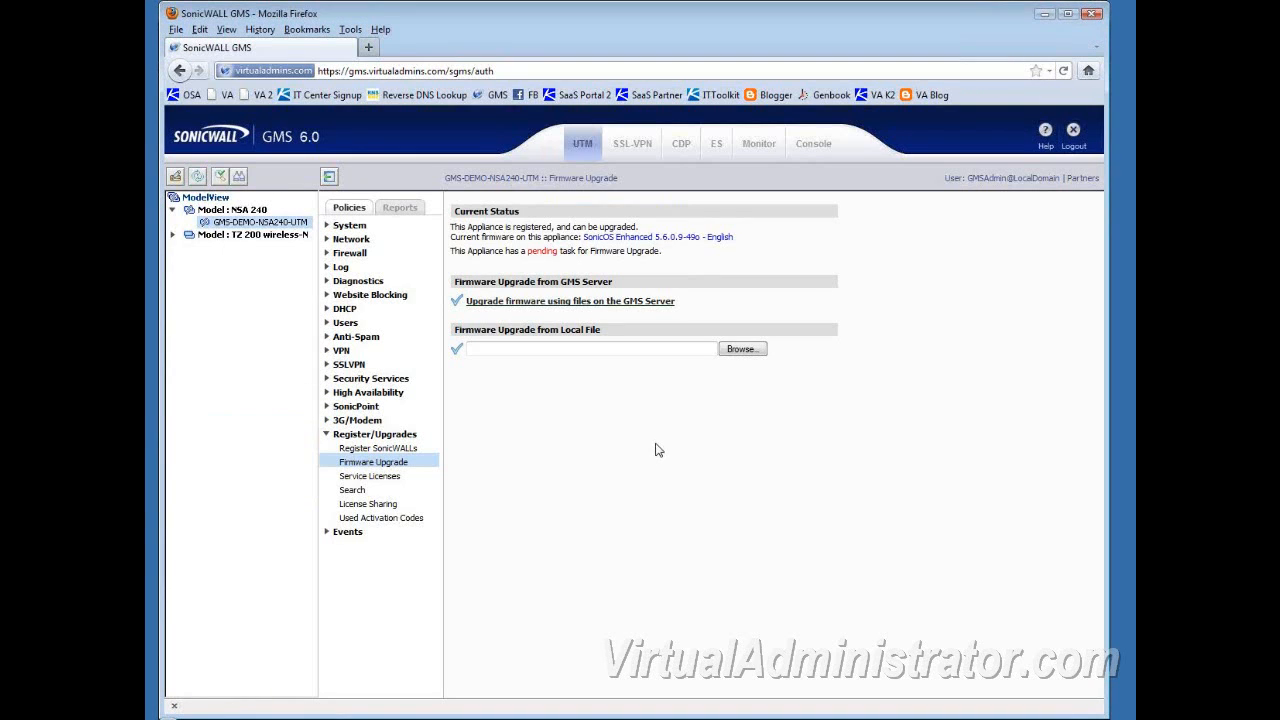
pyautogui.click(198, 176)
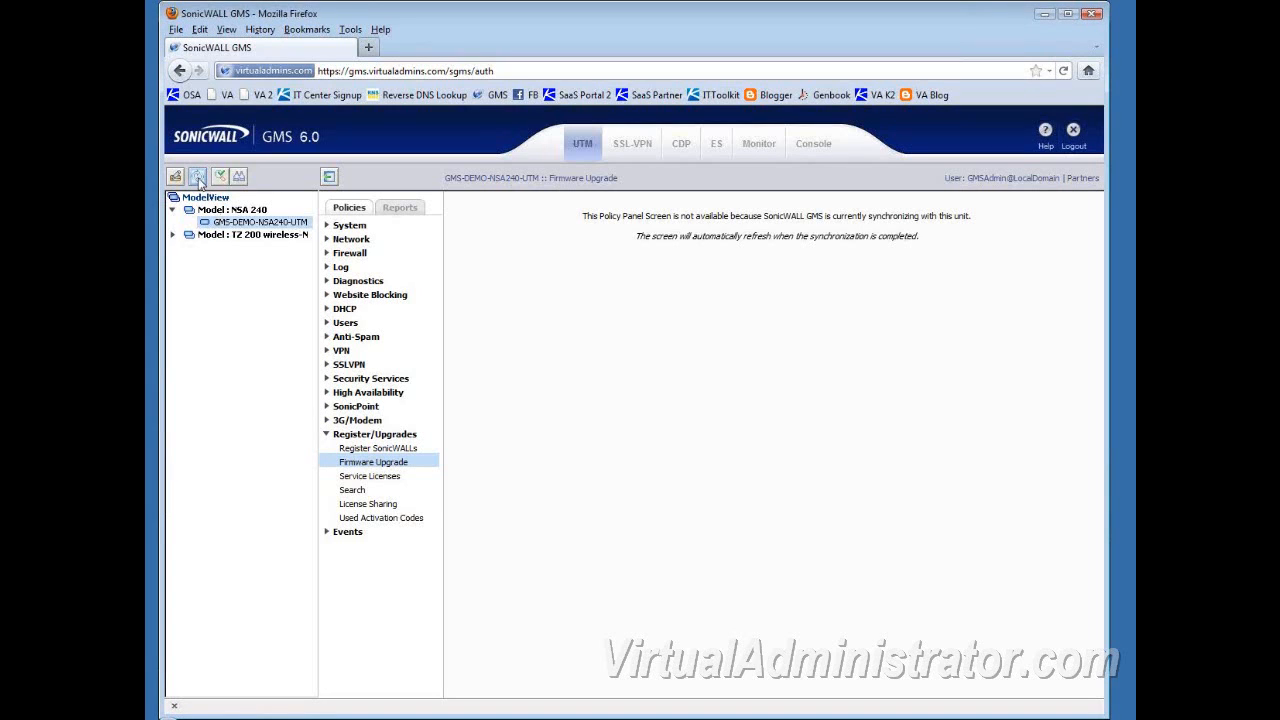
# Refresh the NSA 240's view while it synchronizes after the upgrade.
pyautogui.click(198, 176)
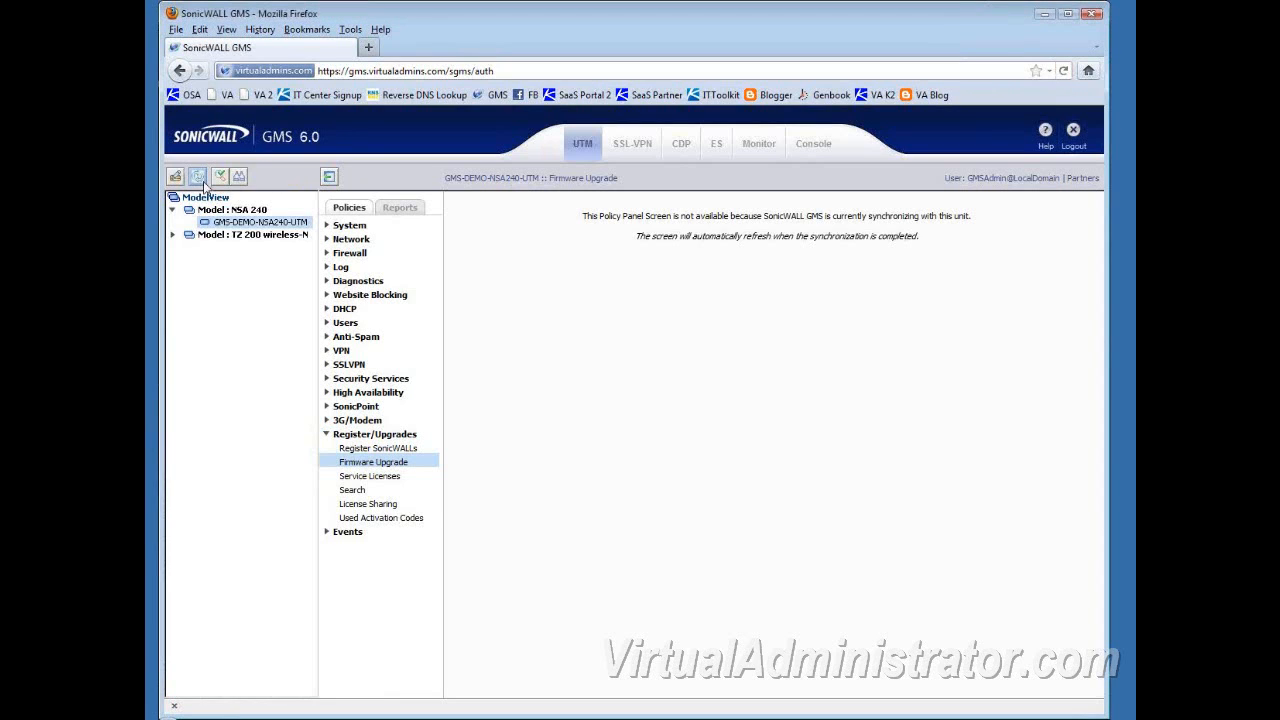
pyautogui.moveTo(260, 220)
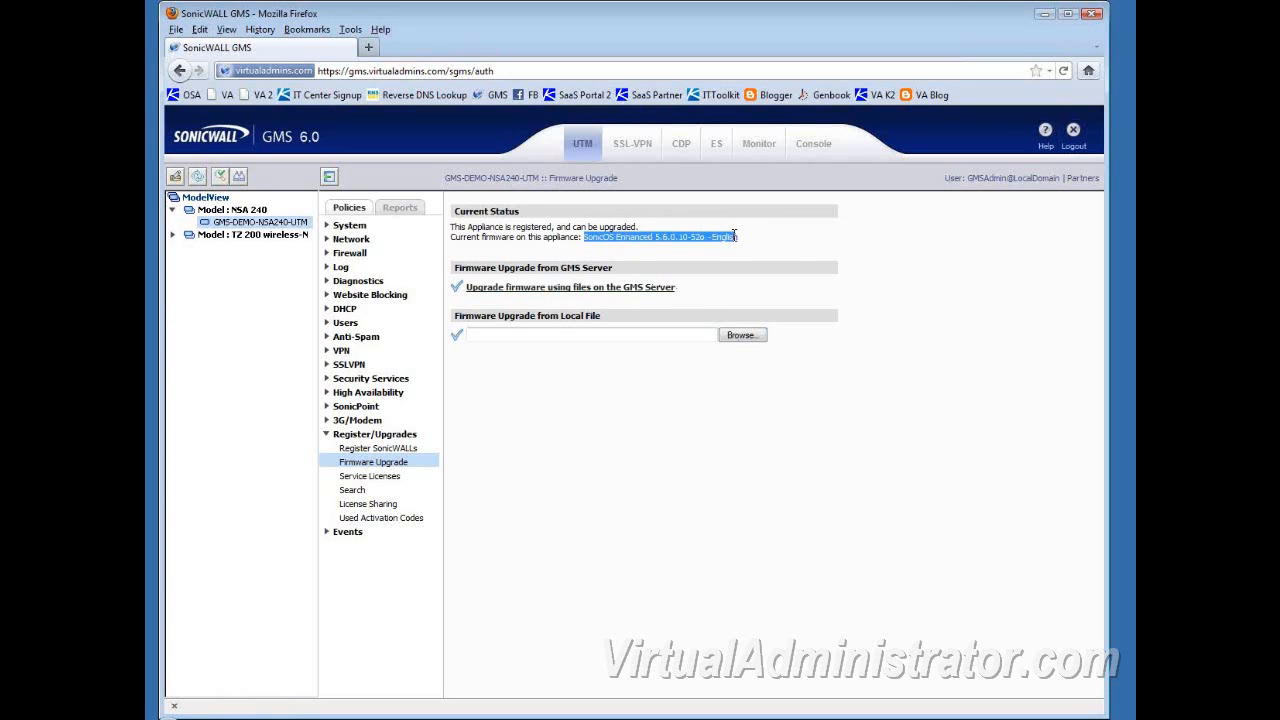
pyautogui.moveTo(832, 316)
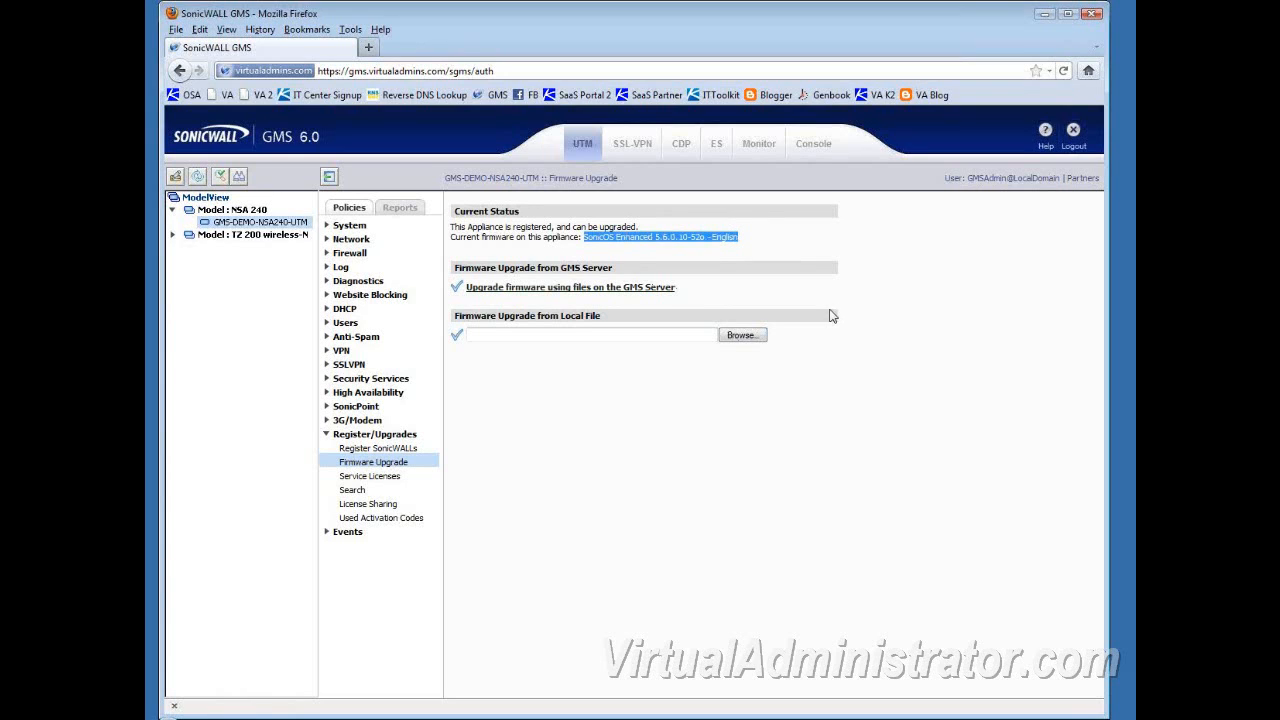
pyautogui.moveTo(696, 248)
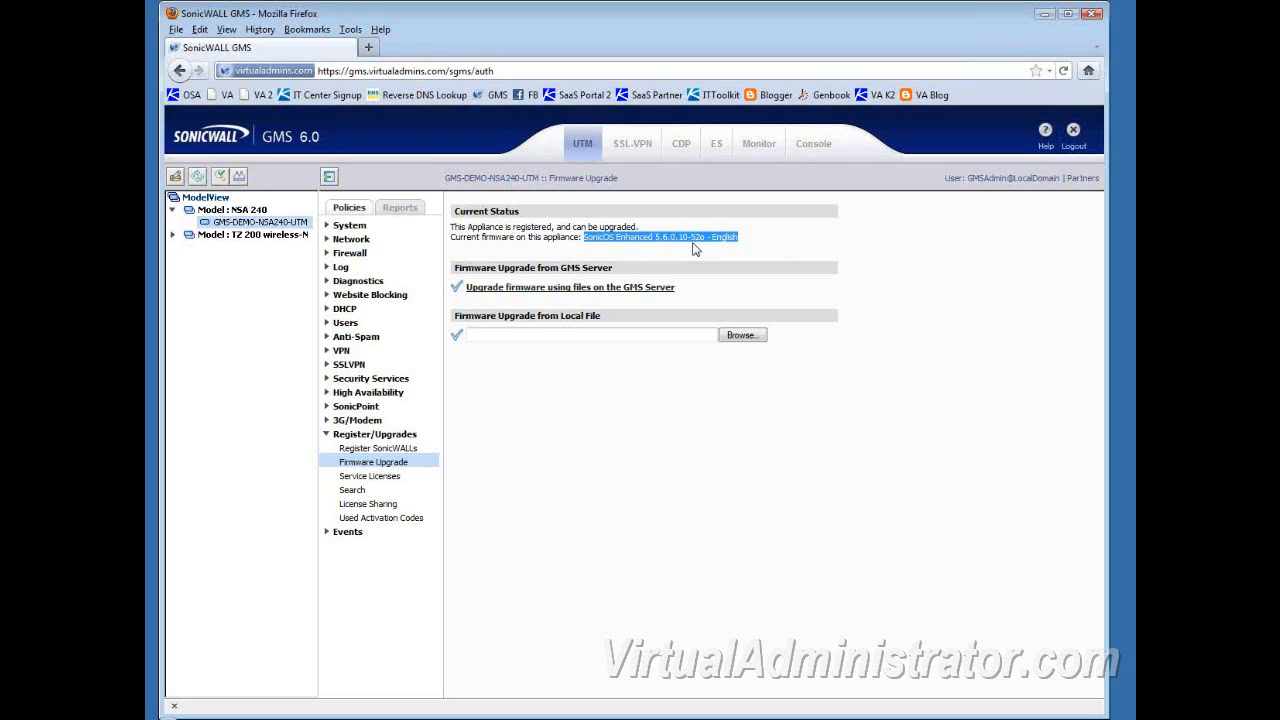
pyautogui.moveTo(660, 250)
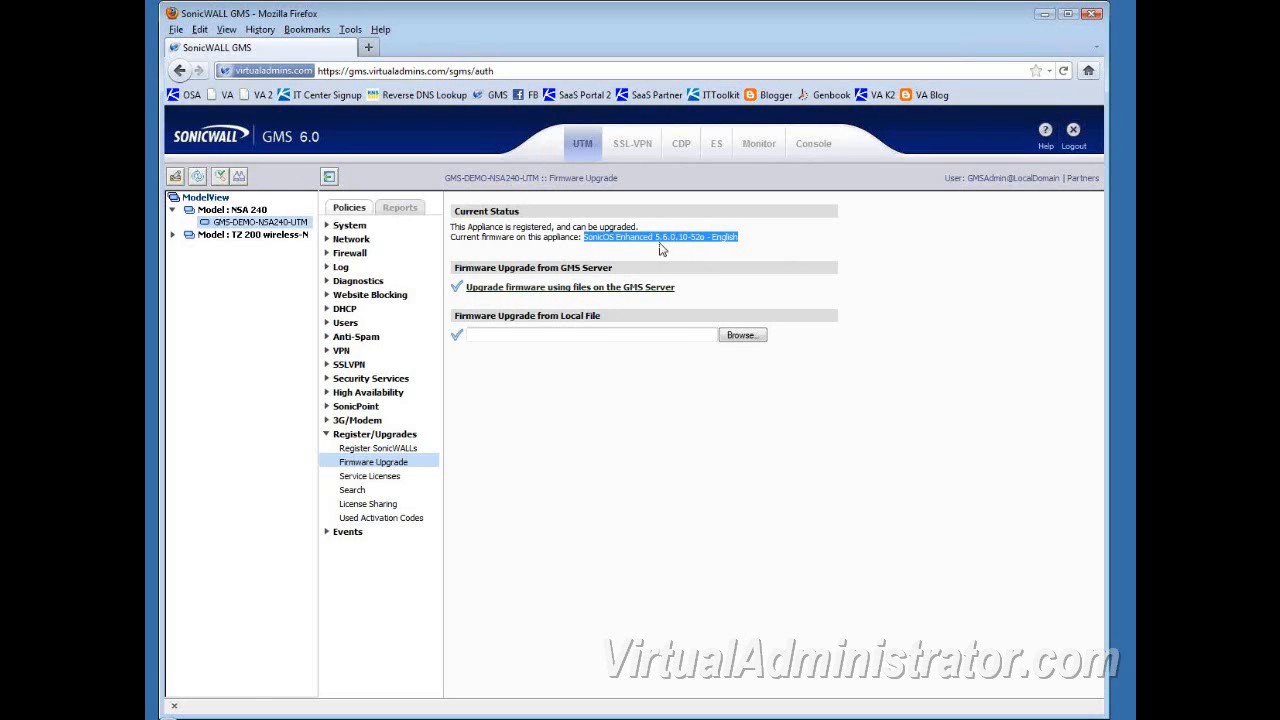
pyautogui.moveTo(256, 222)
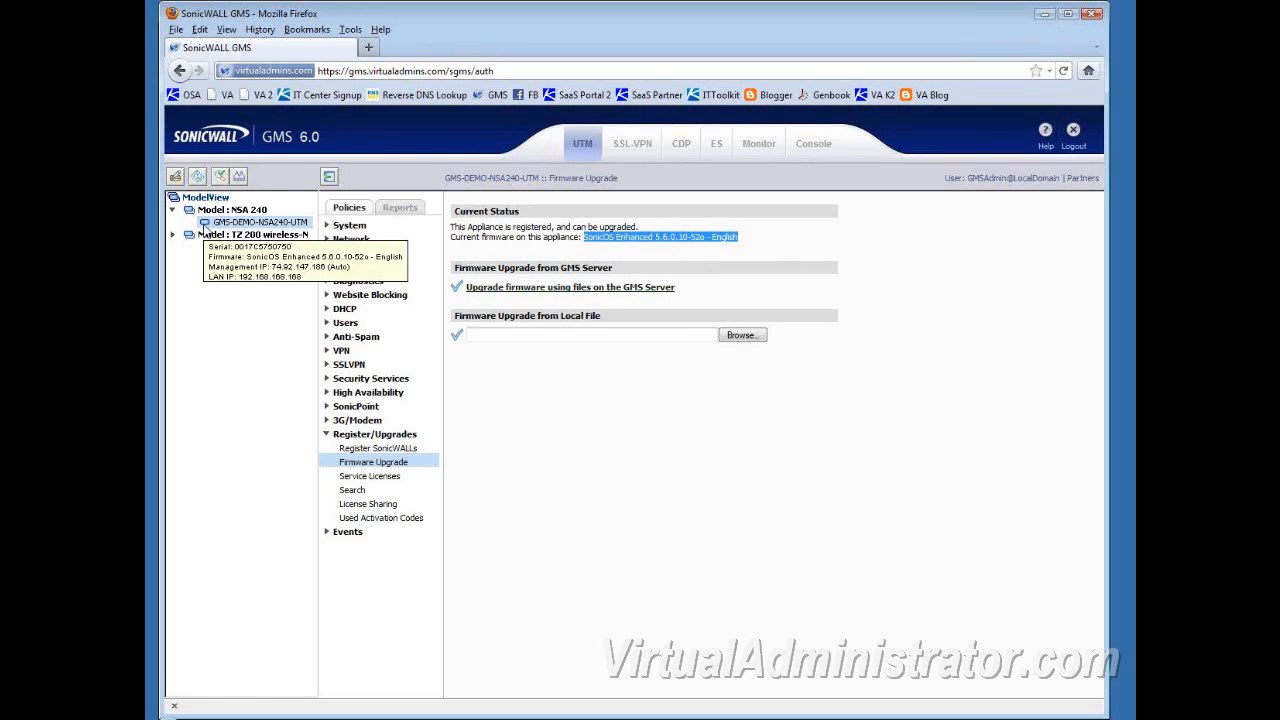
pyautogui.moveTo(716, 488)
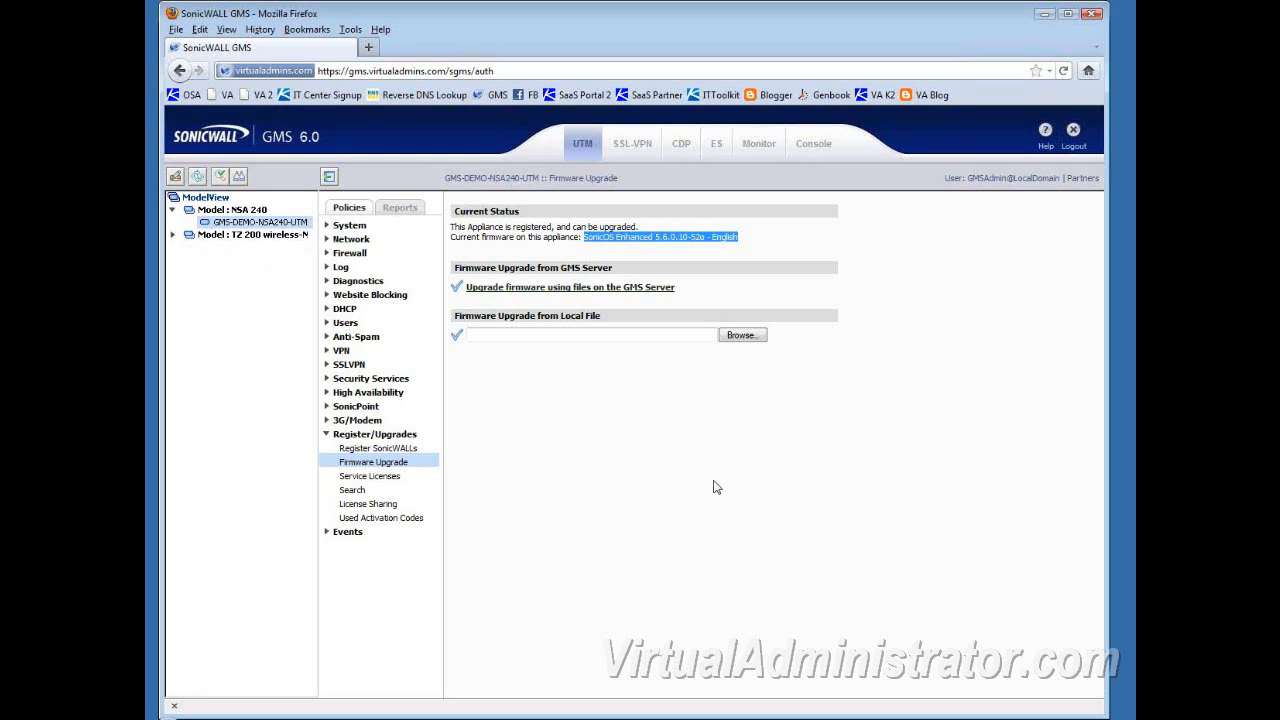
pyautogui.moveTo(348, 224)
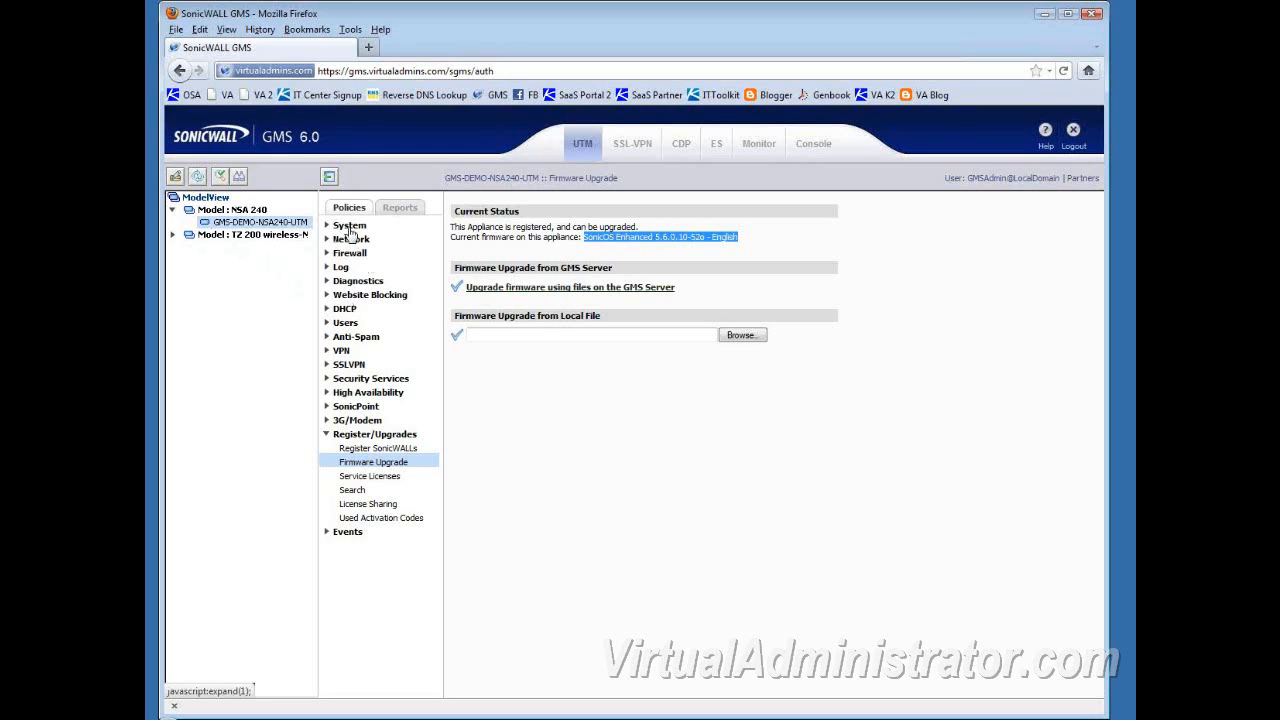
# Expand System and show the NSA 240's Status page reporting the upgraded firmware.
pyautogui.click(348, 224)
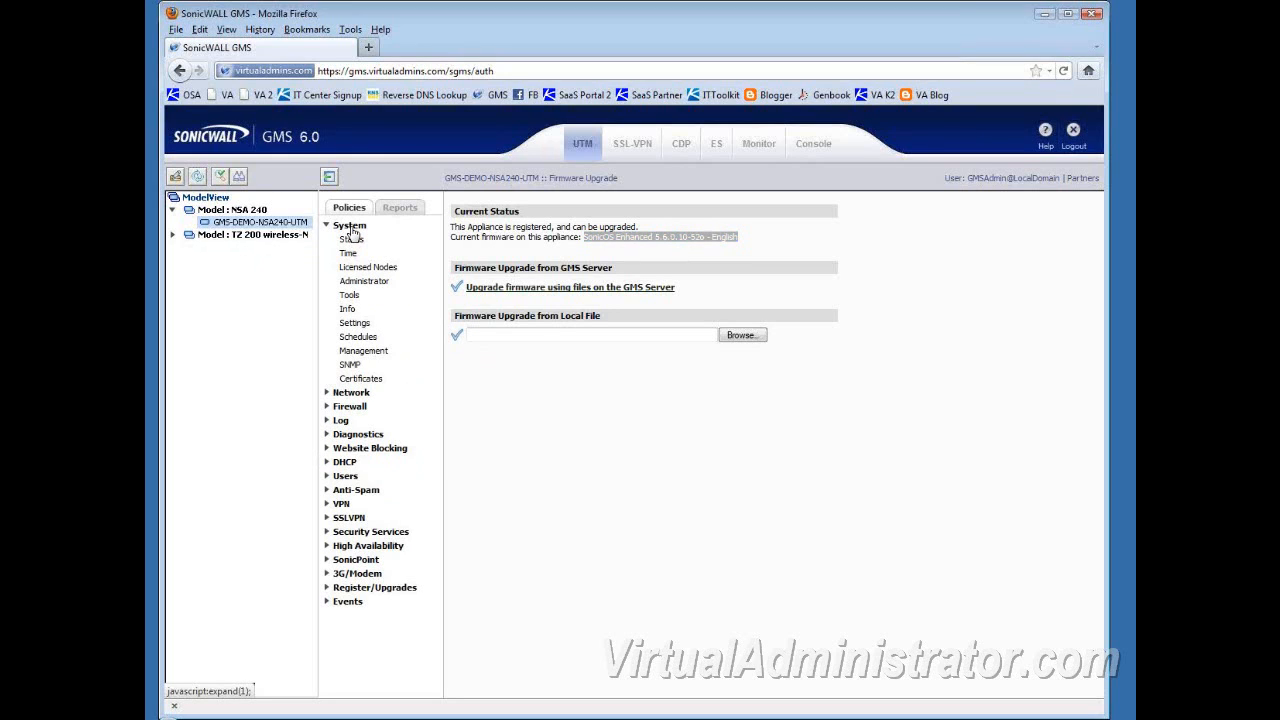
pyautogui.click(352, 238)
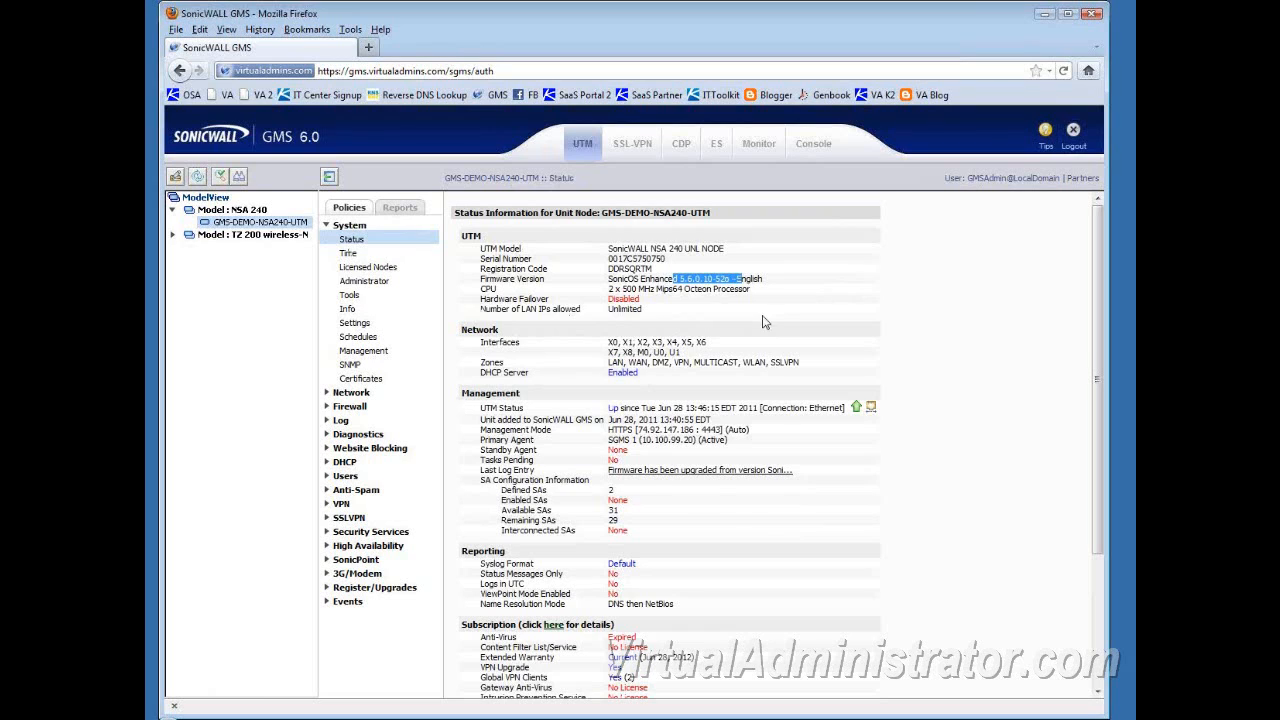
pyautogui.moveTo(650, 480)
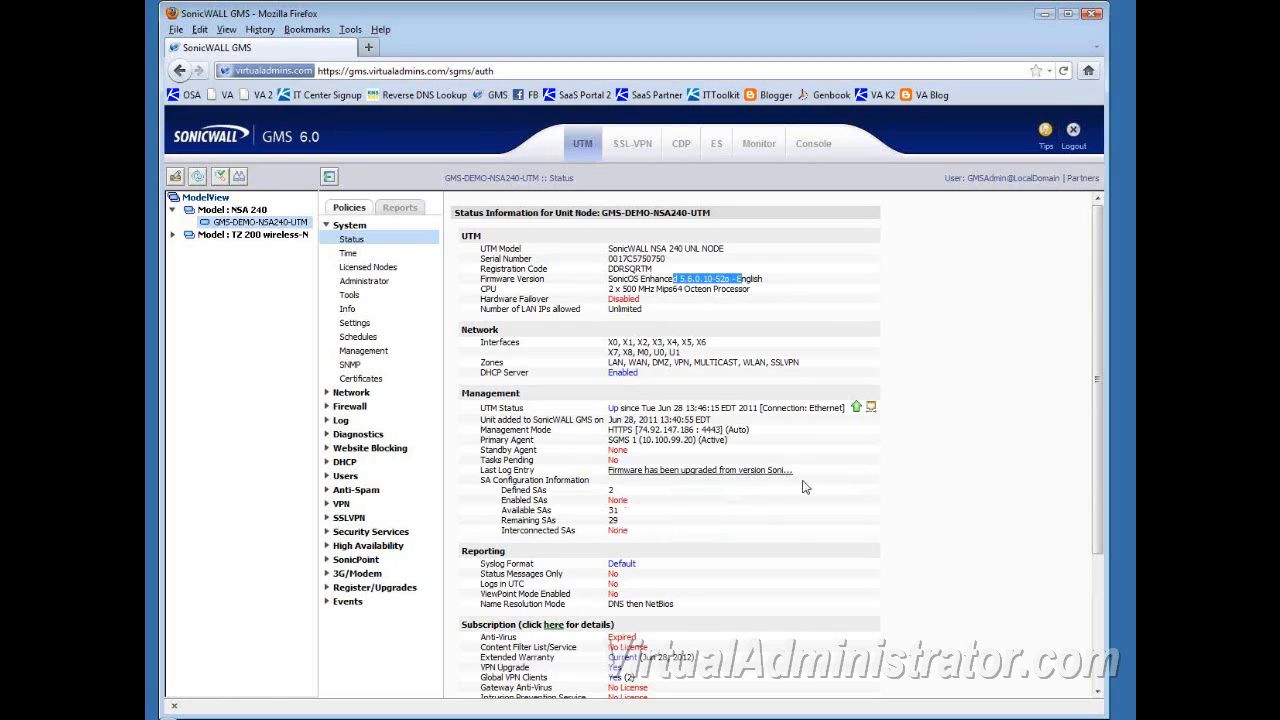
pyautogui.moveTo(912, 516)
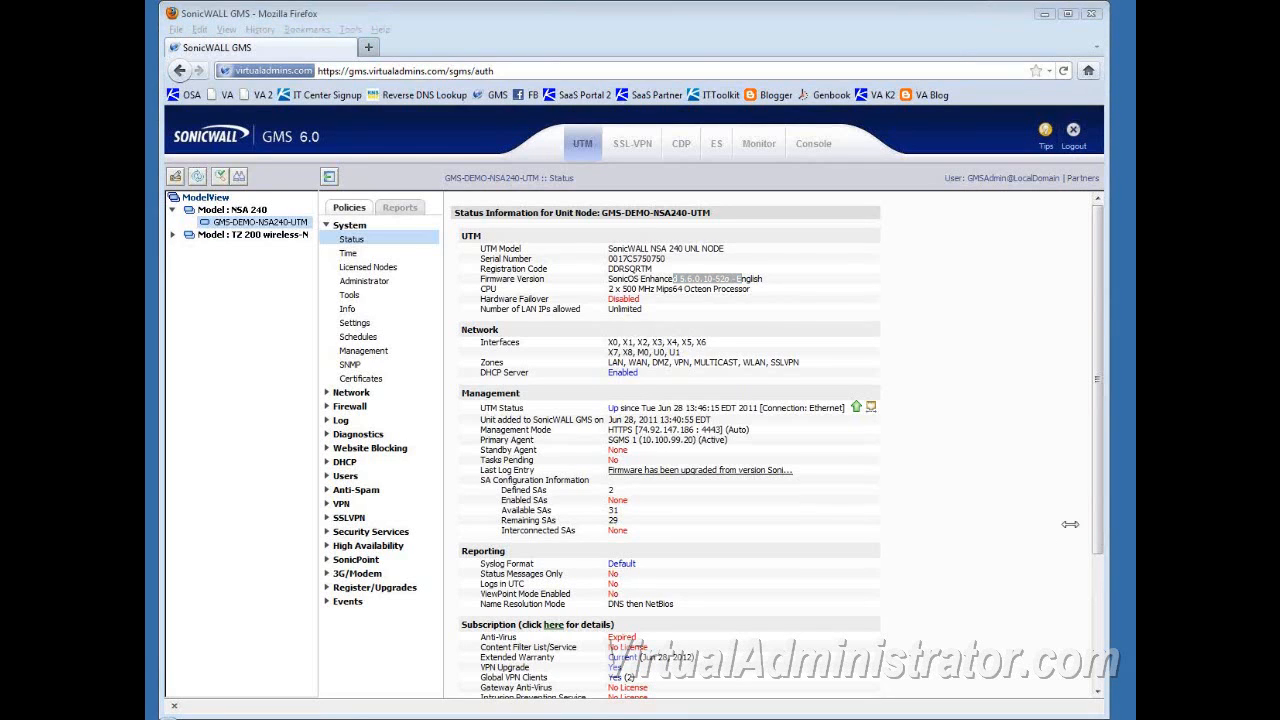
pyautogui.moveTo(968, 540)
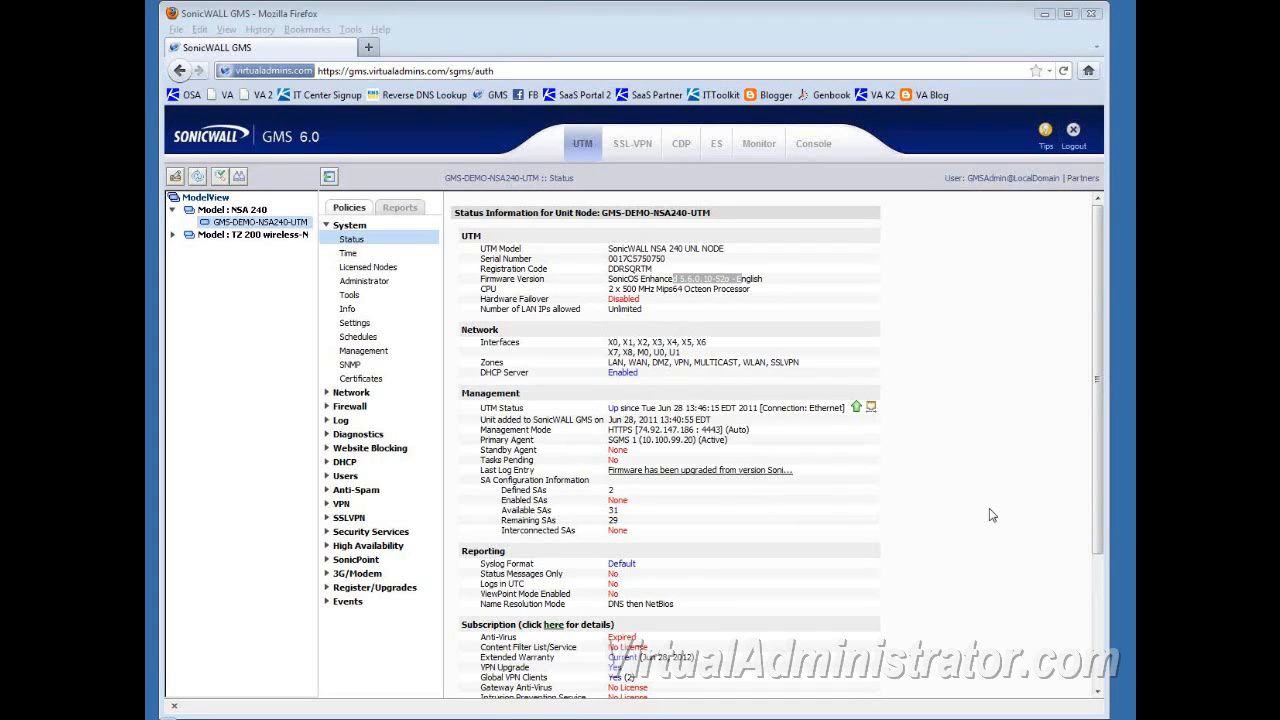
pyautogui.moveTo(816, 536)
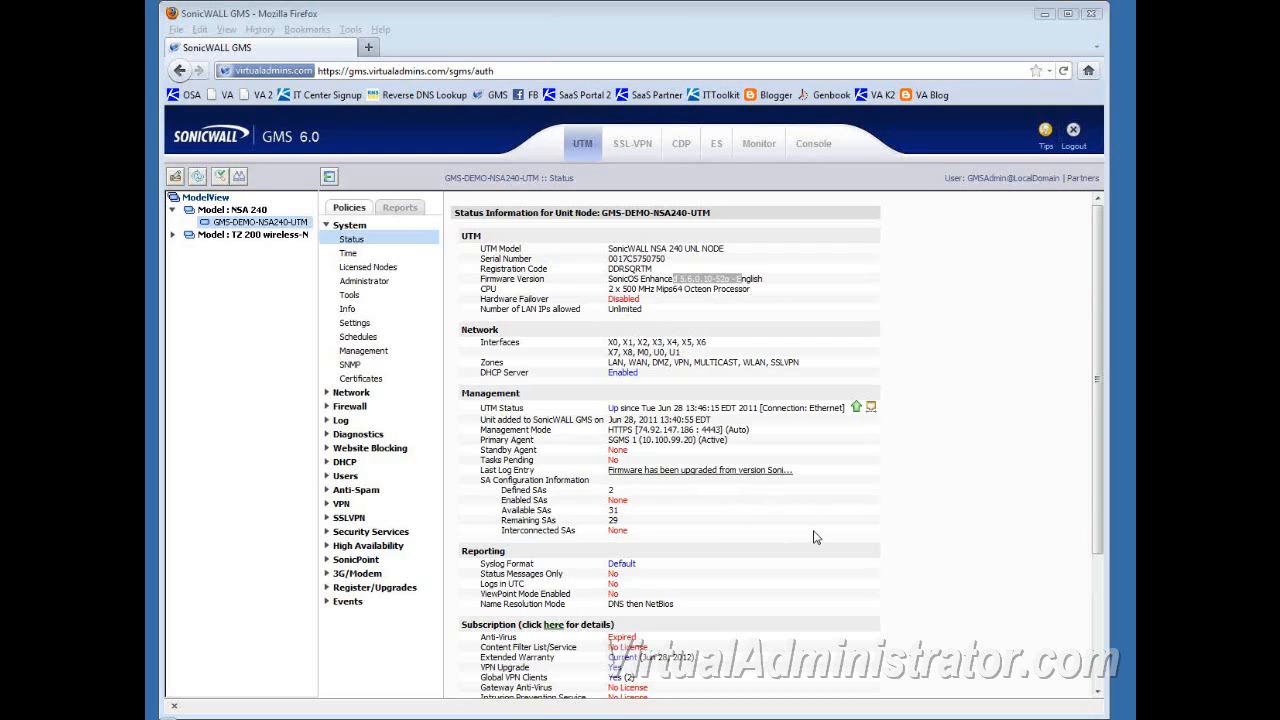
pyautogui.moveTo(348, 600)
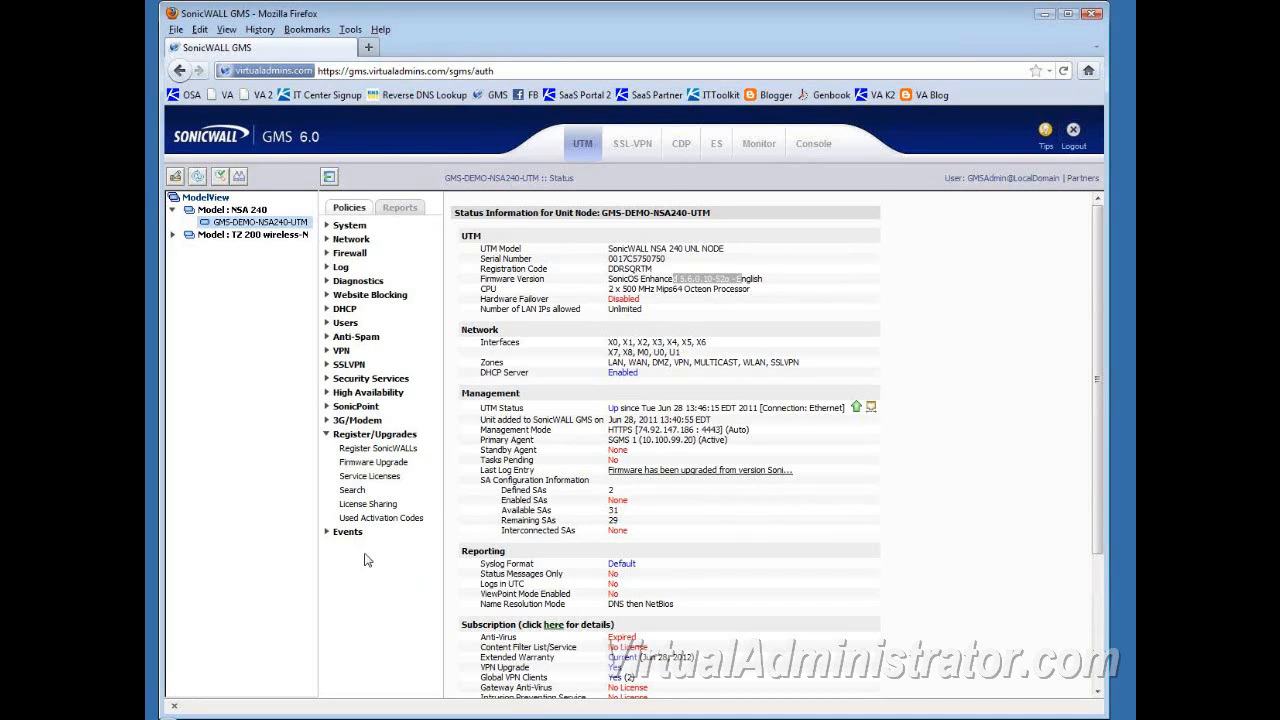
# Show the NSA 240 Firmware Upgrade page listing SonicOS Enhanced 5.6.0.10 as current.
pyautogui.click(372, 462)
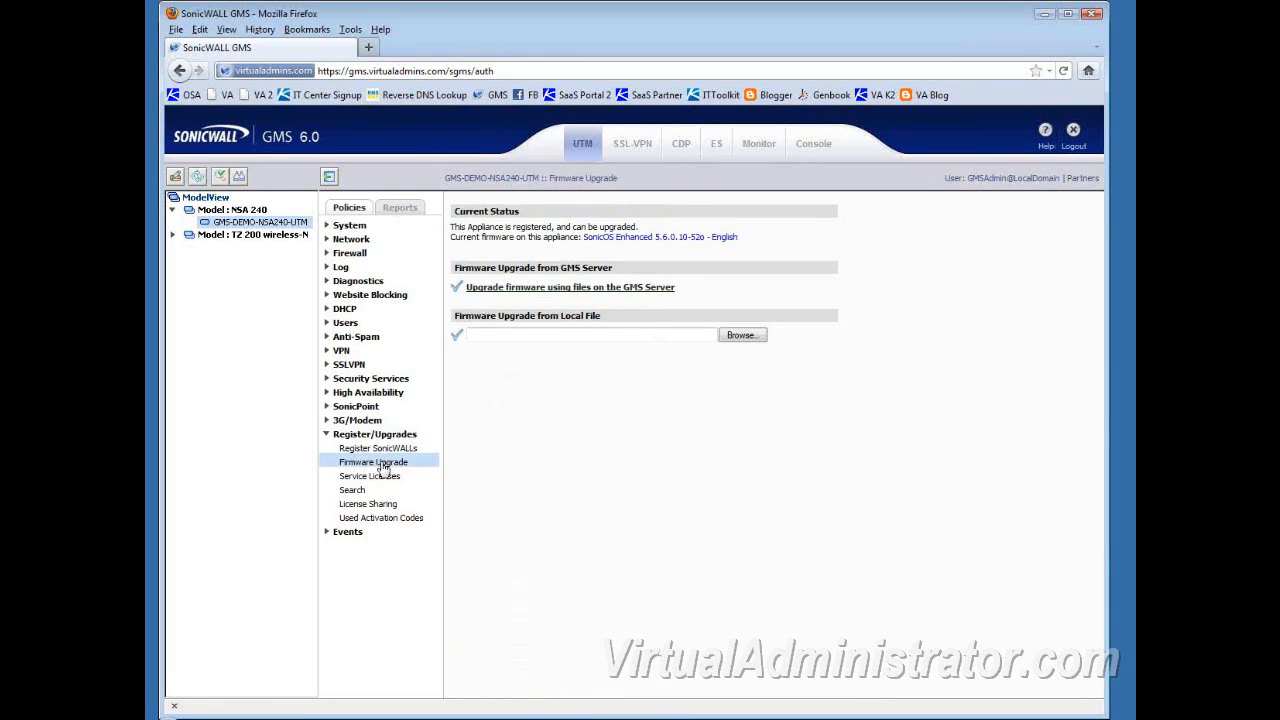
pyautogui.moveTo(490, 300)
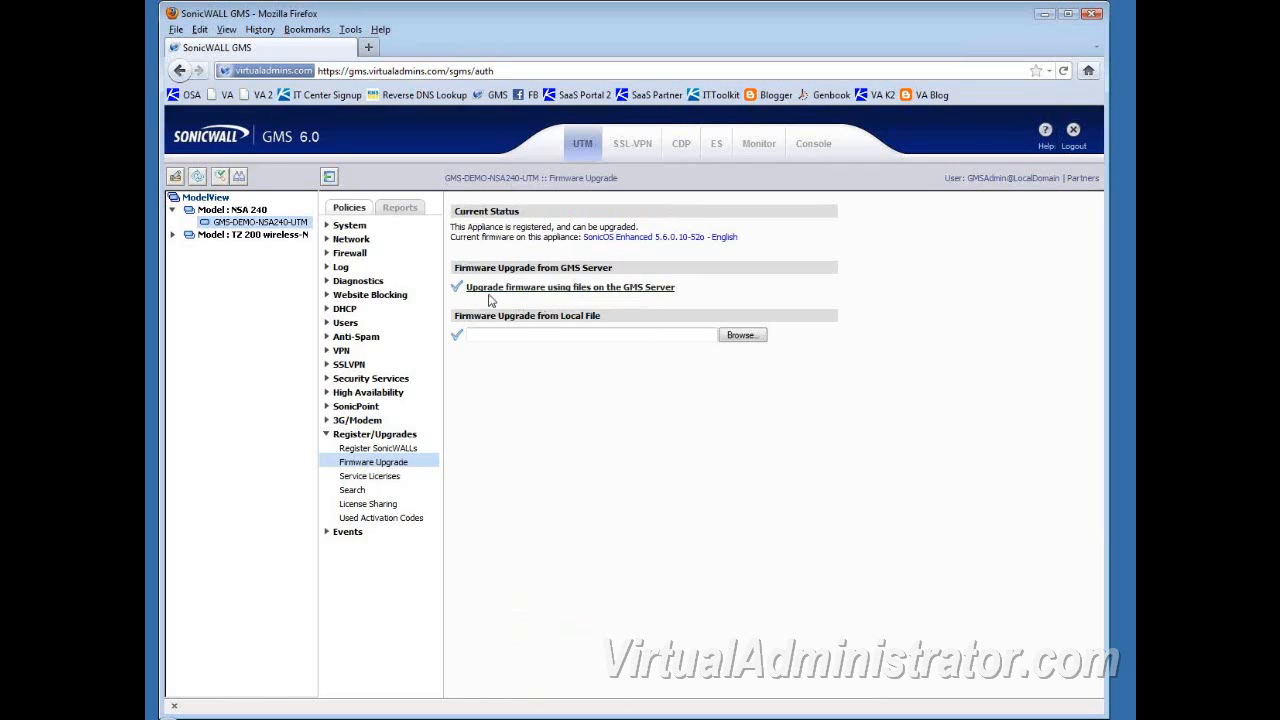
# Spool an Immediate upgrade from GMS-server firmware files, accepting restart and export compliance.
pyautogui.click(568, 288)
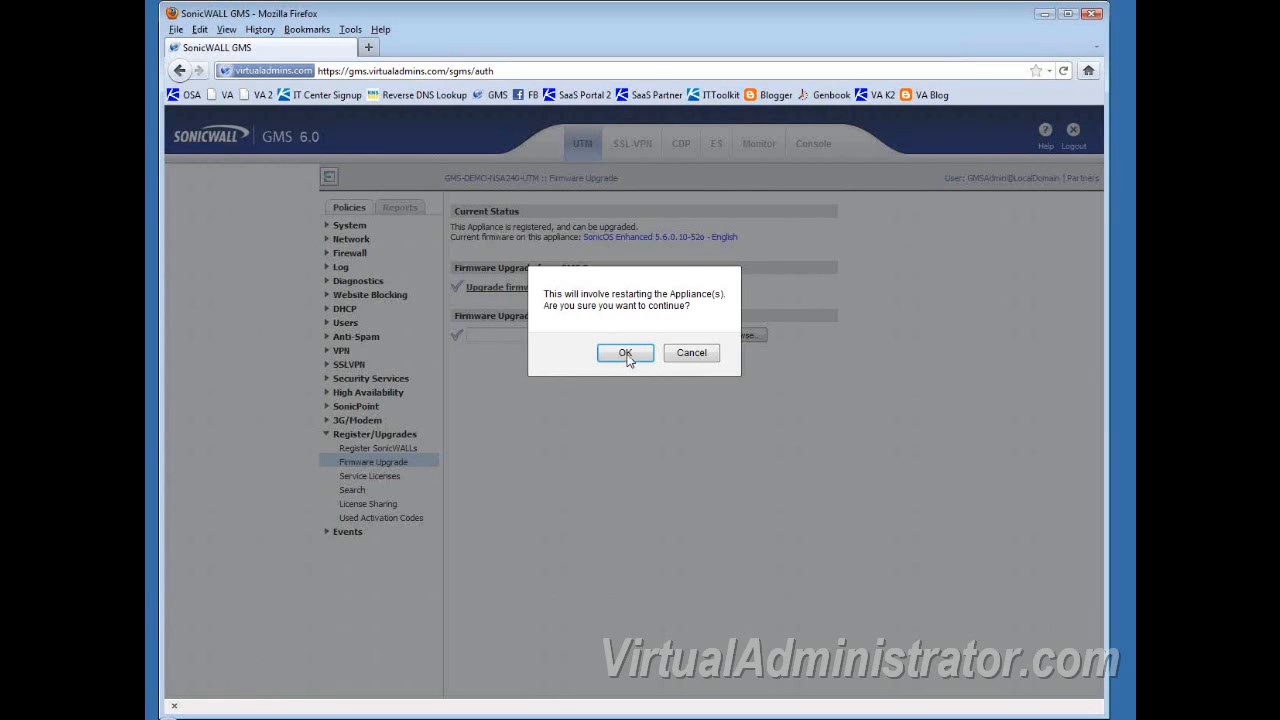
pyautogui.click(624, 352)
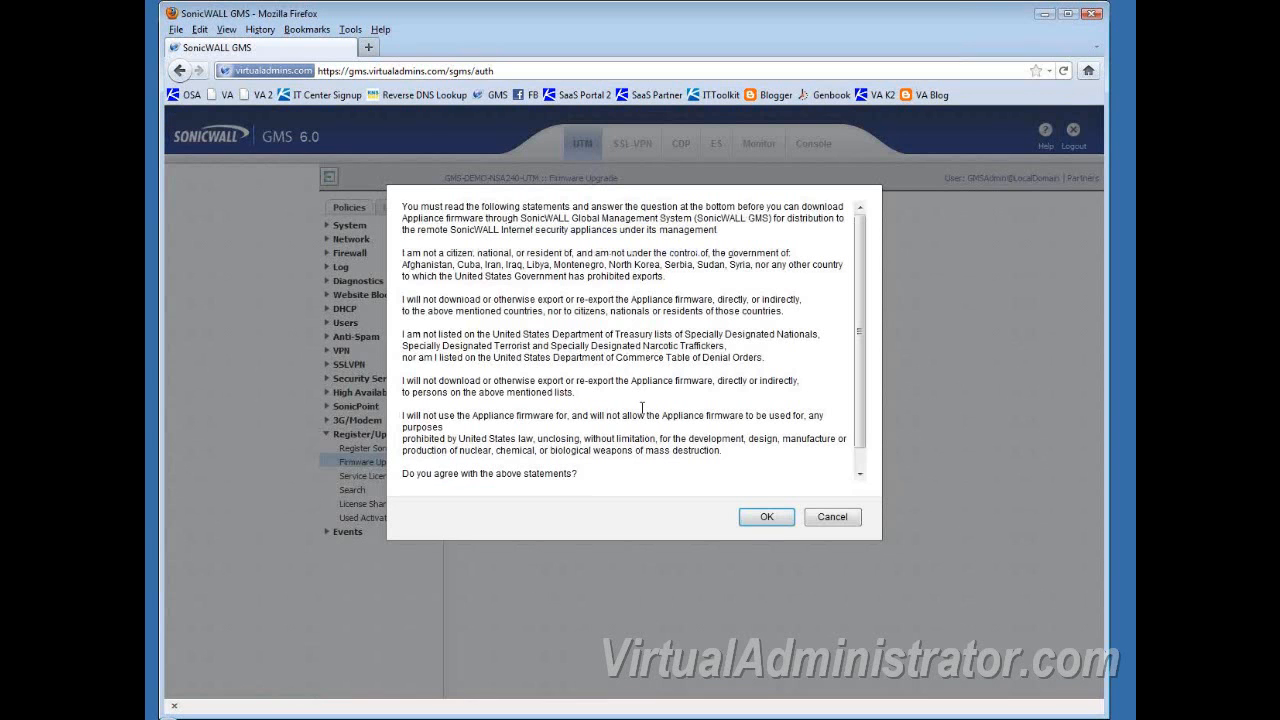
pyautogui.click(766, 516)
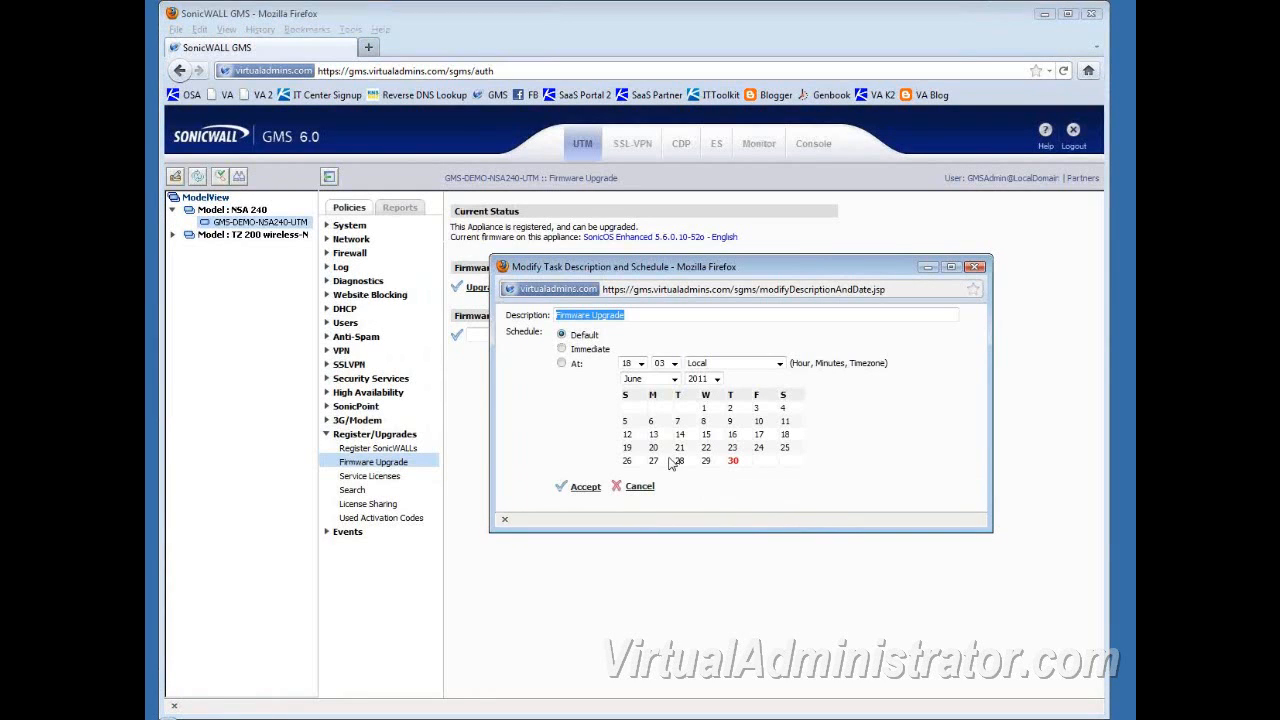
pyautogui.click(562, 348)
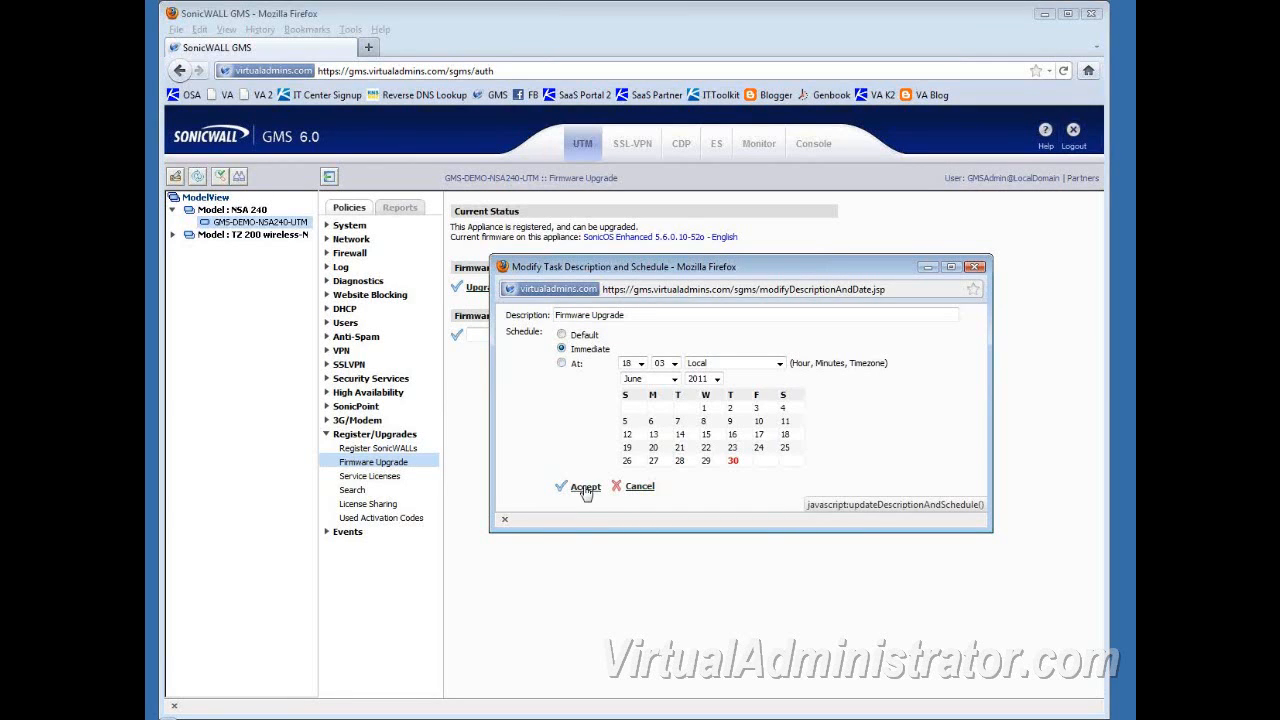
pyautogui.click(584, 488)
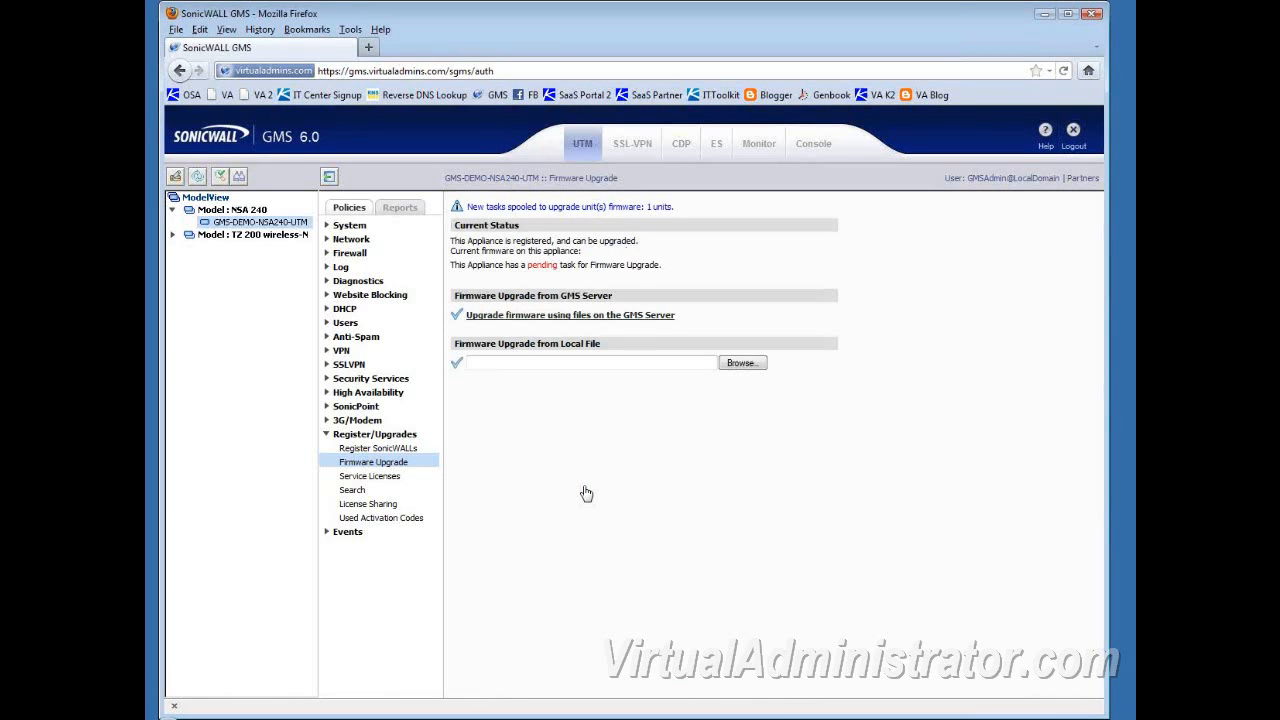
pyautogui.moveTo(632, 360)
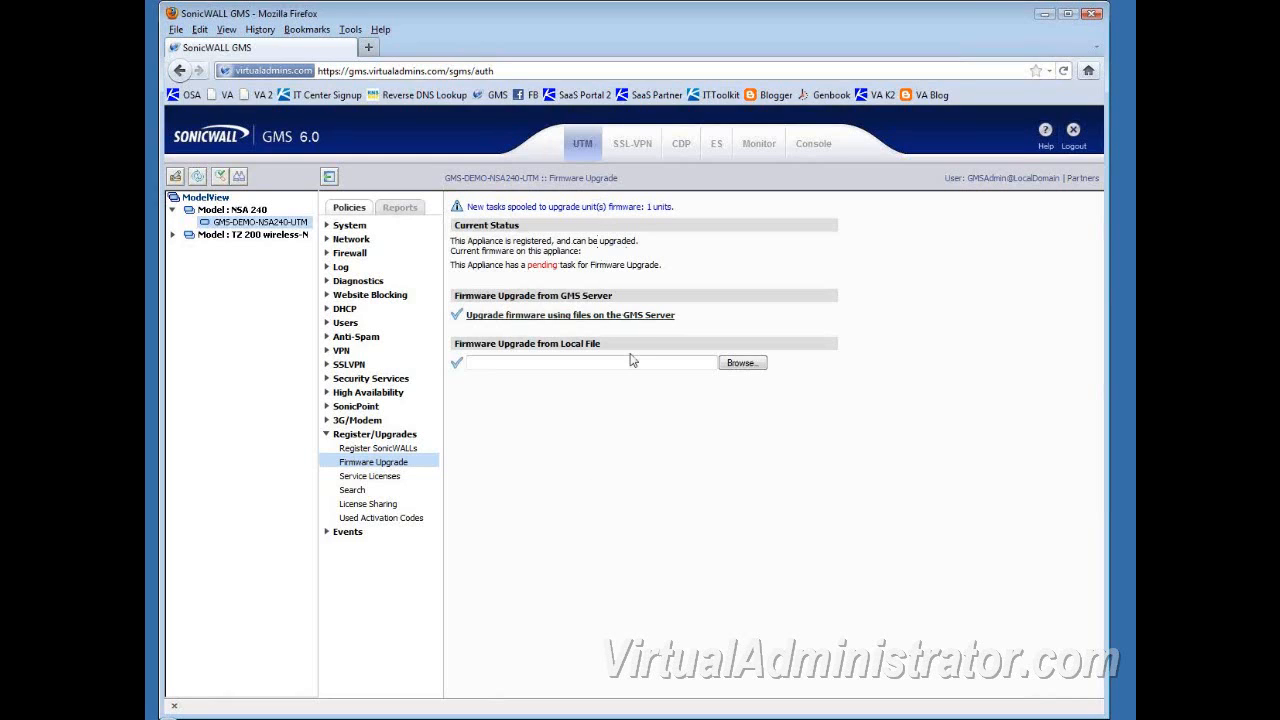
pyautogui.moveTo(630, 480)
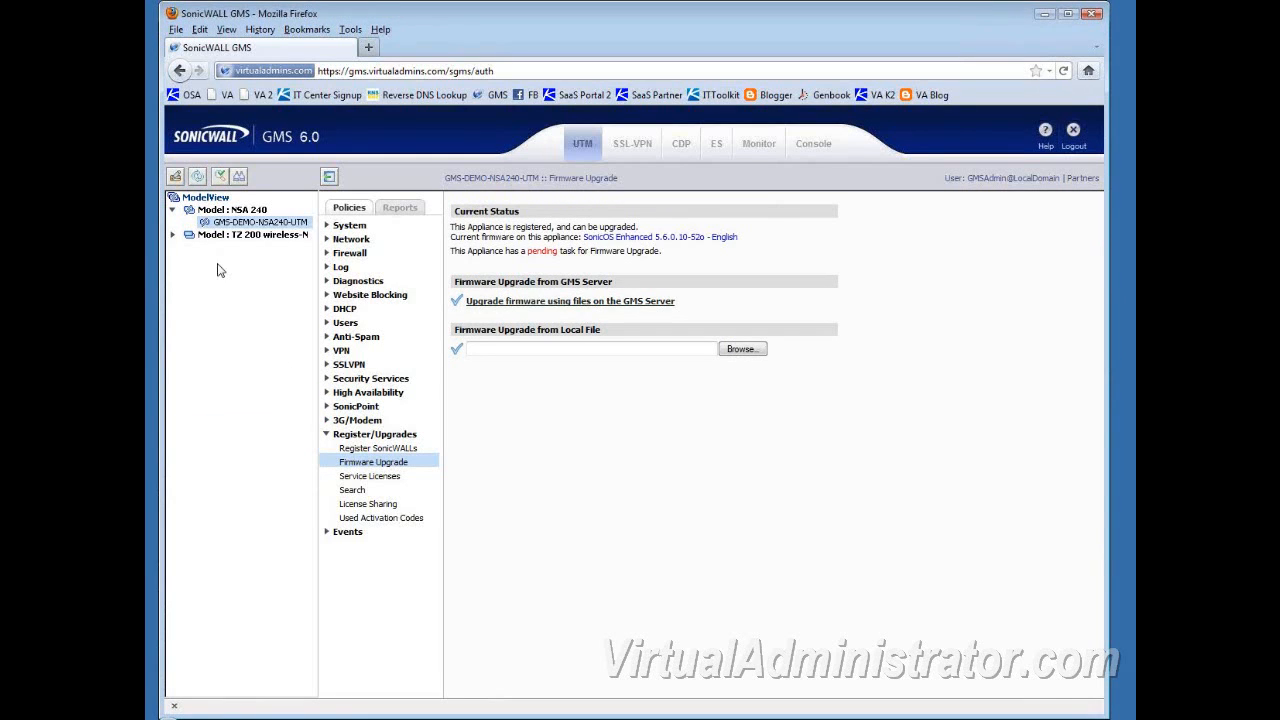
pyautogui.moveTo(264, 414)
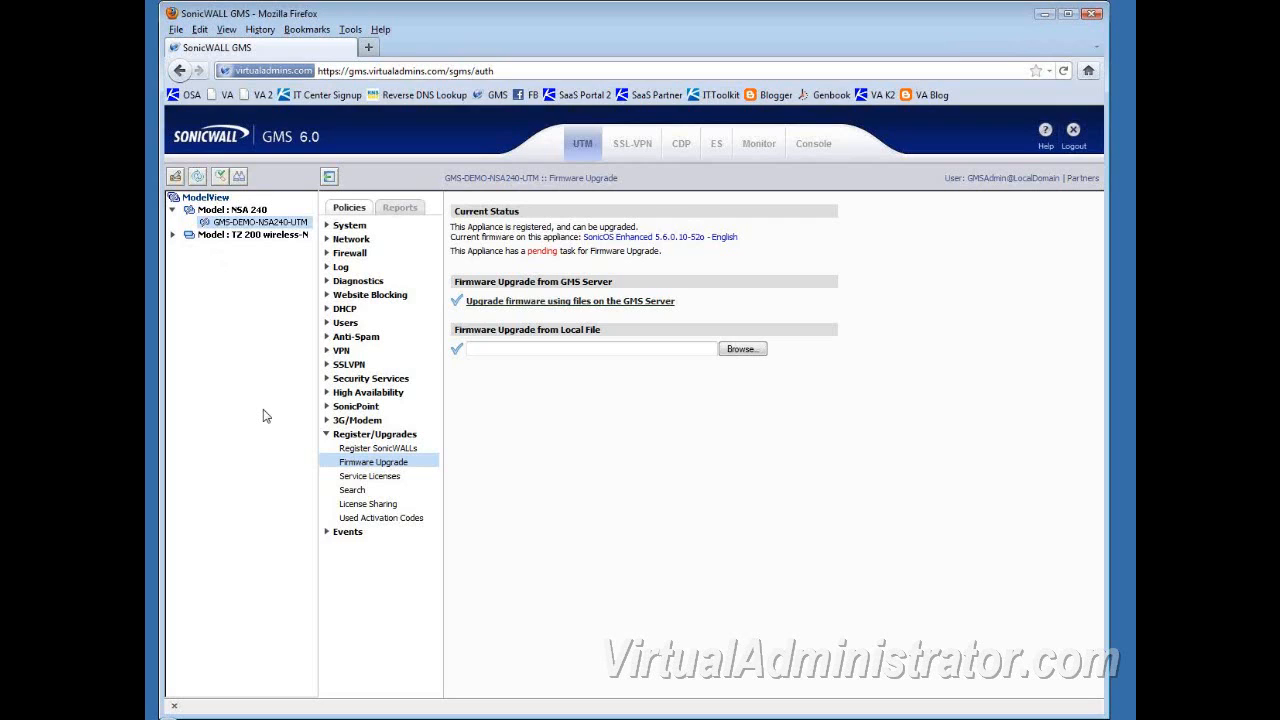
pyautogui.moveTo(238, 300)
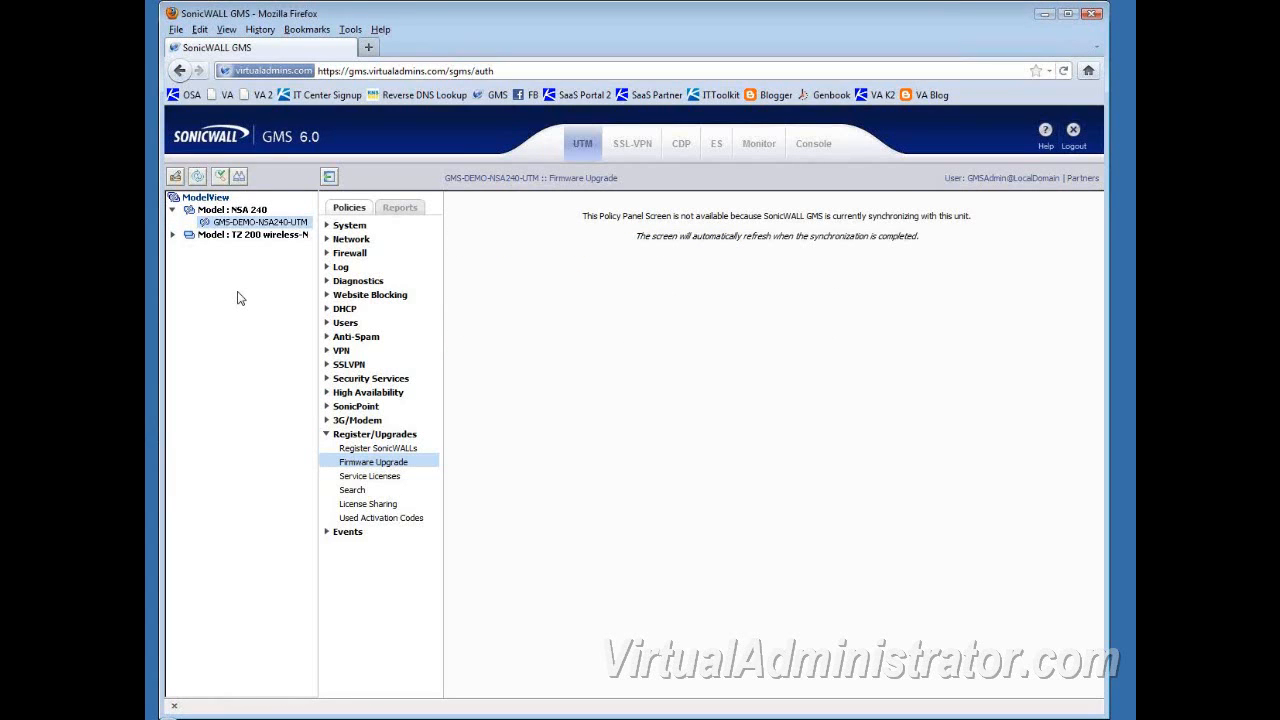
pyautogui.moveTo(794, 294)
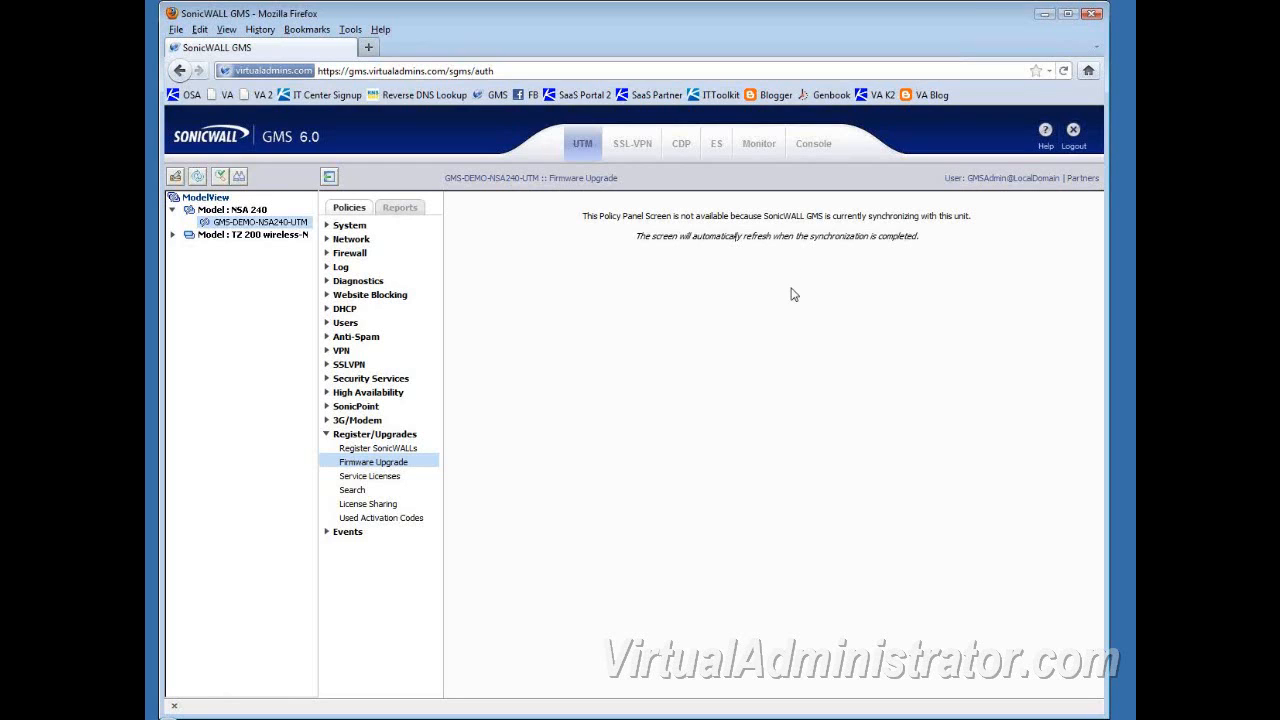
pyautogui.moveTo(710, 294)
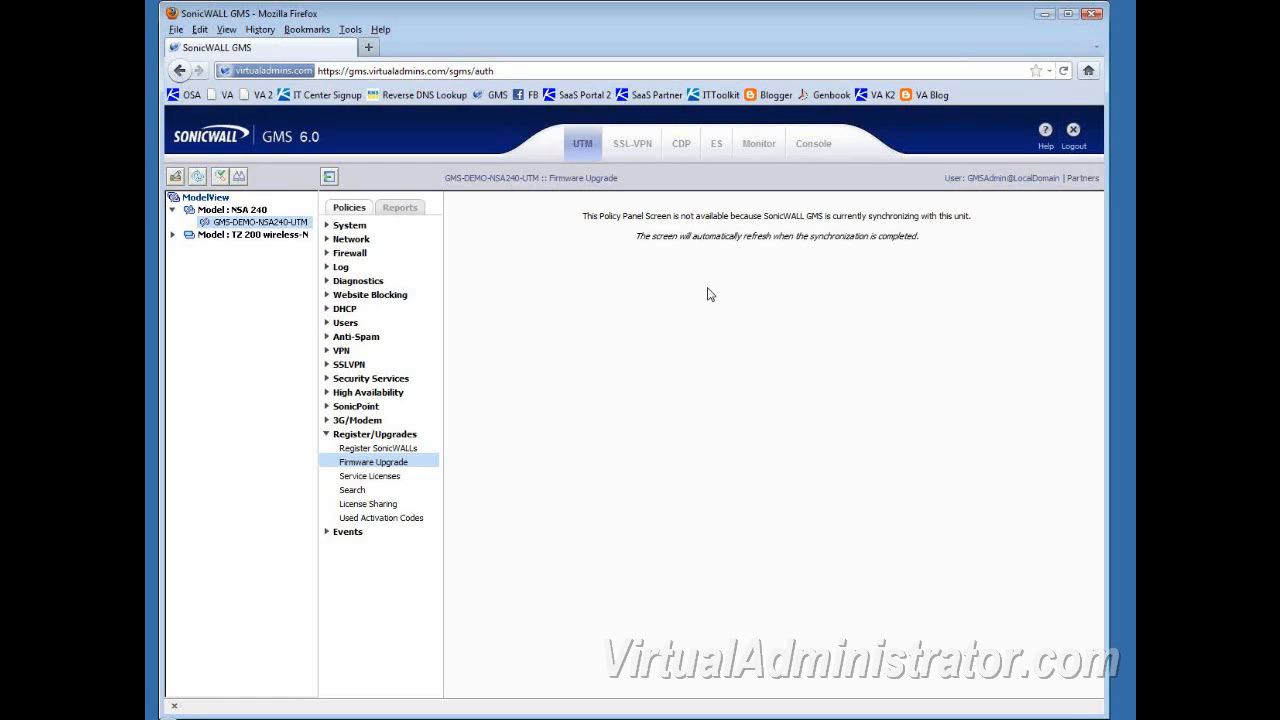
pyautogui.moveTo(256, 284)
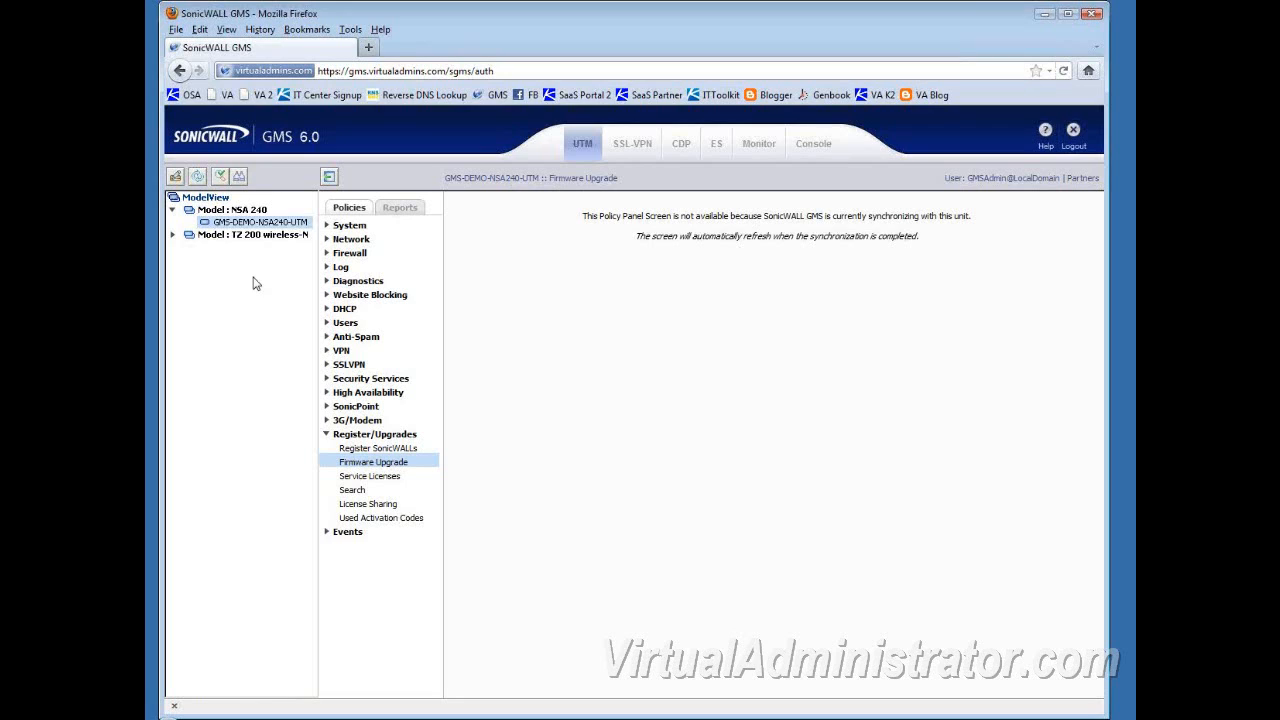
pyautogui.moveTo(208, 230)
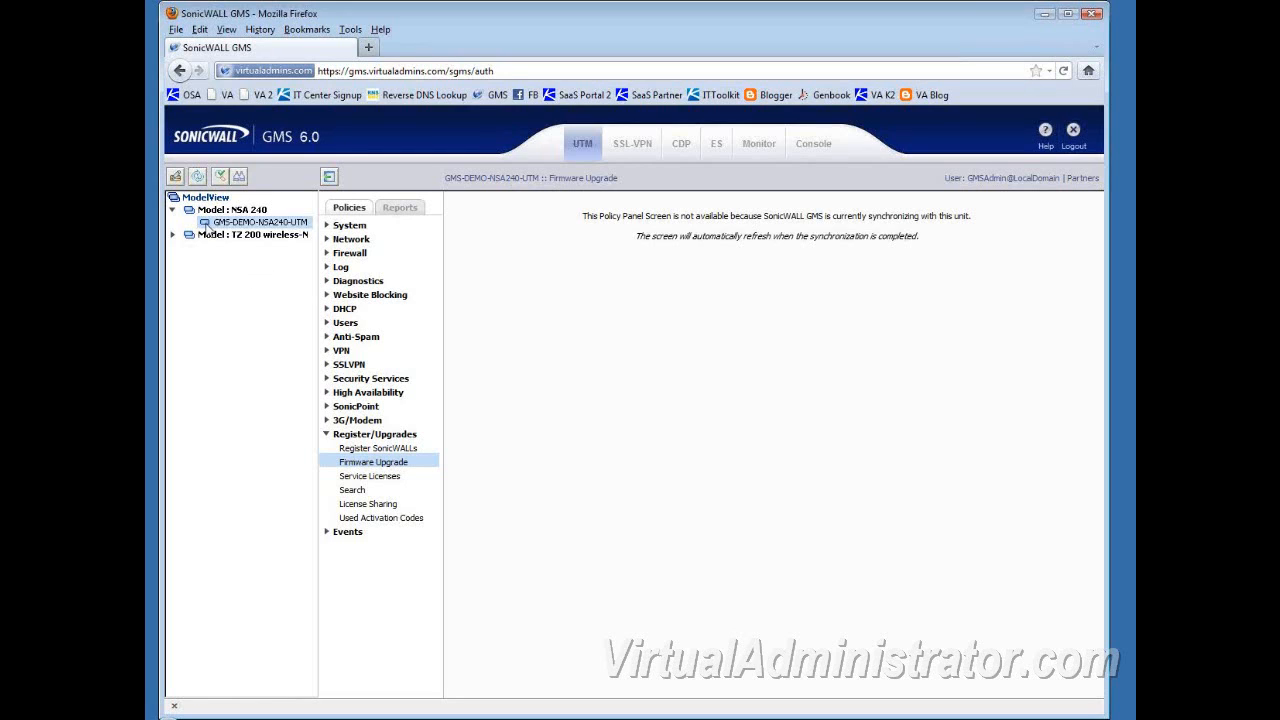
pyautogui.moveTo(250, 268)
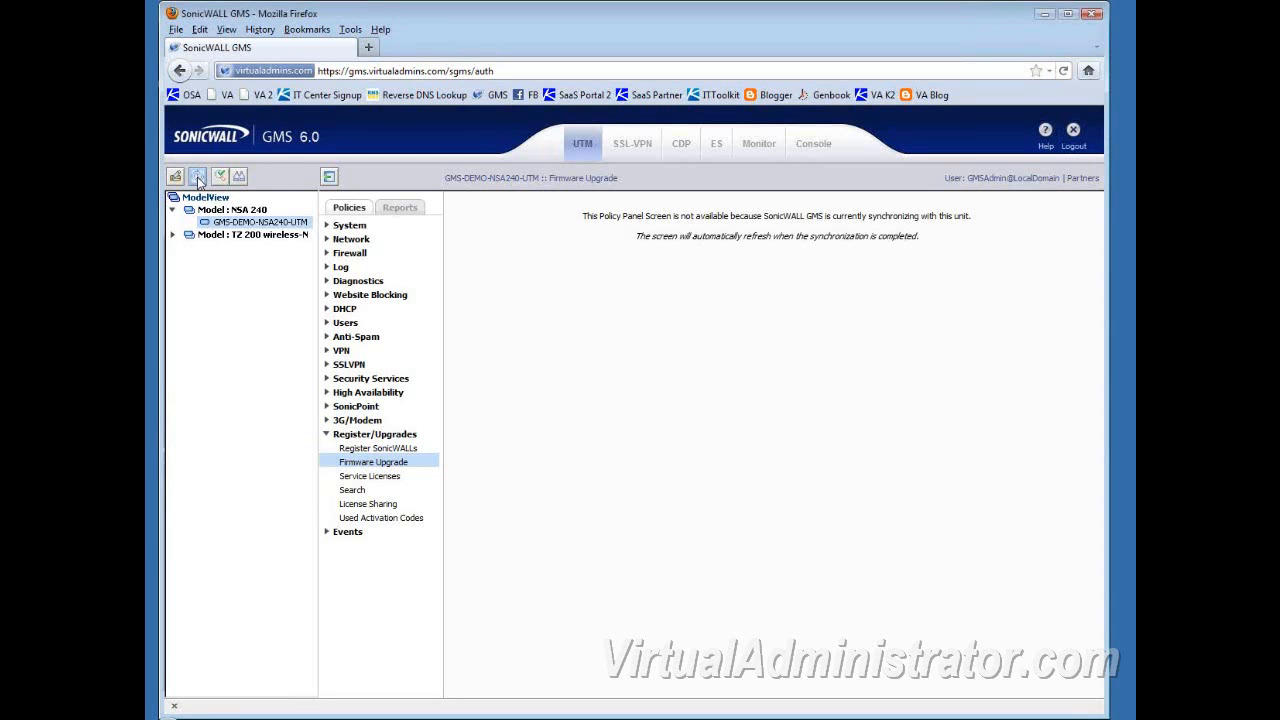
# Refresh the Firmware Upgrade page to show SonicOS Enhanced 5.6.0.11 with no pending task.
pyautogui.click(196, 176)
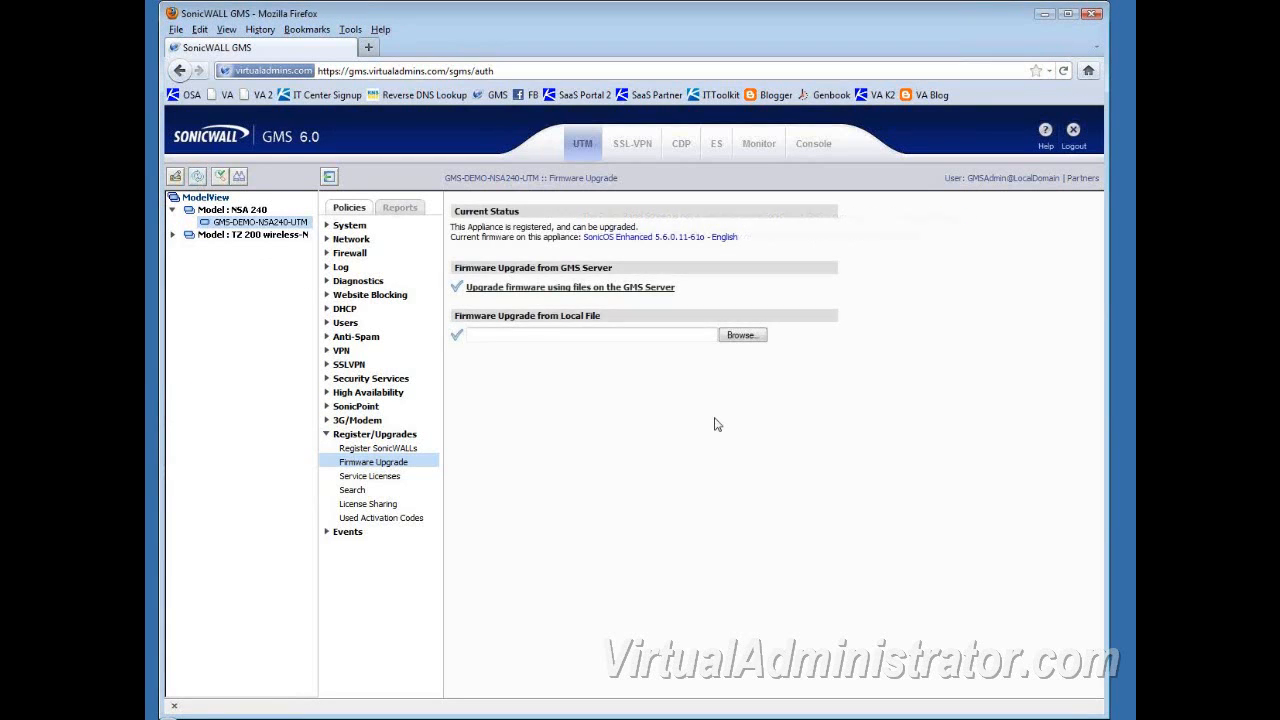
pyautogui.moveTo(694, 392)
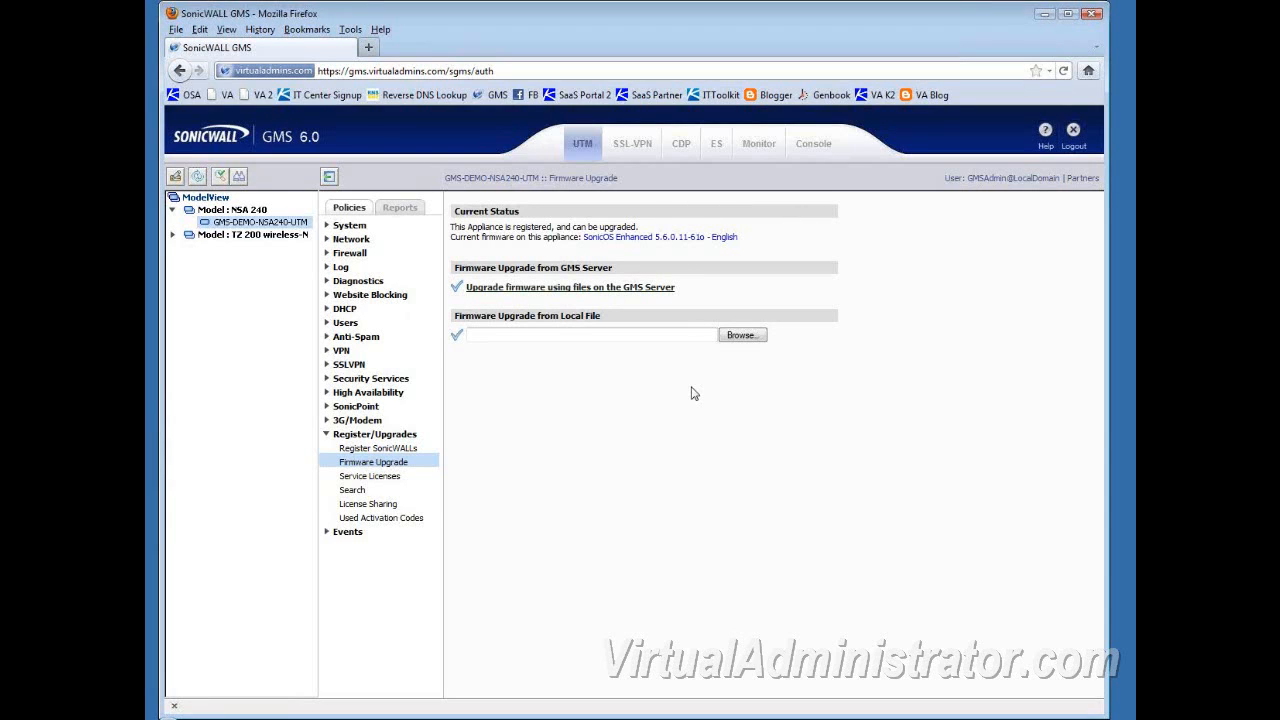
pyautogui.moveTo(684, 268)
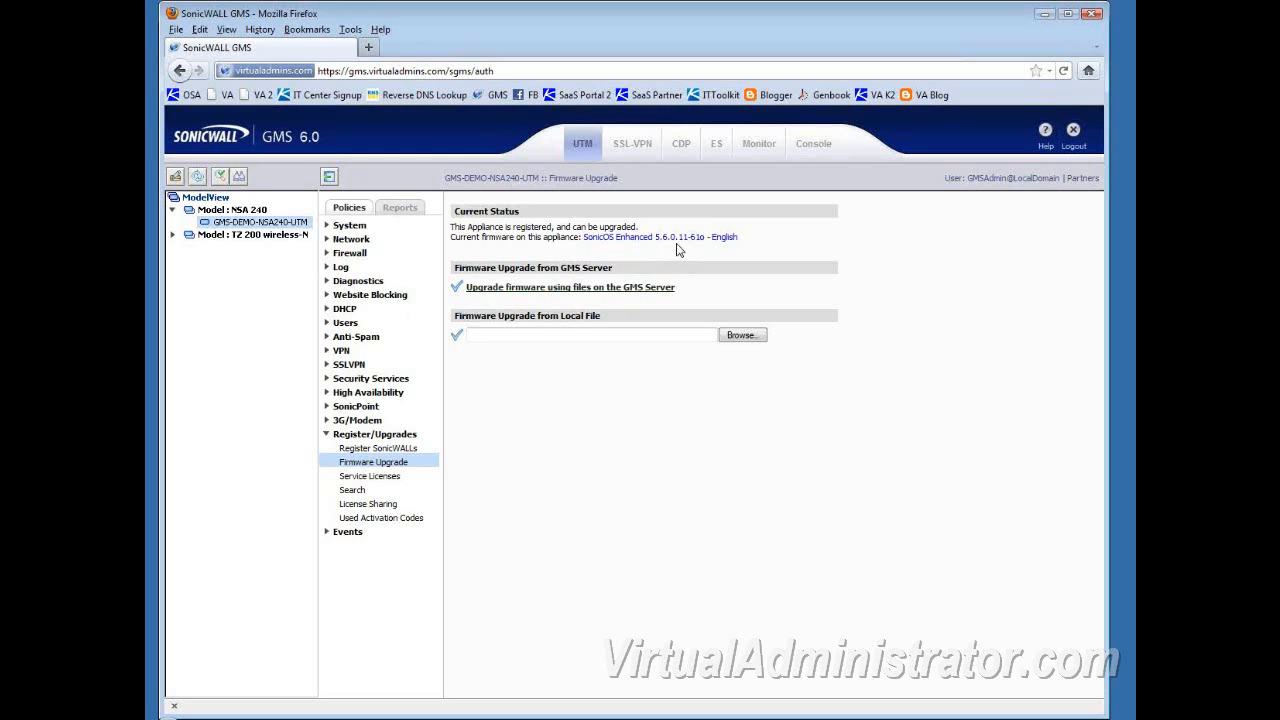
pyautogui.moveTo(684, 240)
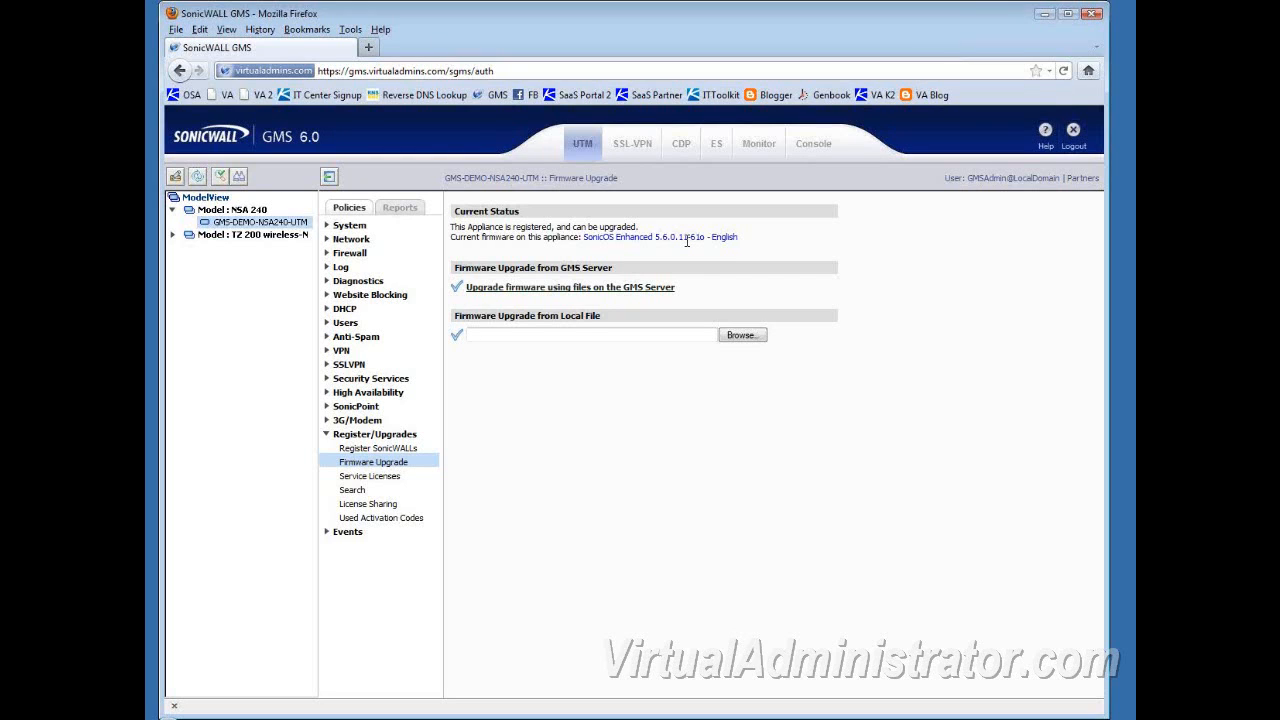
pyautogui.moveTo(348, 236)
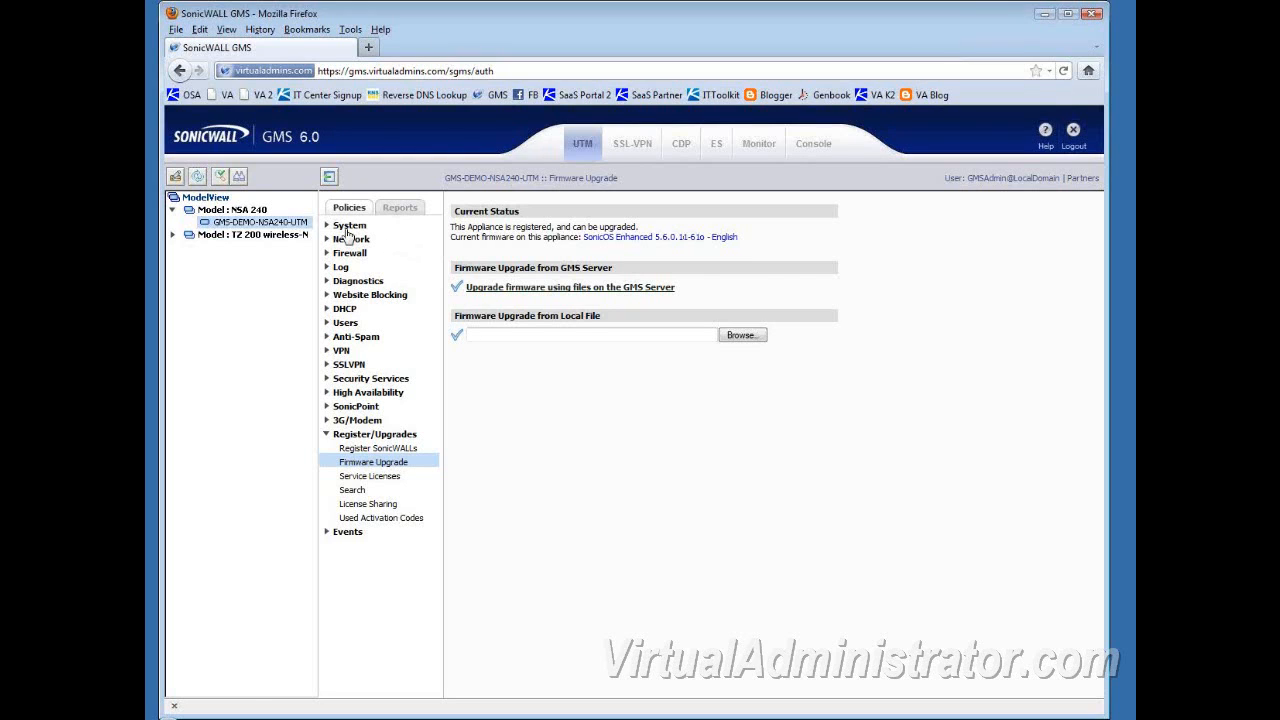
# Show the NSA 240 Status summary confirming SonicOS Enhanced 5.6.0.11.
pyautogui.click(348, 224)
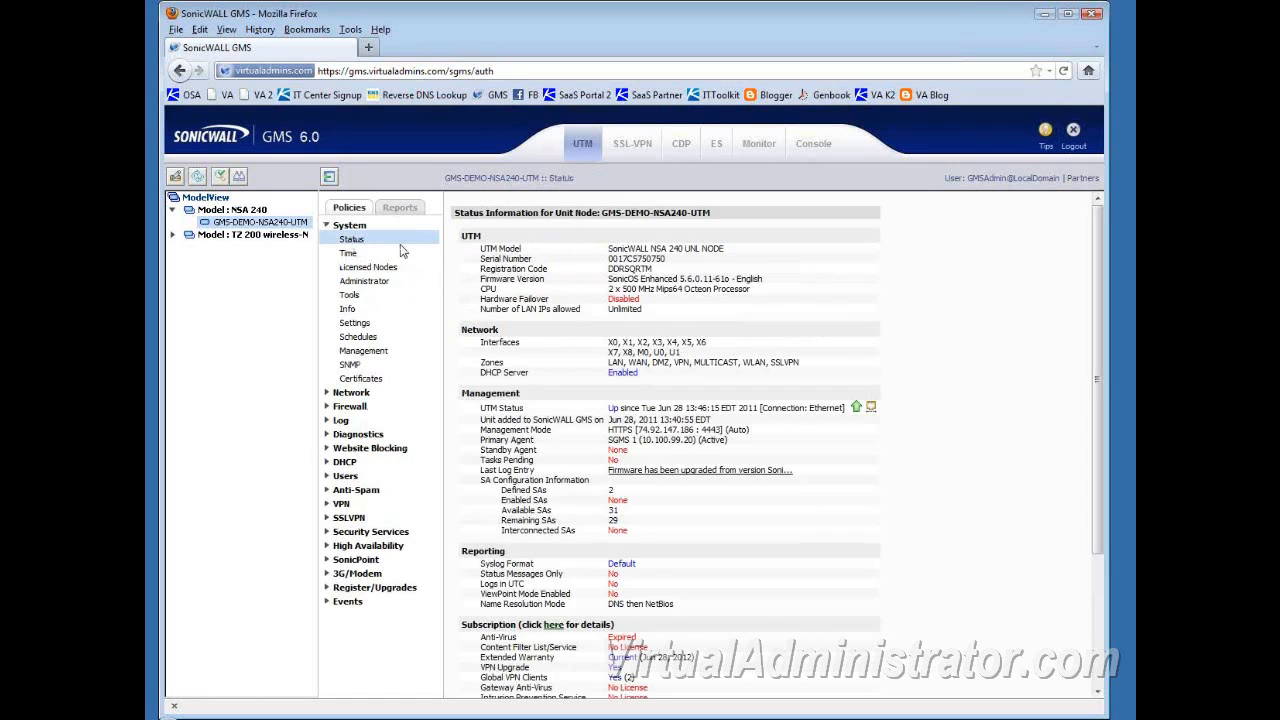
pyautogui.moveTo(700, 470)
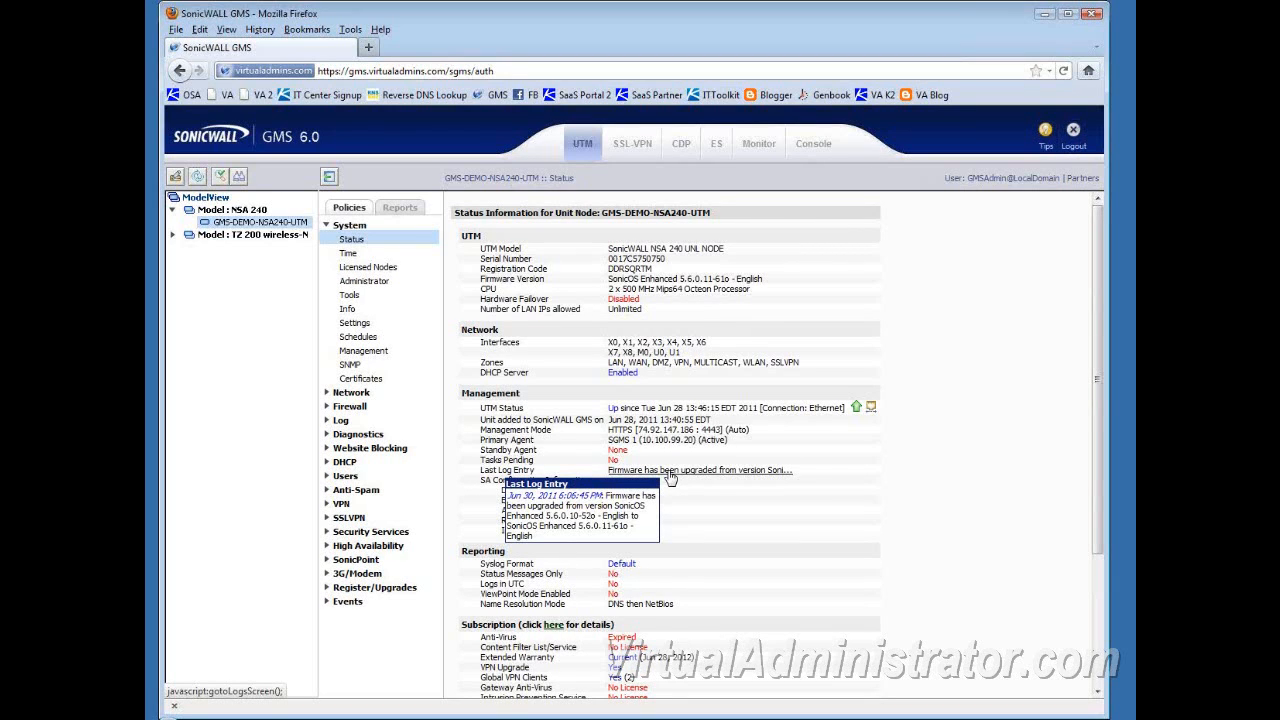
pyautogui.moveTo(964, 502)
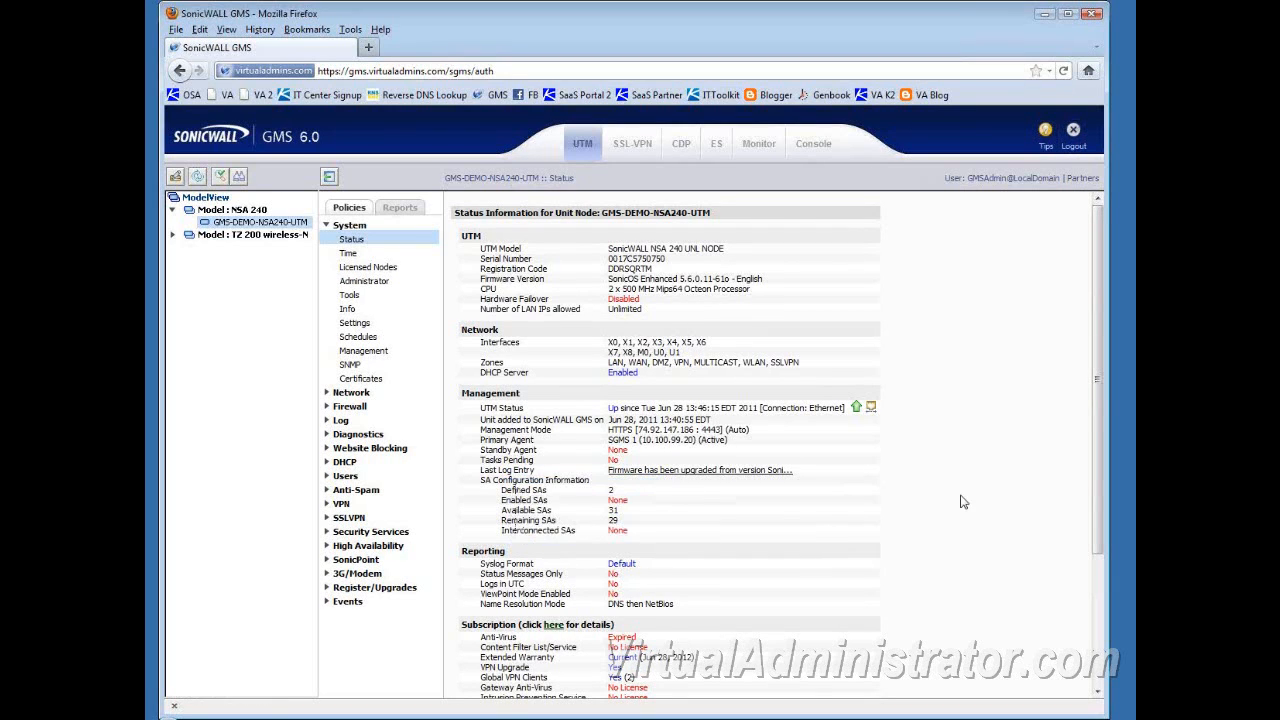